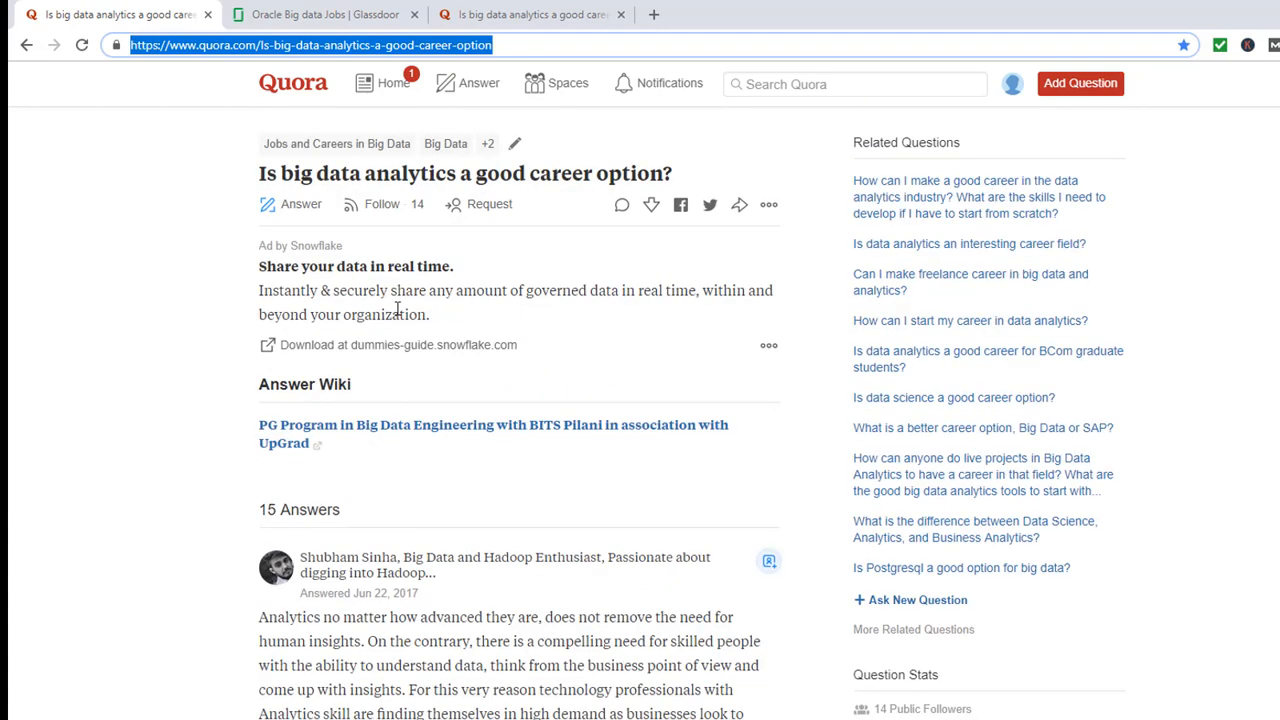
# Step: Scroll into the answer and highlight the phrase 'compelling need for skilled people'
pyautogui.scroll(-3)
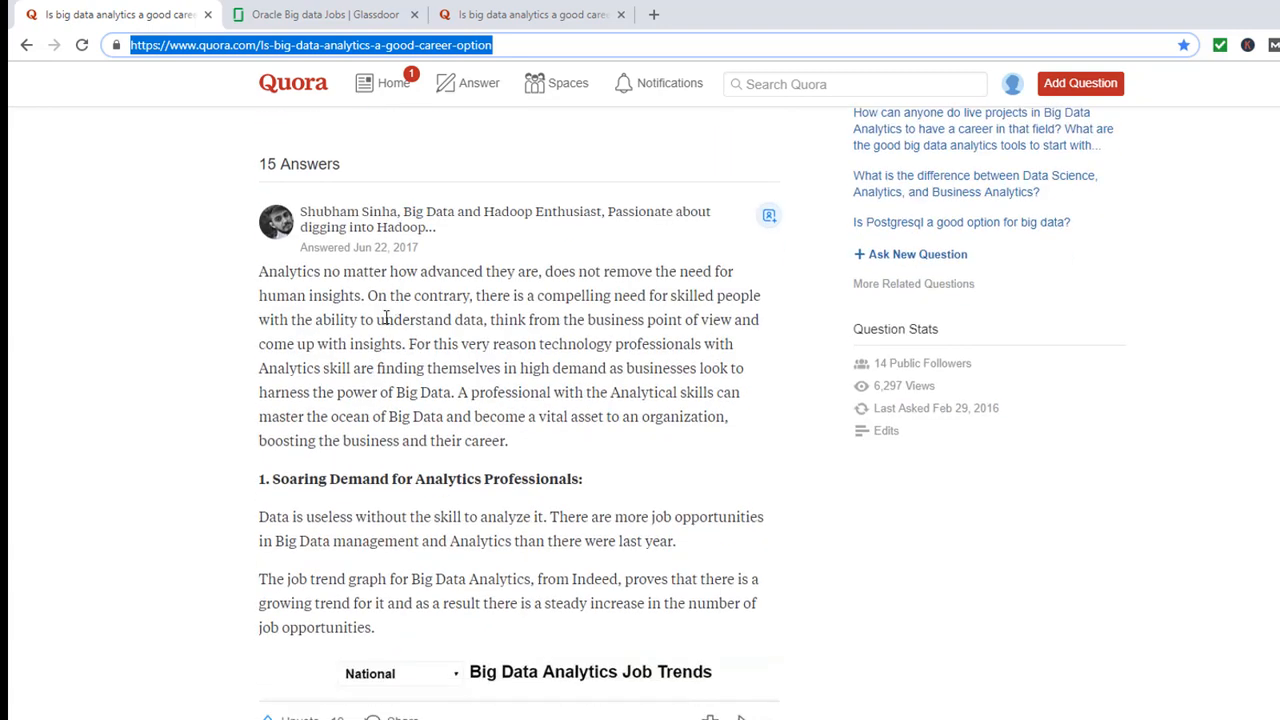
pyautogui.scroll(-3)
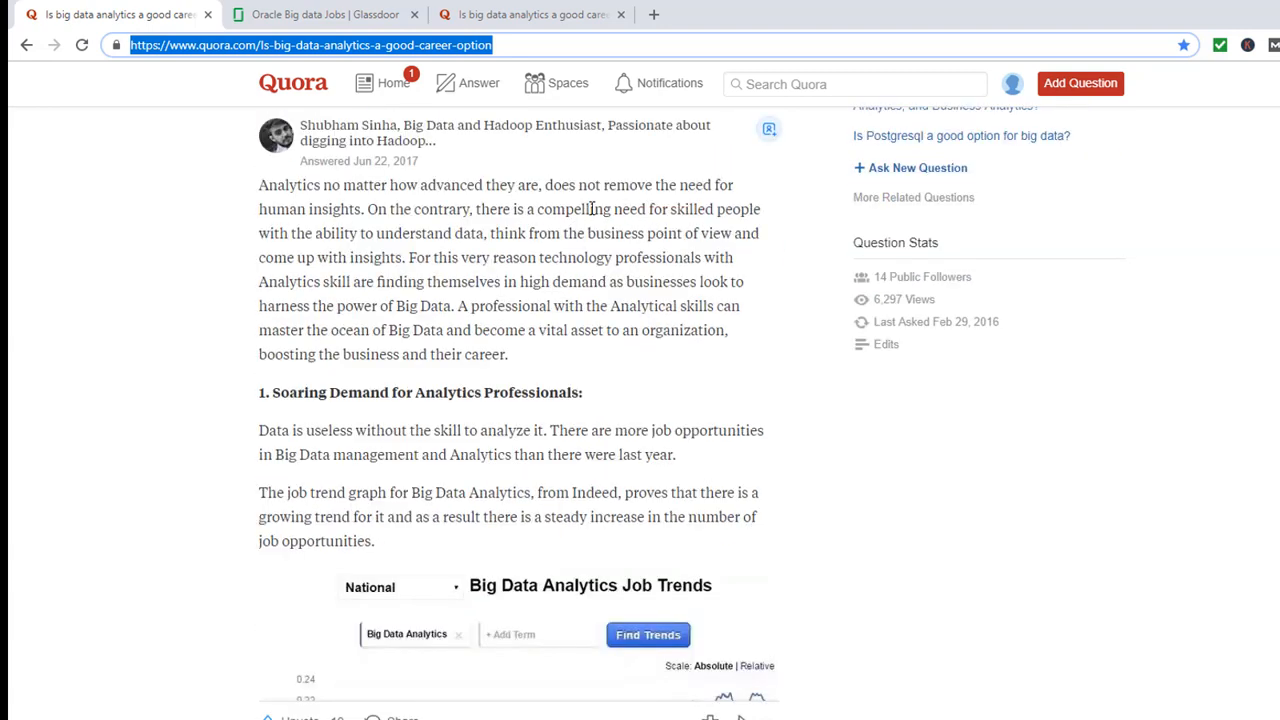
pyautogui.moveTo(537, 208); pyautogui.dragTo(757, 208)
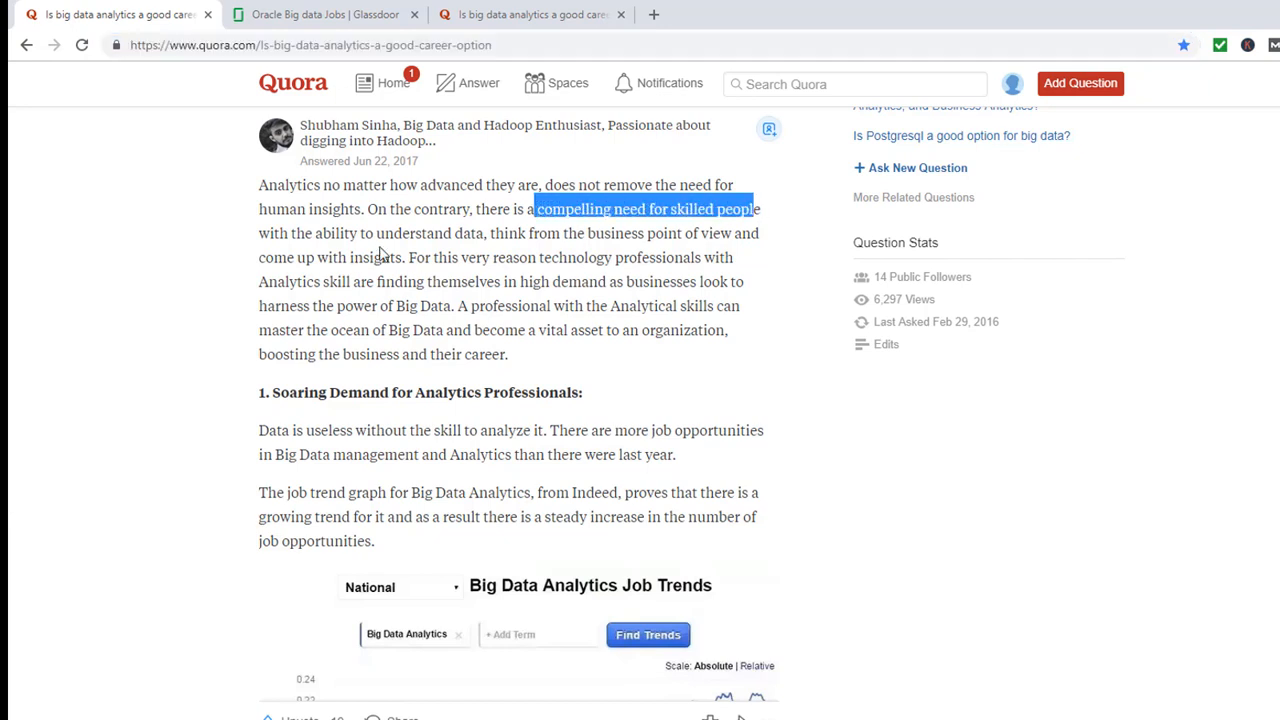
pyautogui.moveTo(462, 312)
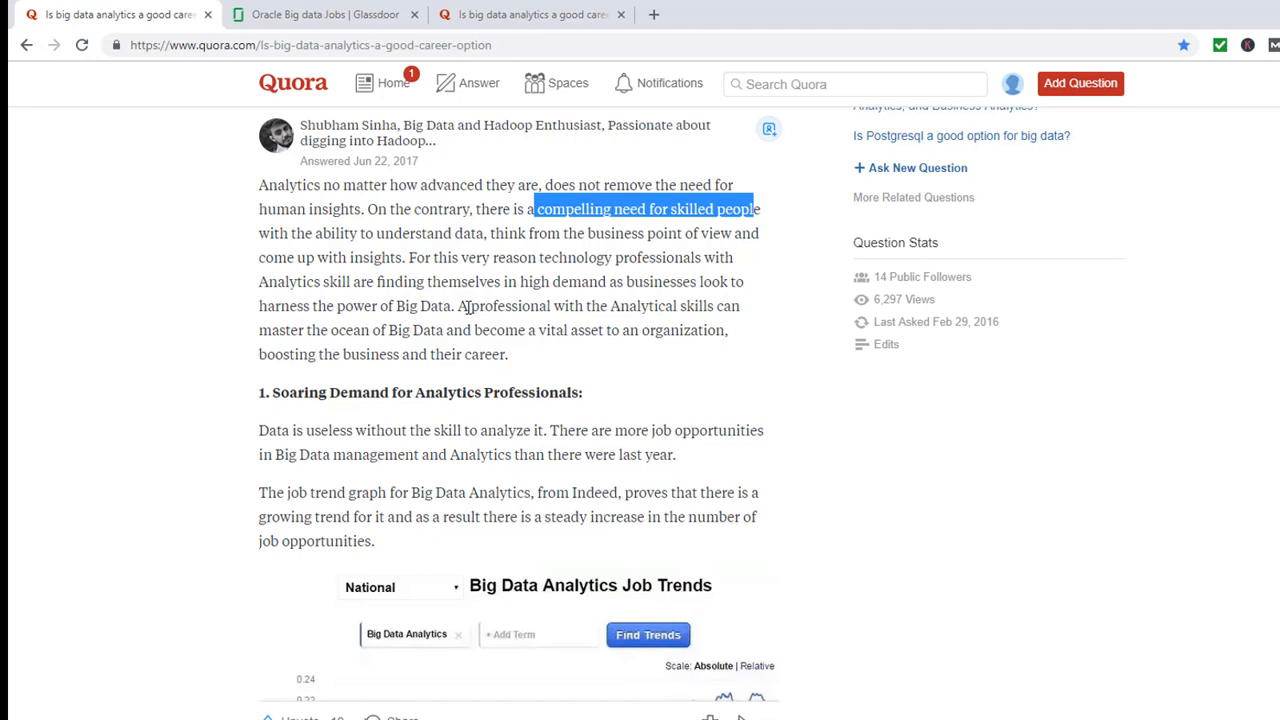
# Step: Highlight 'trend graph for Big Data Analytics' and read past the job trends graph
pyautogui.scroll(-3)
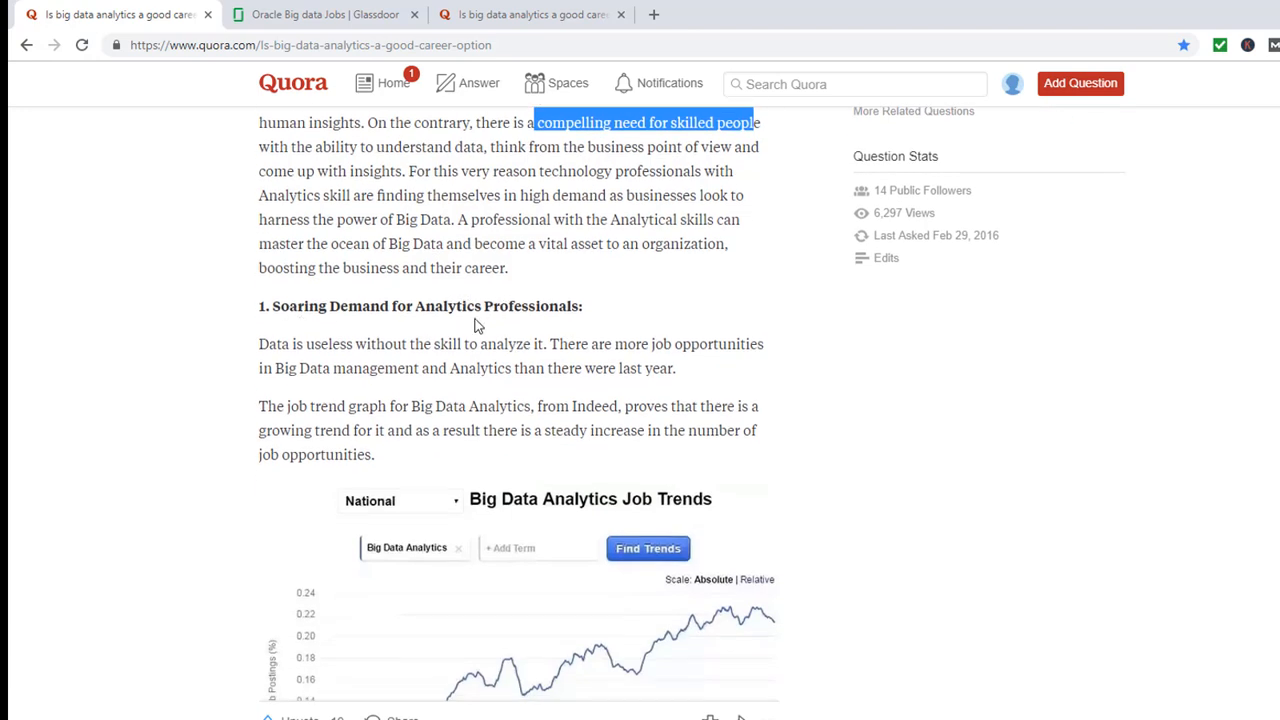
pyautogui.scroll(-3)
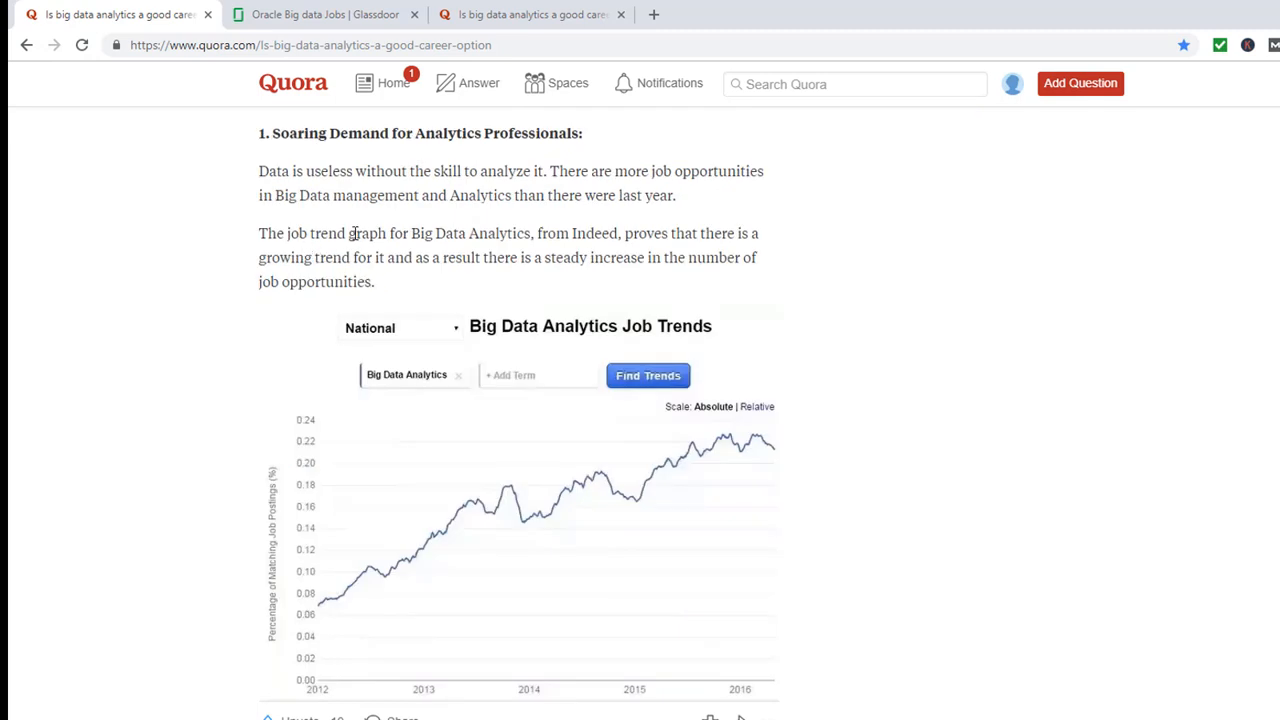
pyautogui.moveTo(316, 233); pyautogui.dragTo(503, 233)
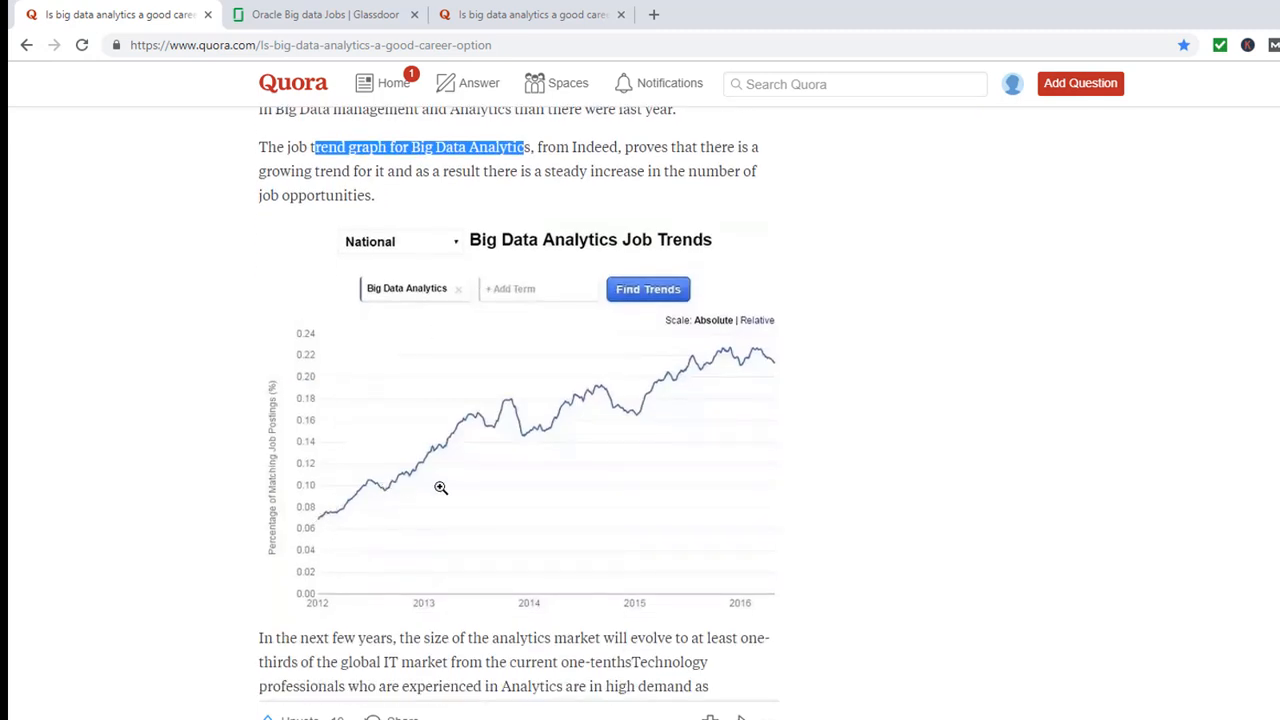
pyautogui.moveTo(758, 366)
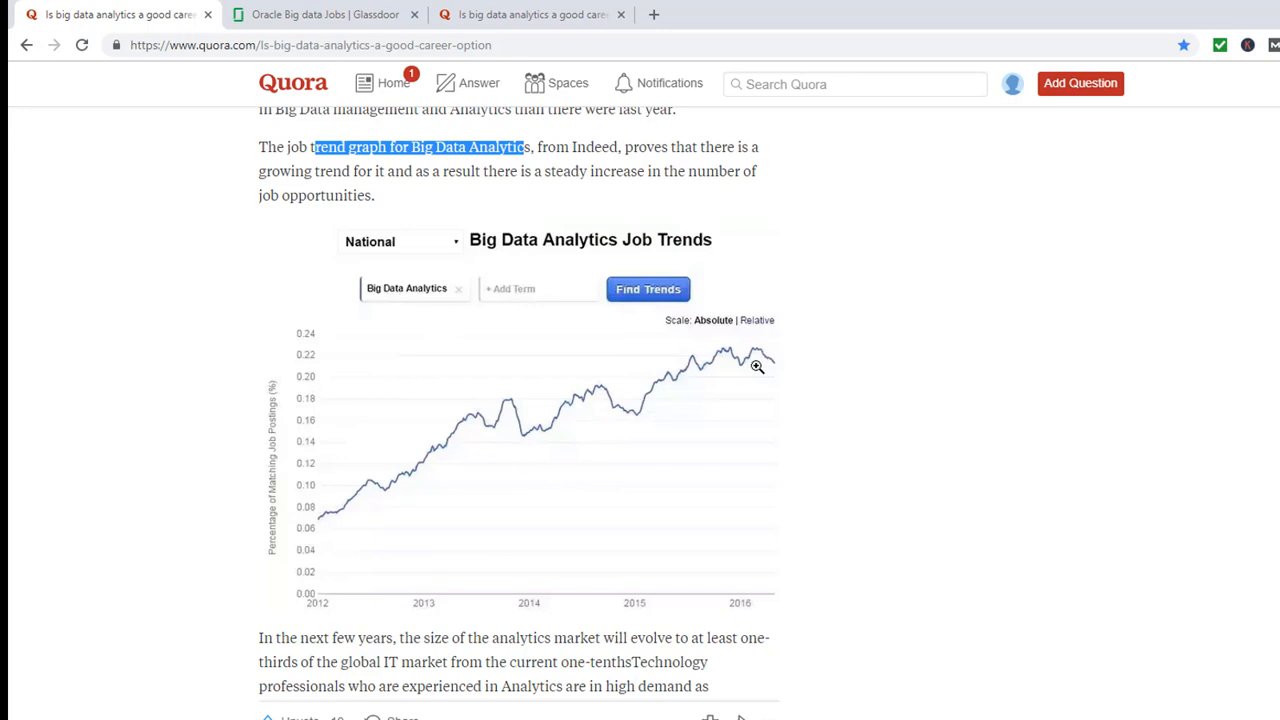
pyautogui.scroll(-3)
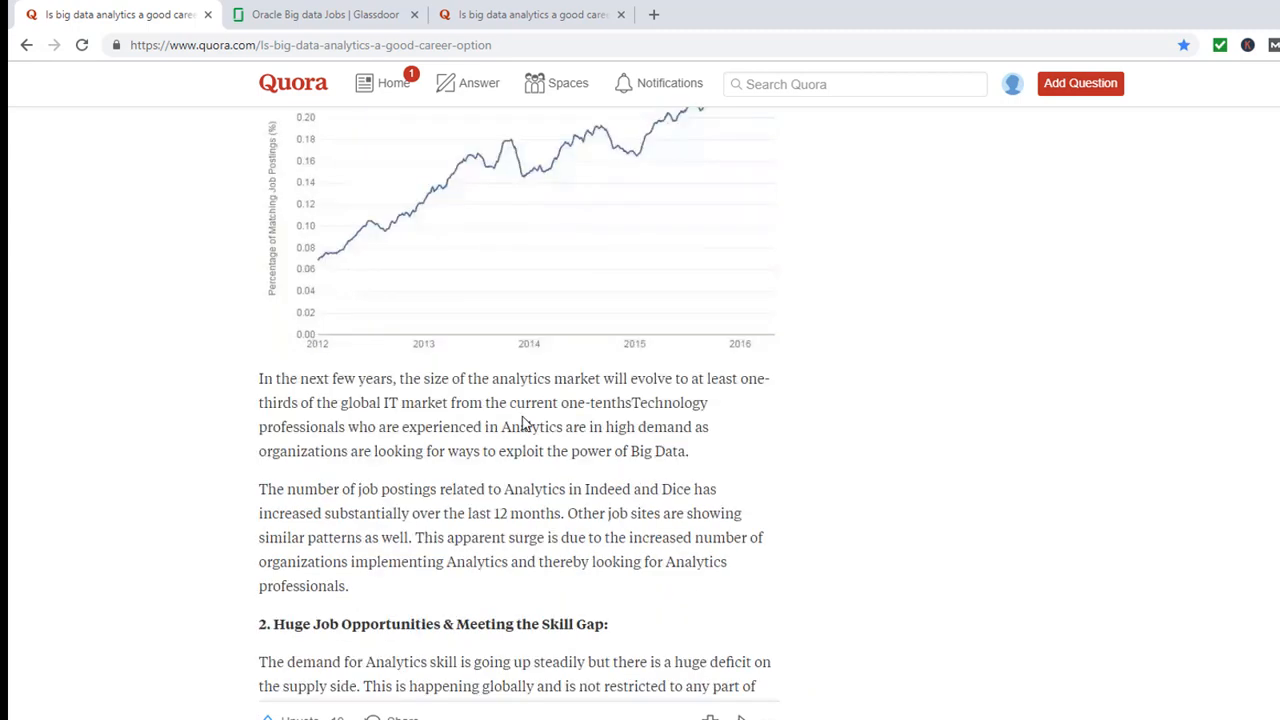
pyautogui.moveTo(371, 445)
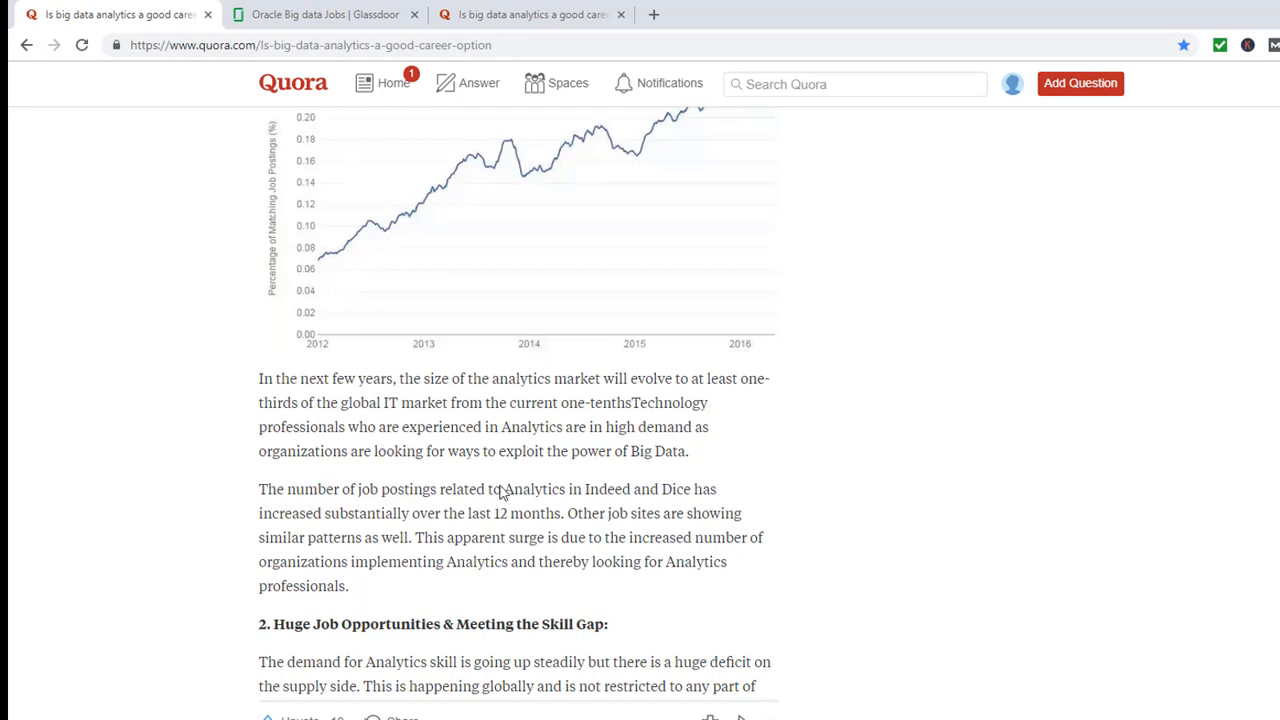
pyautogui.moveTo(619, 451)
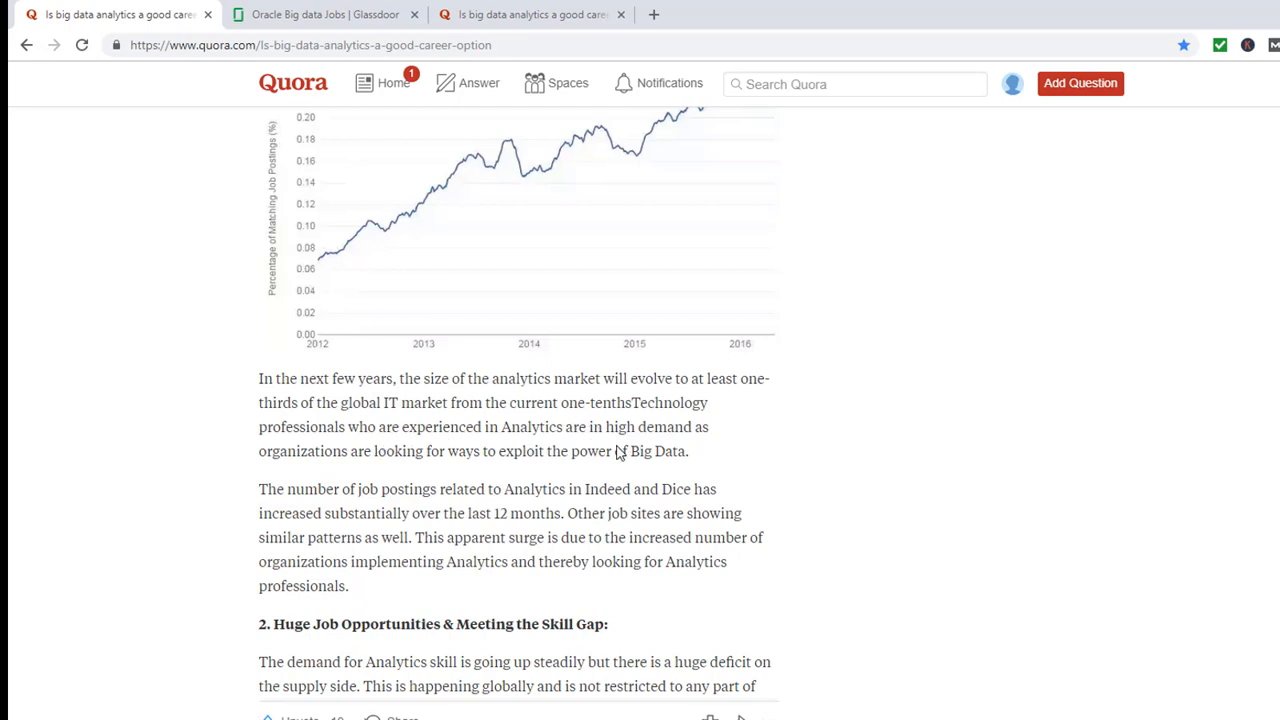
pyautogui.moveTo(362, 565)
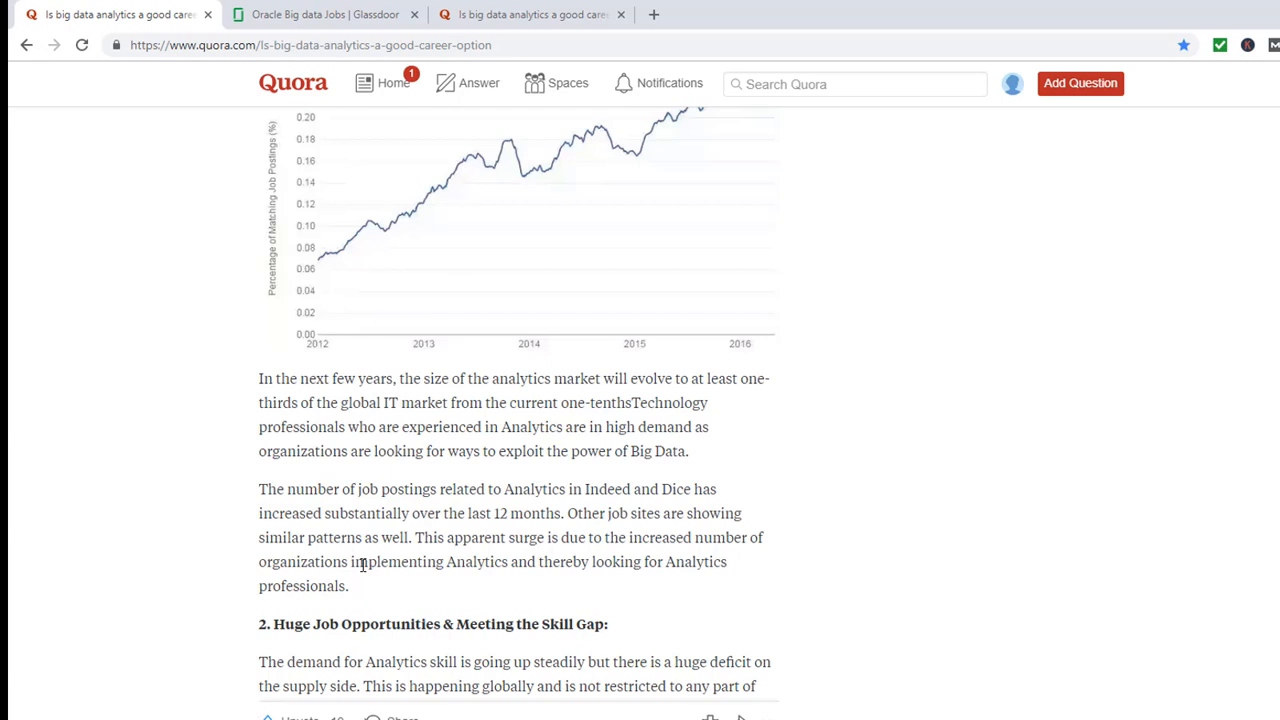
# Step: Read section 2, Huge Job Opportunities & Meeting the Skill Gap, up to Salary Aspects
pyautogui.scroll(-3)
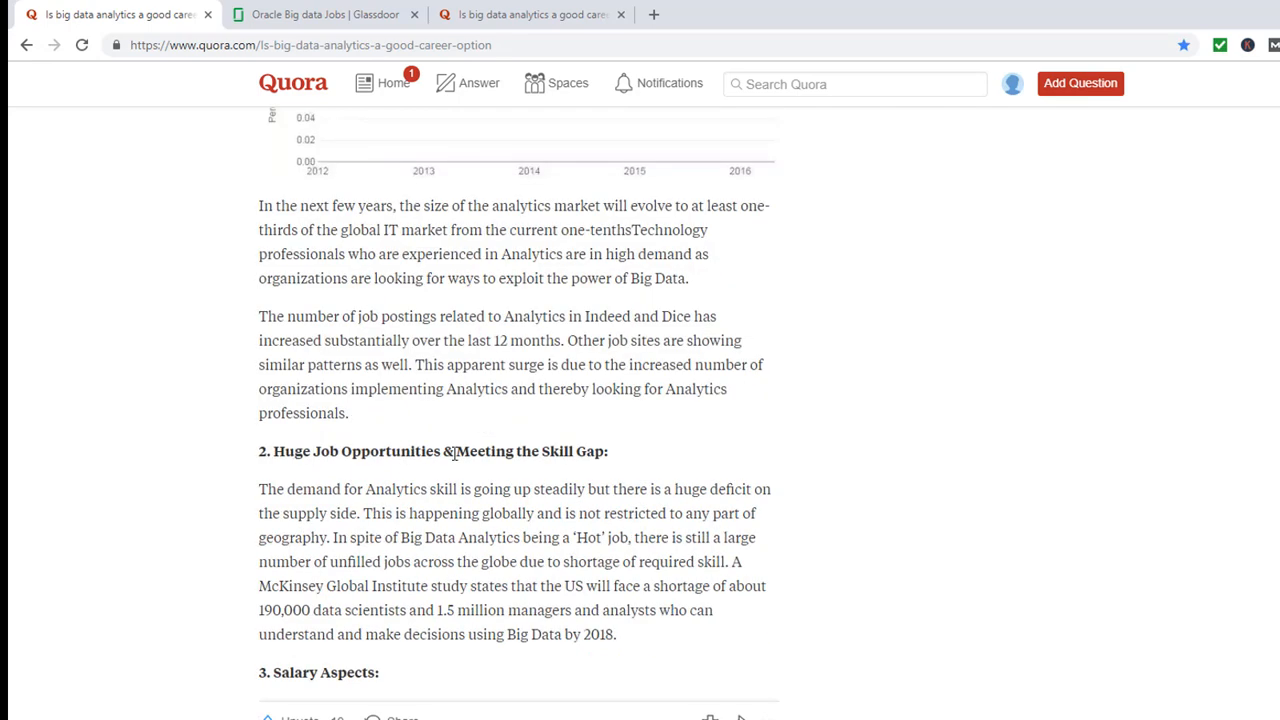
pyautogui.scroll(-3)
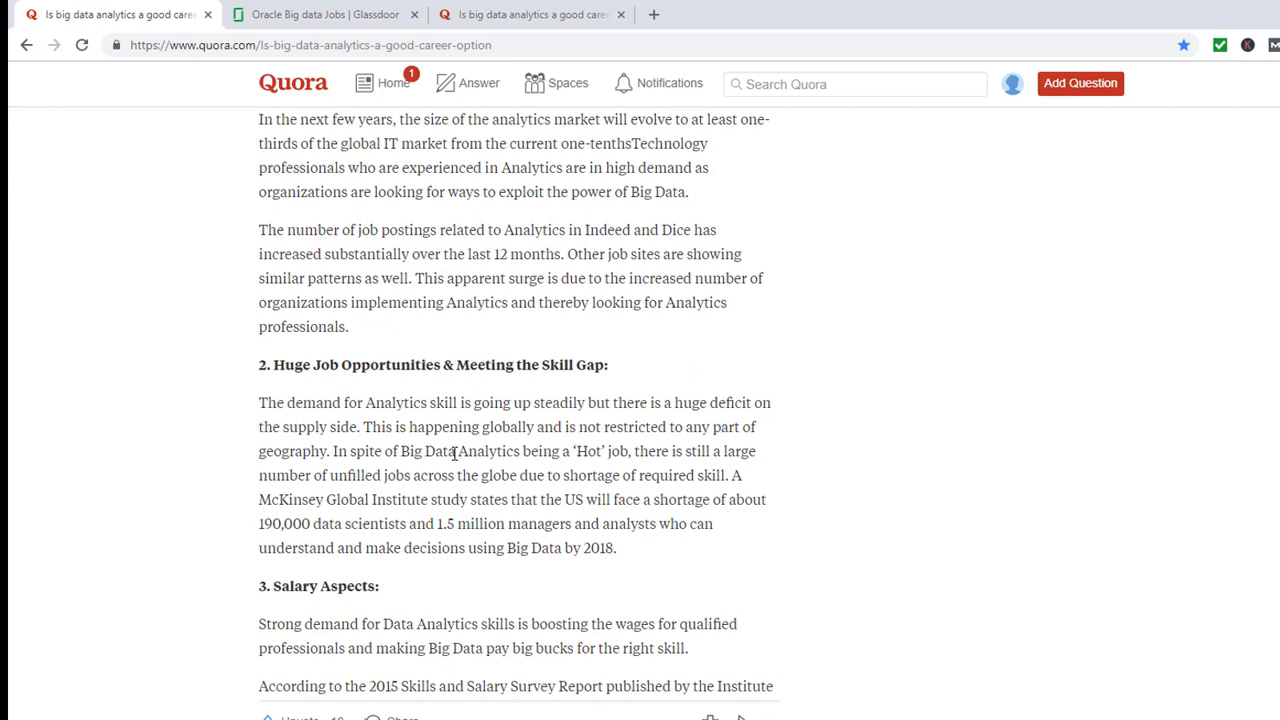
pyautogui.moveTo(504, 458)
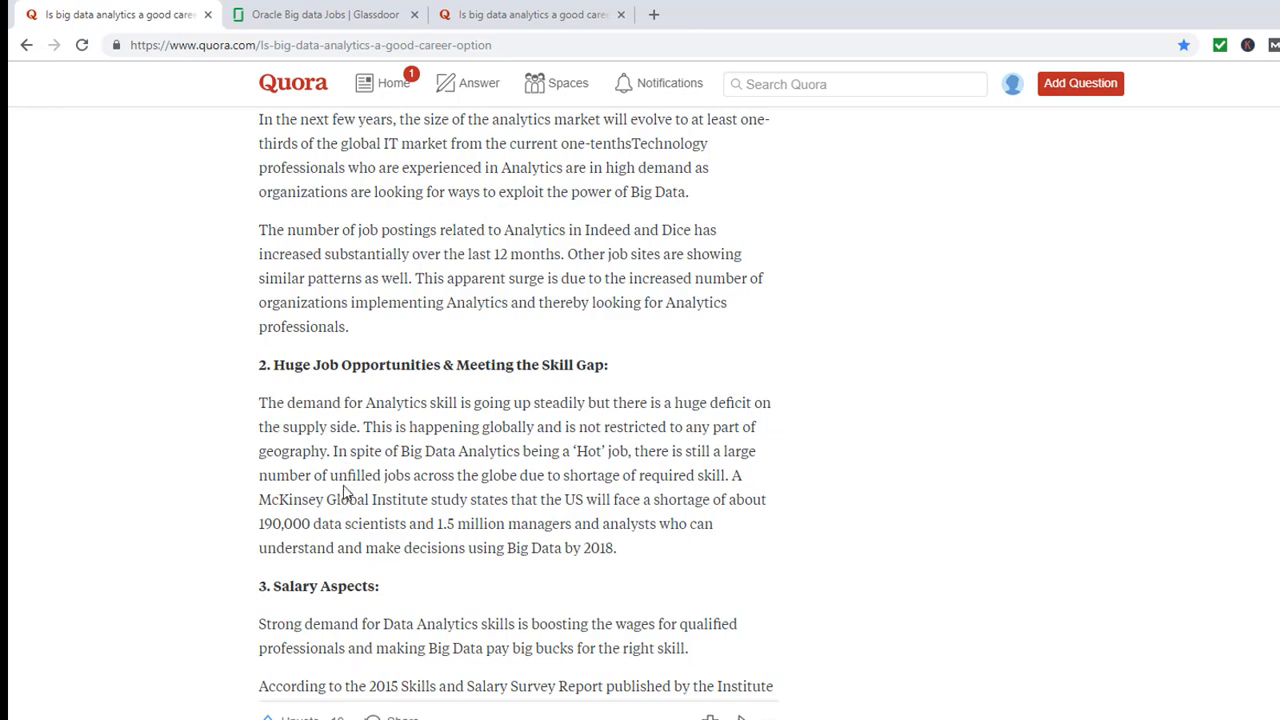
pyautogui.moveTo(643, 492)
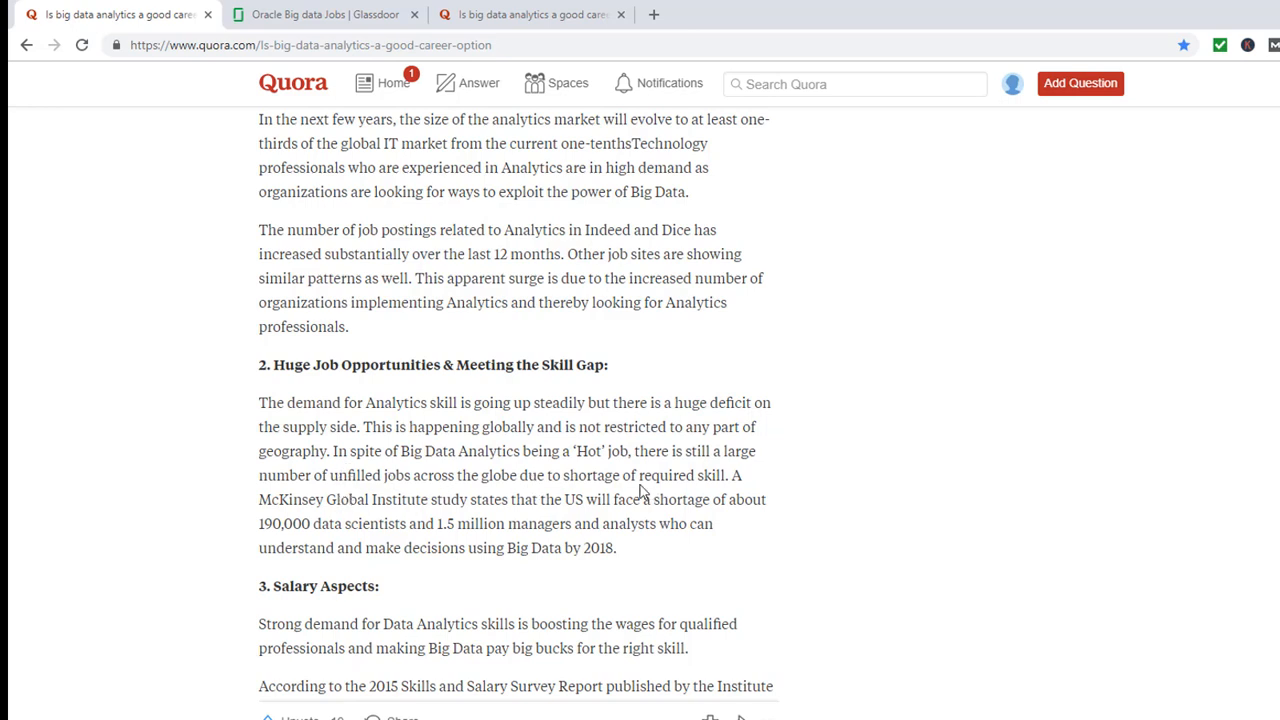
pyautogui.moveTo(712, 479)
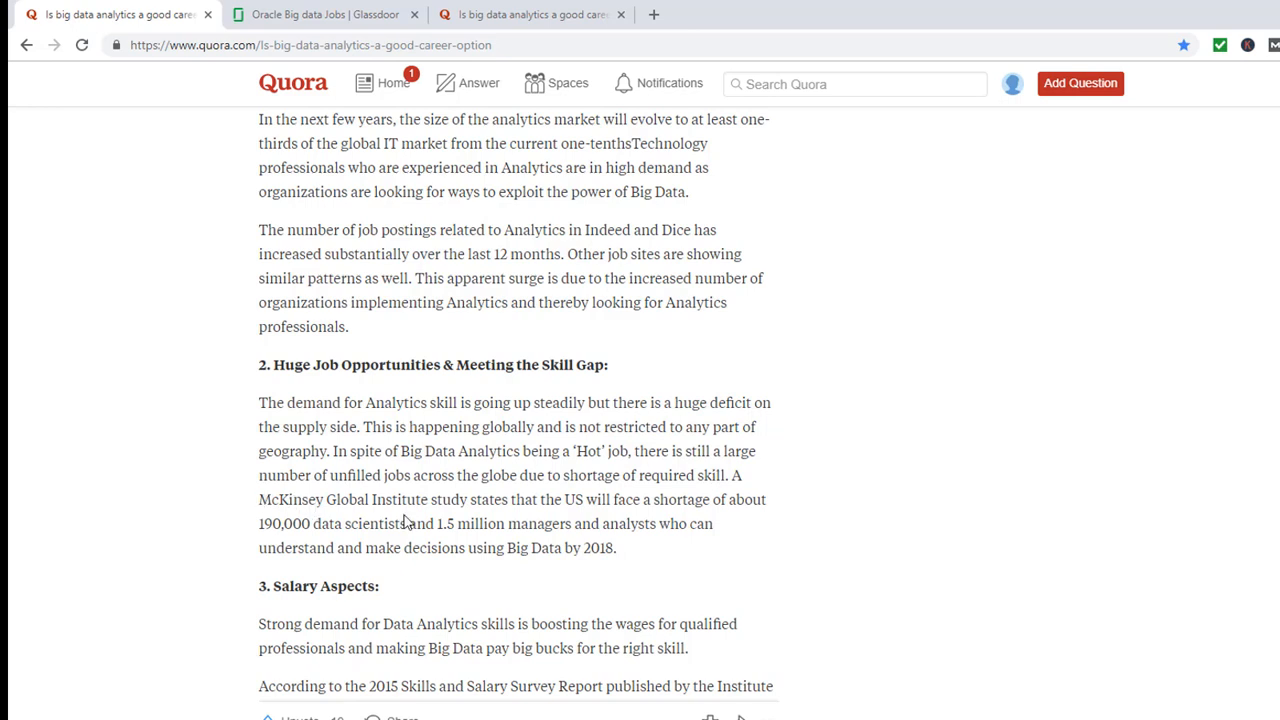
pyautogui.moveTo(753, 540)
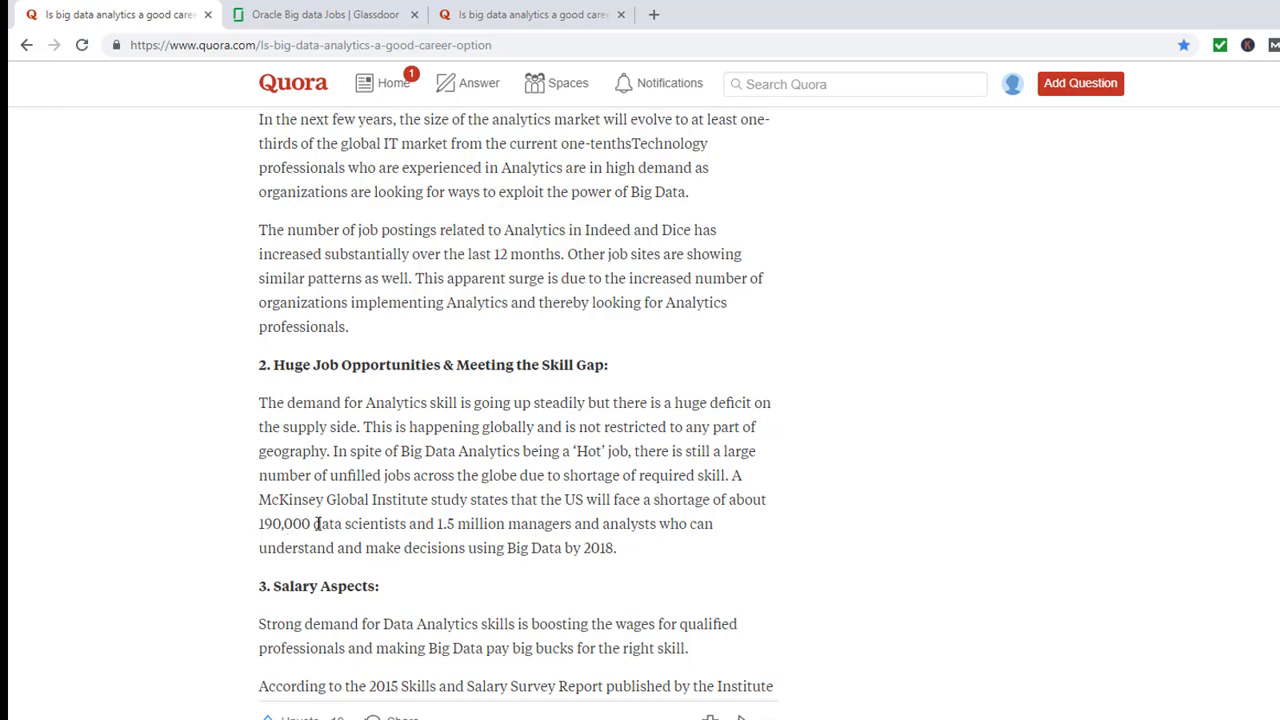
pyautogui.moveTo(420, 524)
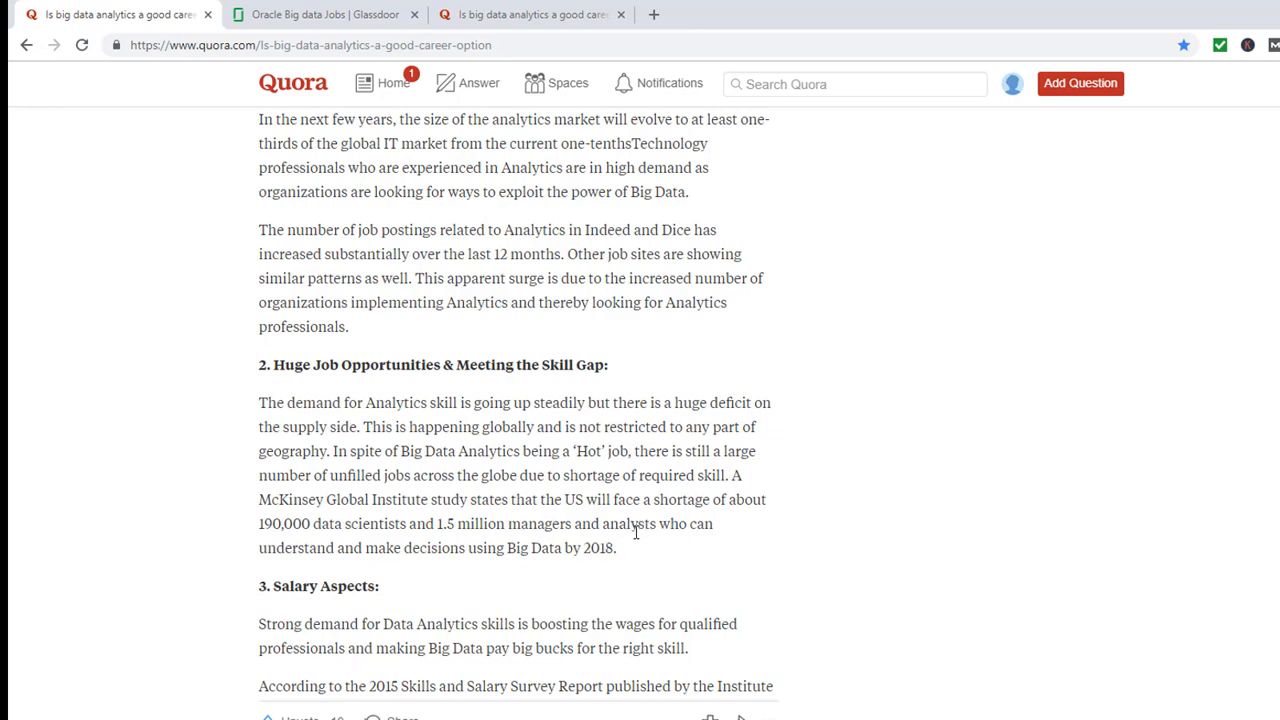
pyautogui.moveTo(445, 579)
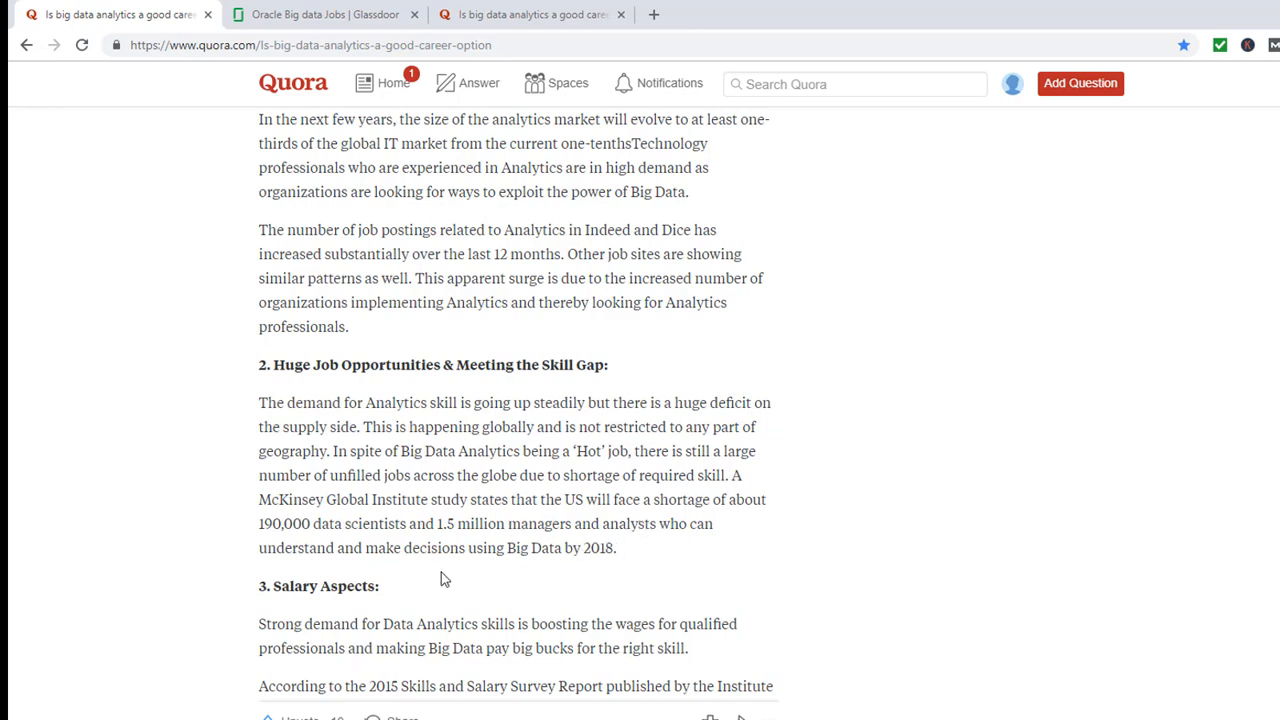
# Step: Read the Hadoop and Spark salary charts, reaching 'Adoption of Big Data Analytics is Growing'
pyautogui.scroll(-3)
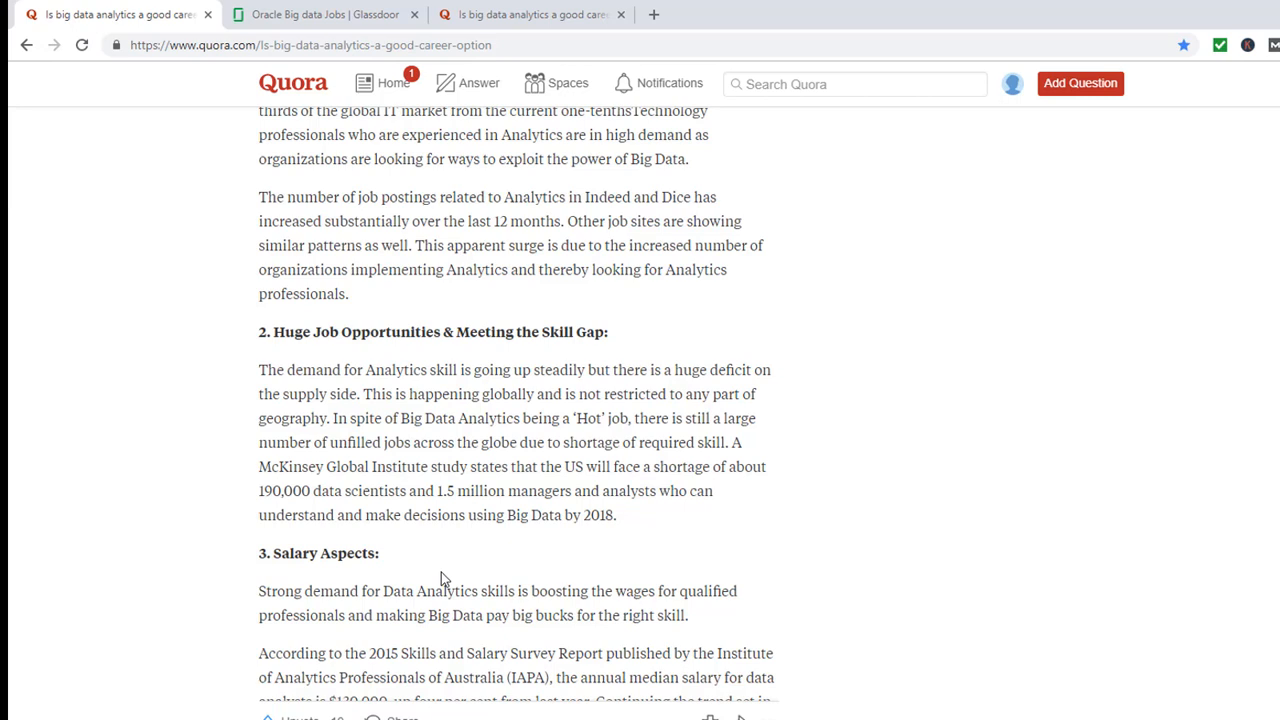
pyautogui.scroll(-3)
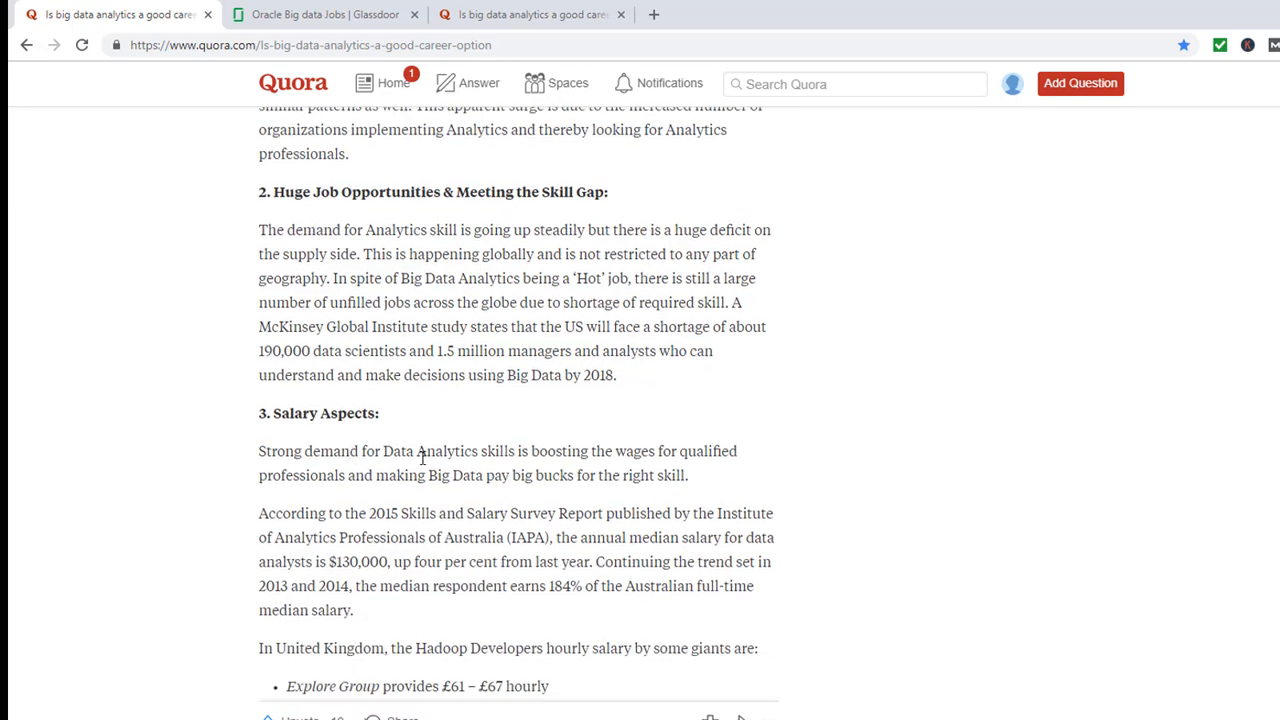
pyautogui.moveTo(404, 554)
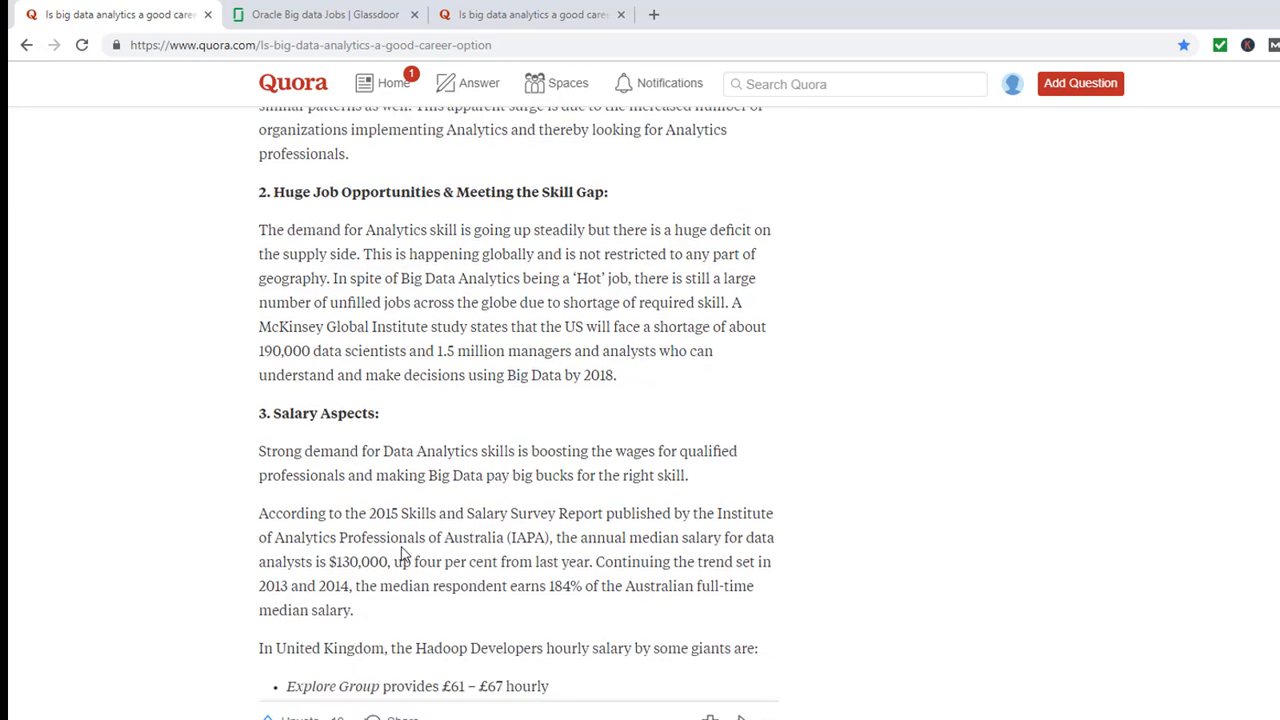
pyautogui.scroll(-3)
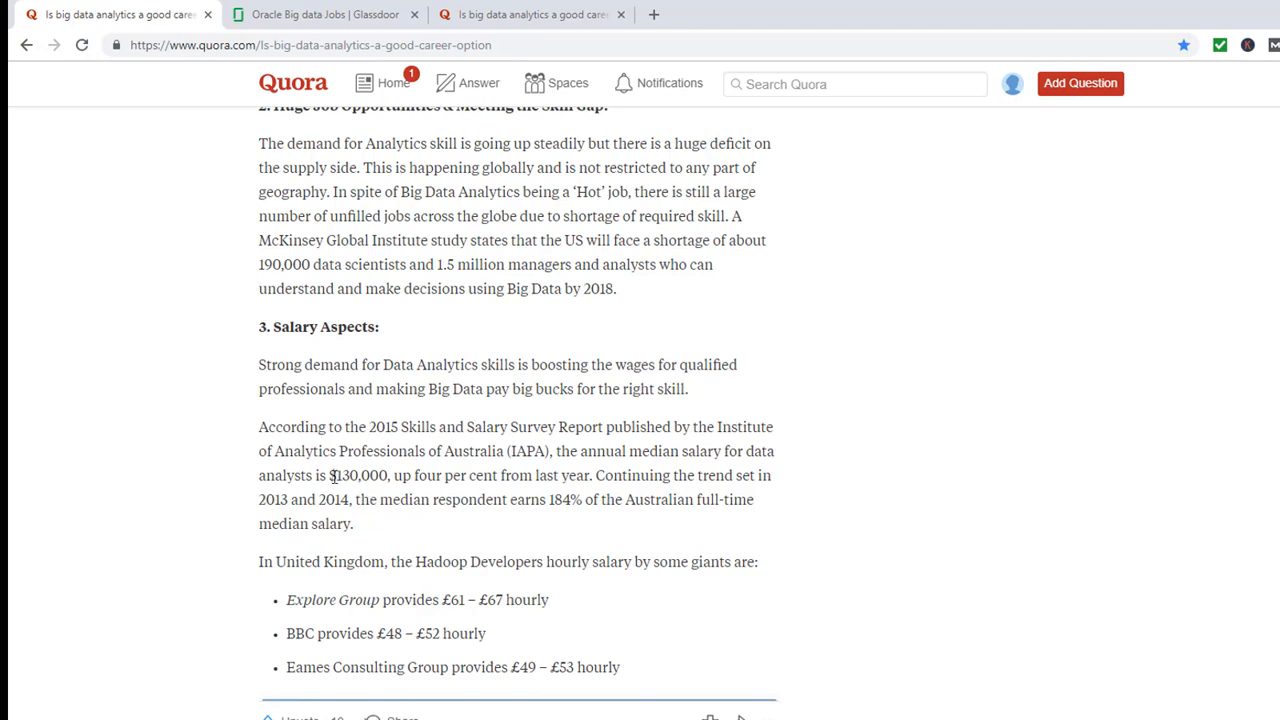
pyautogui.scroll(-3)
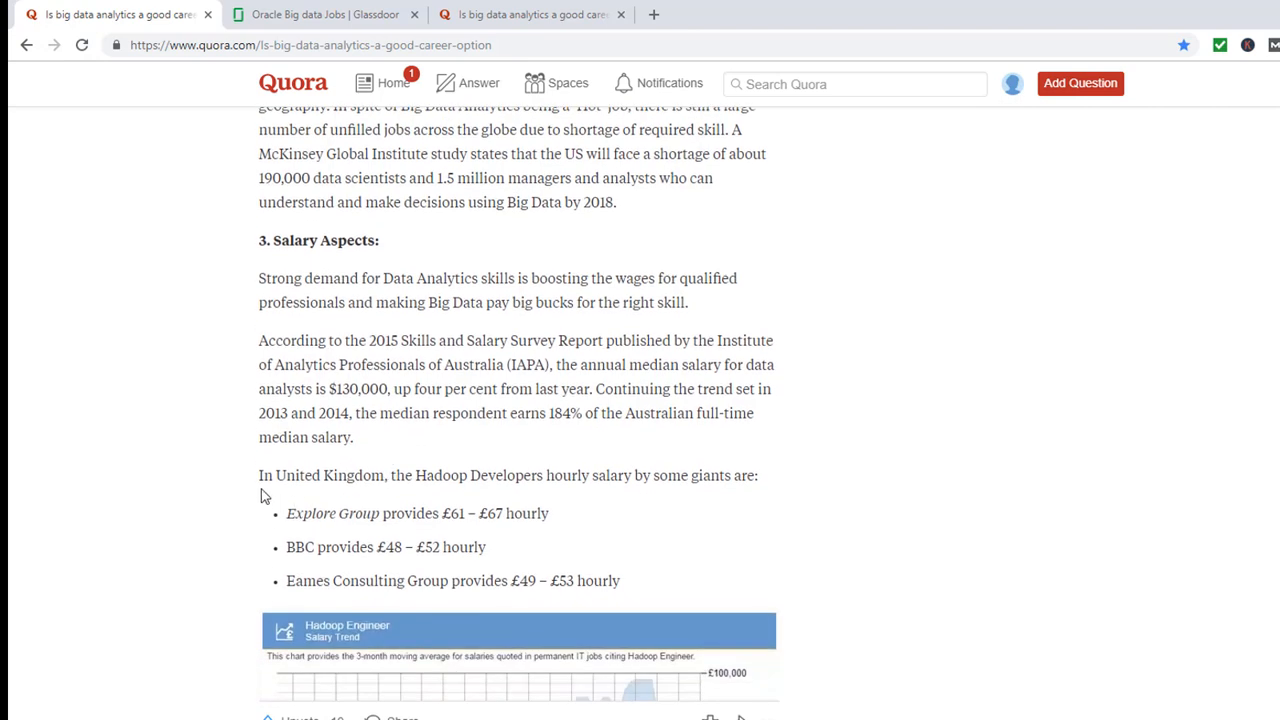
pyautogui.moveTo(445, 570)
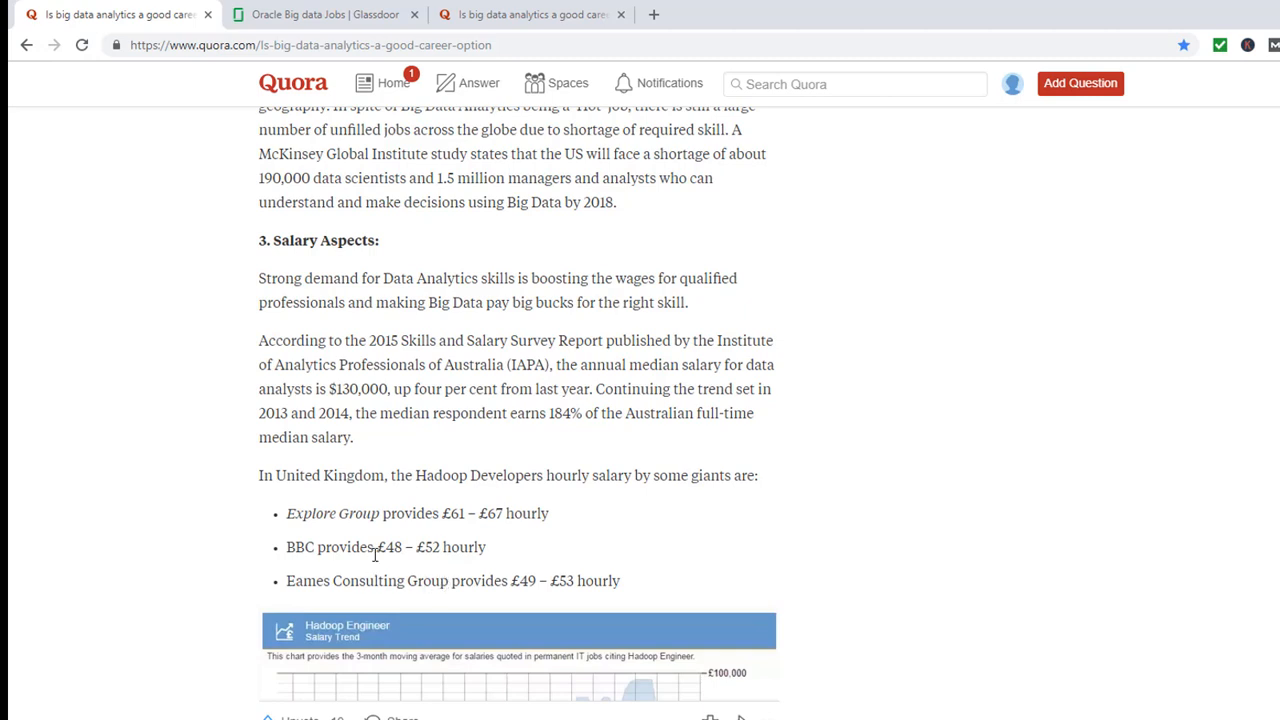
pyautogui.moveTo(490, 530)
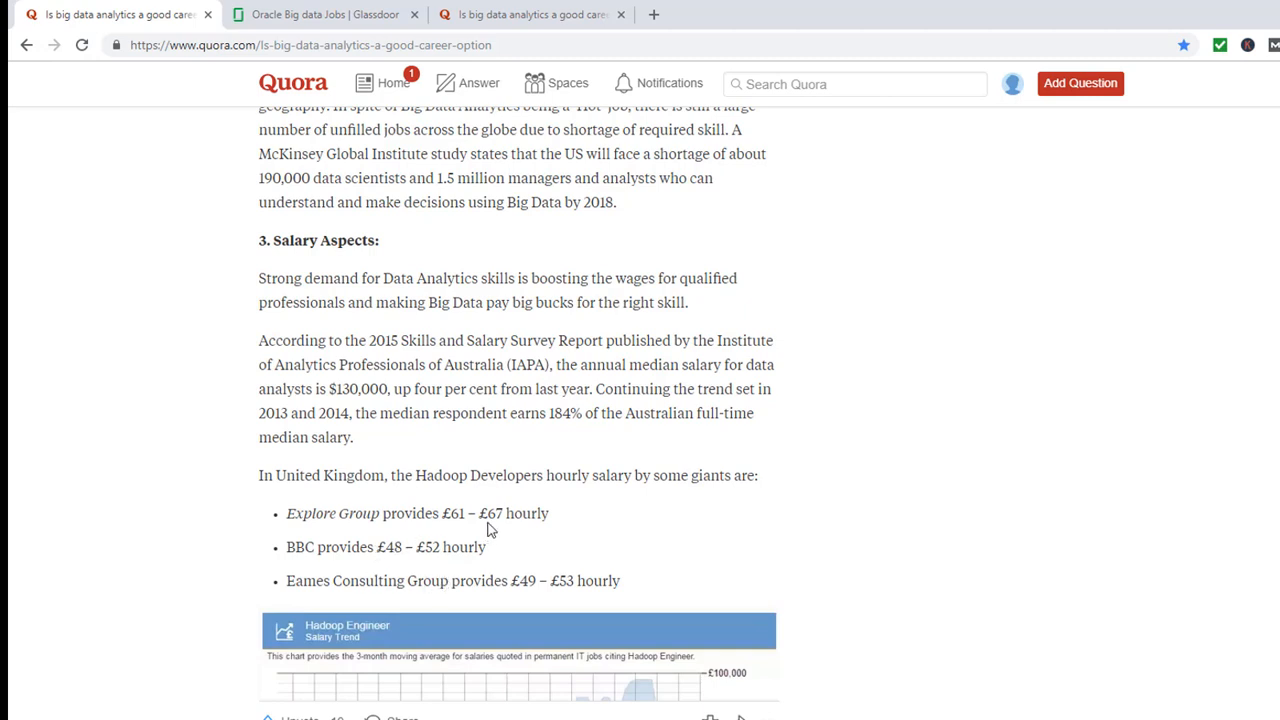
pyautogui.scroll(-3)
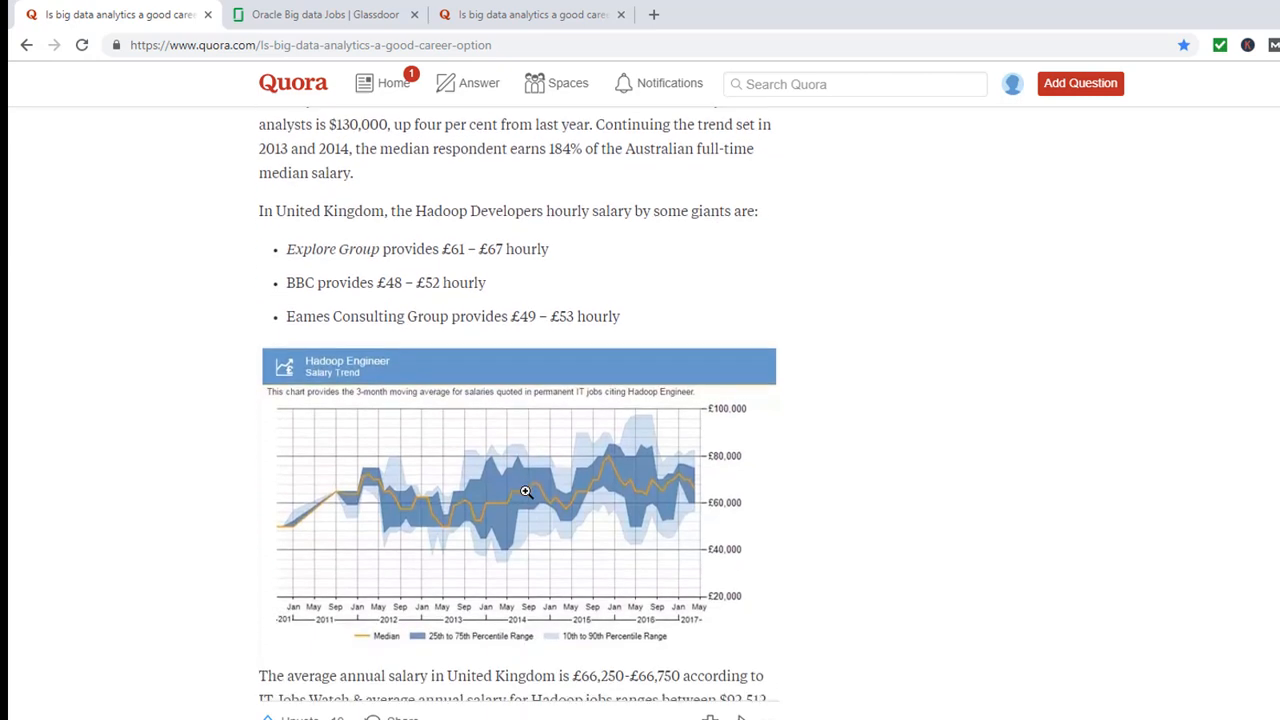
pyautogui.scroll(-3)
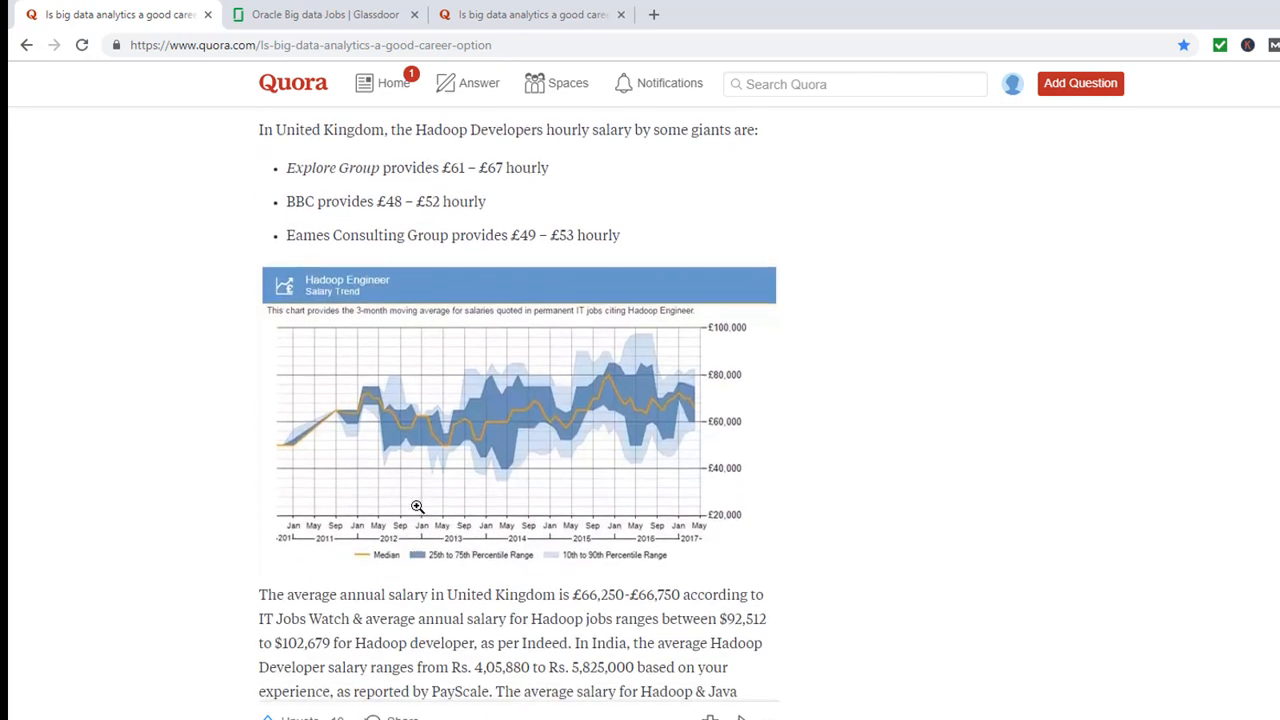
pyautogui.moveTo(675, 390)
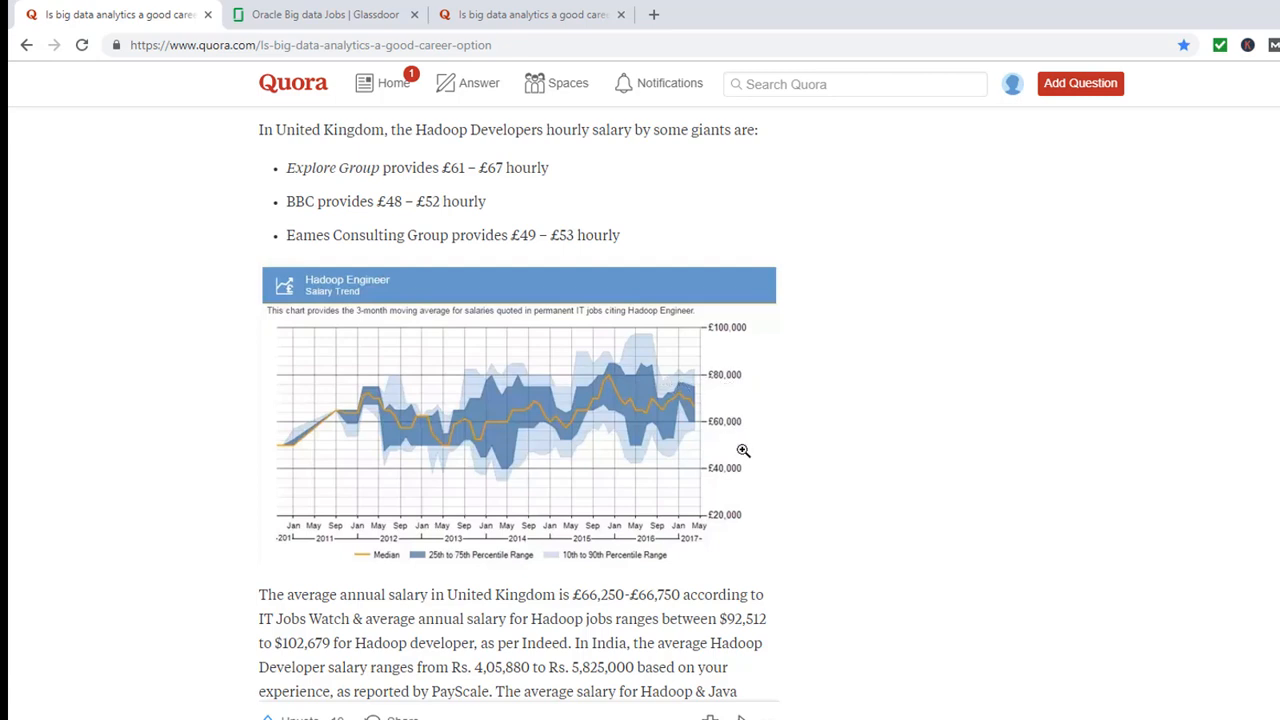
pyautogui.moveTo(536, 458)
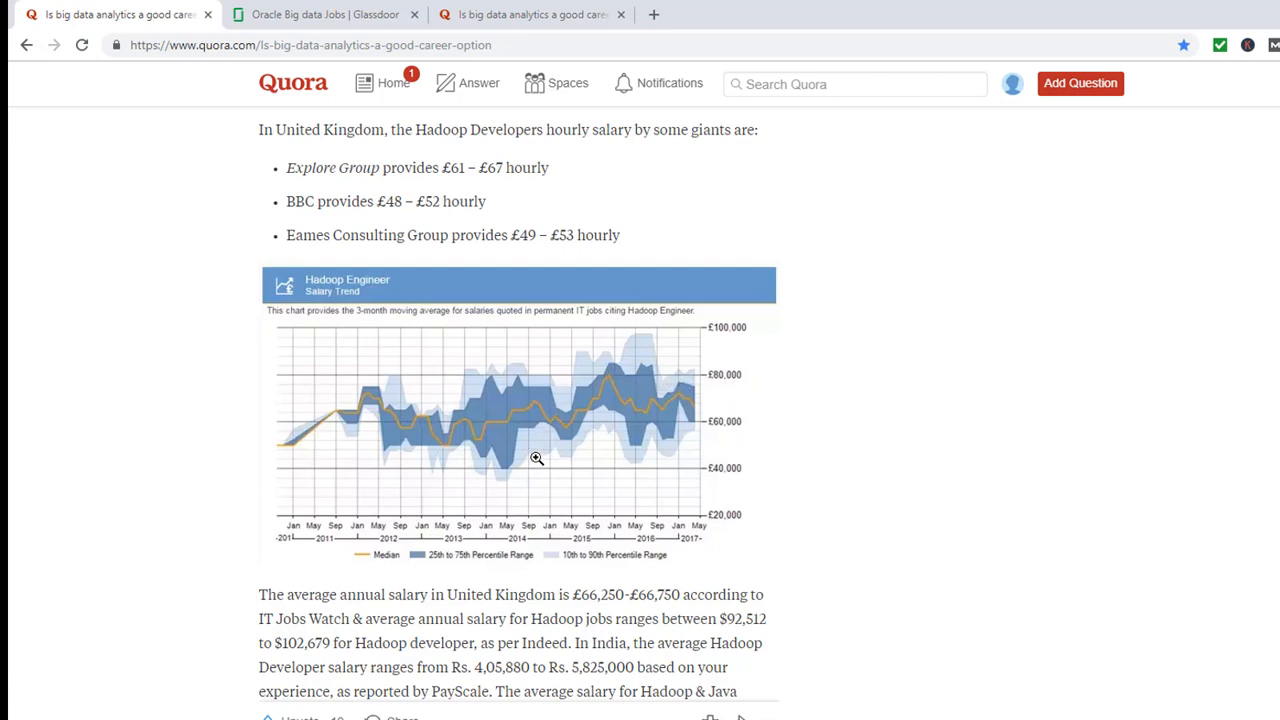
pyautogui.scroll(-3)
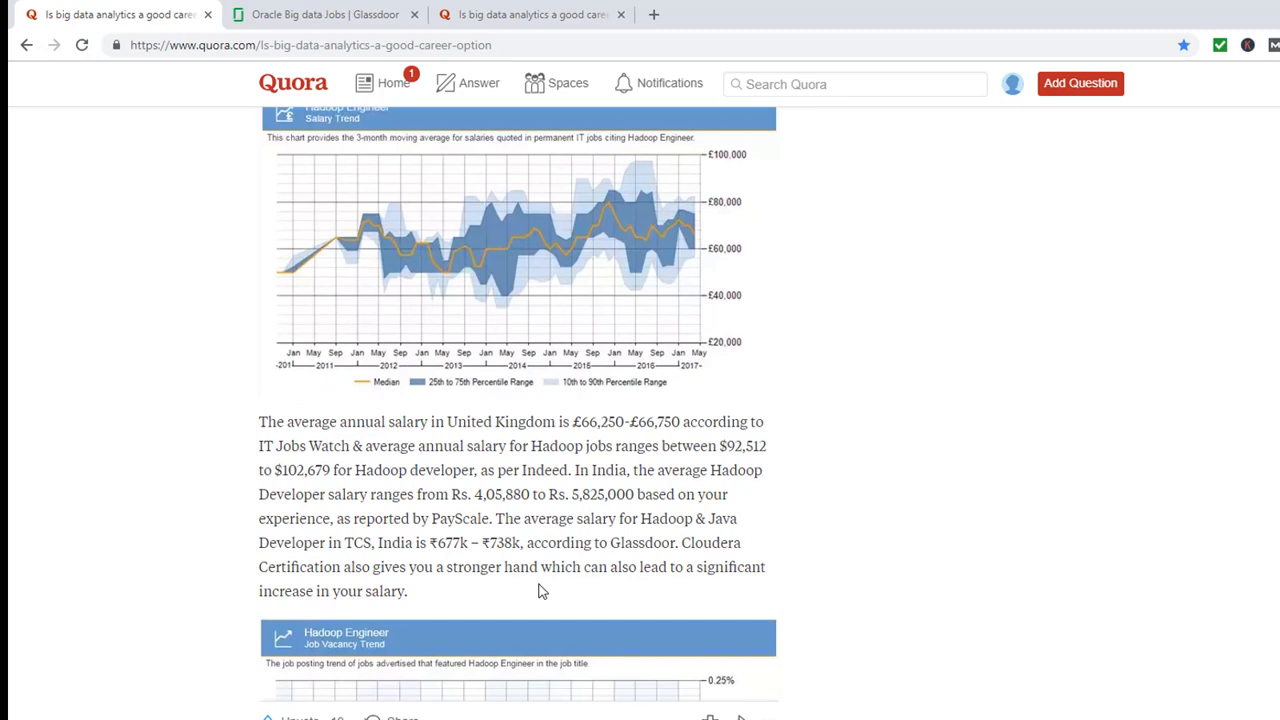
pyautogui.moveTo(567, 489)
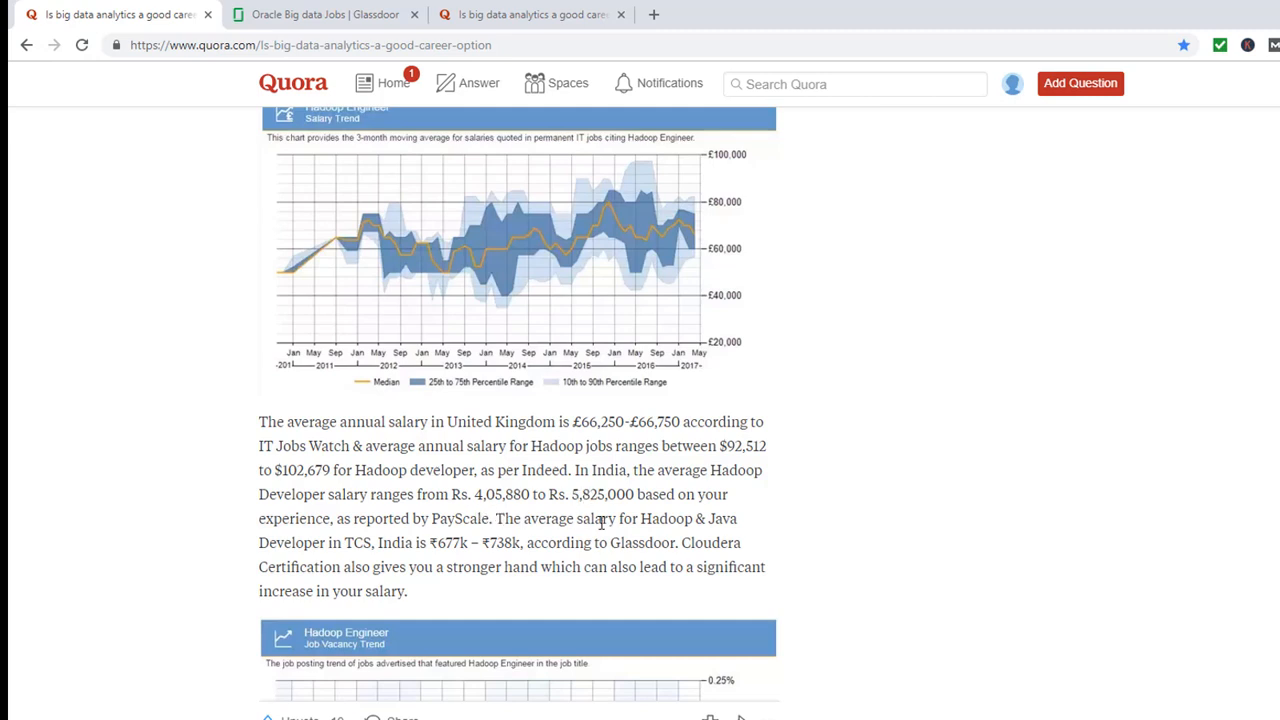
pyautogui.moveTo(420, 536)
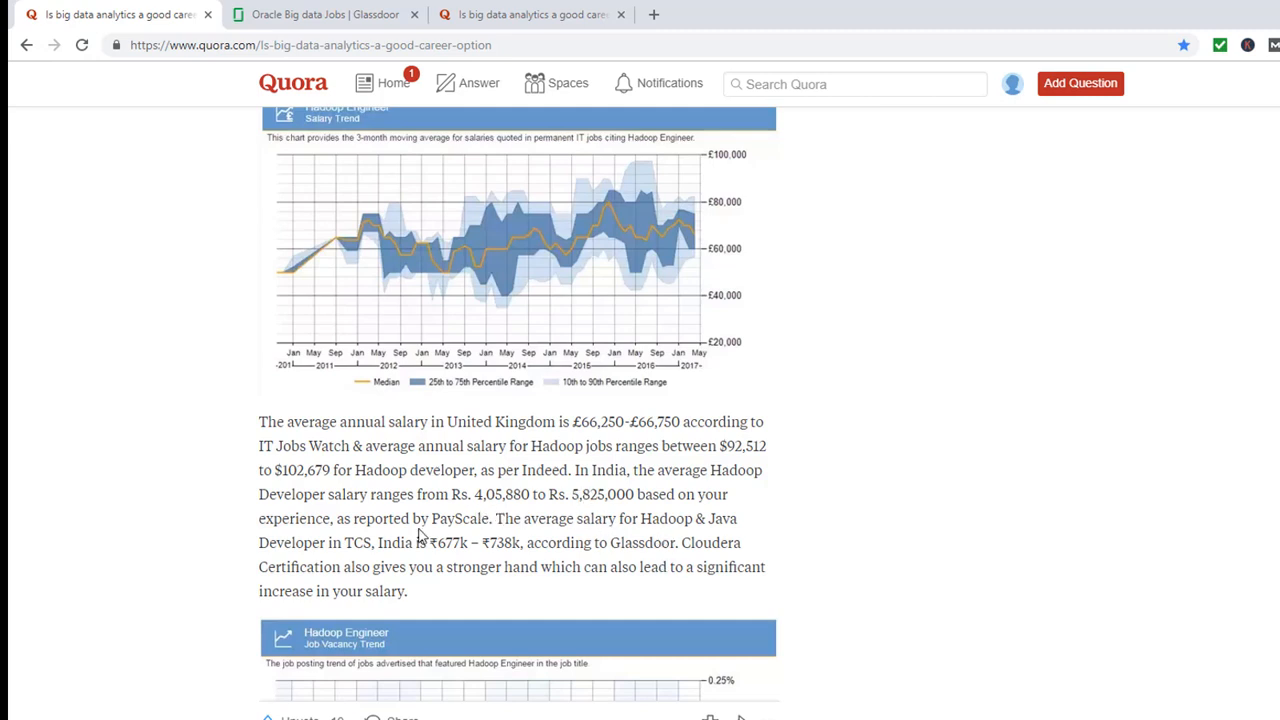
pyautogui.moveTo(432, 545)
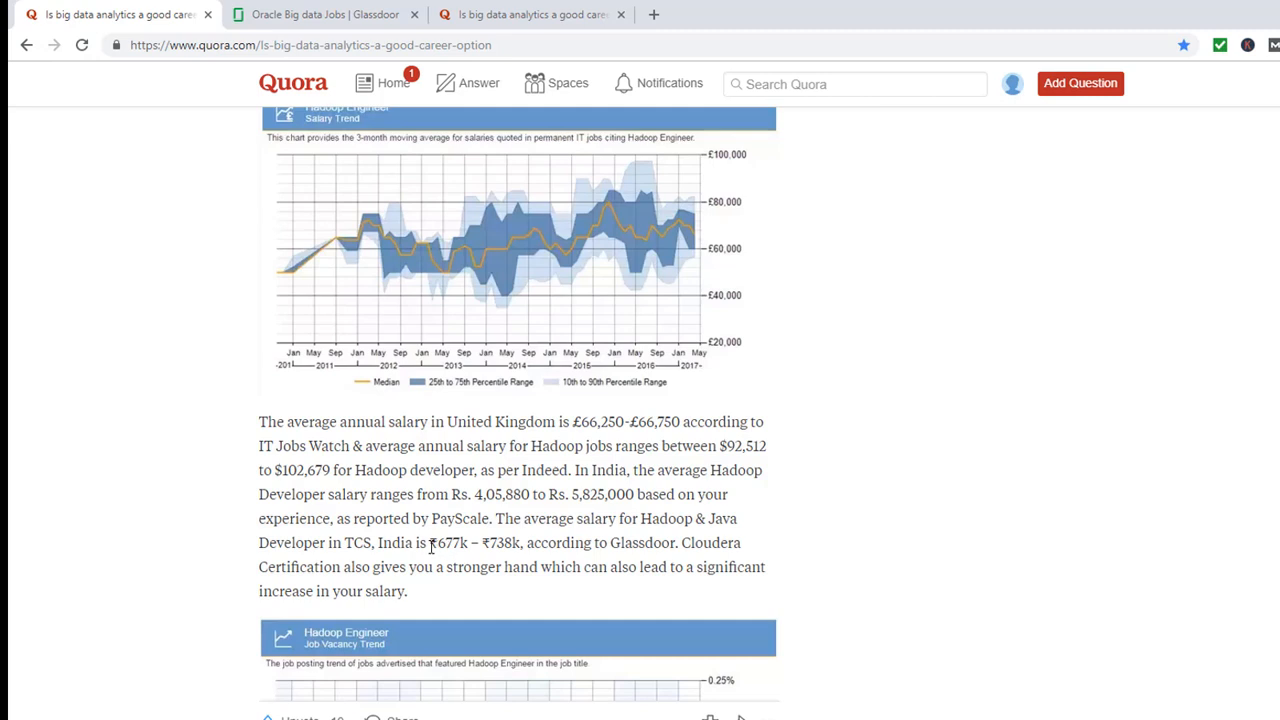
pyautogui.moveTo(510, 540)
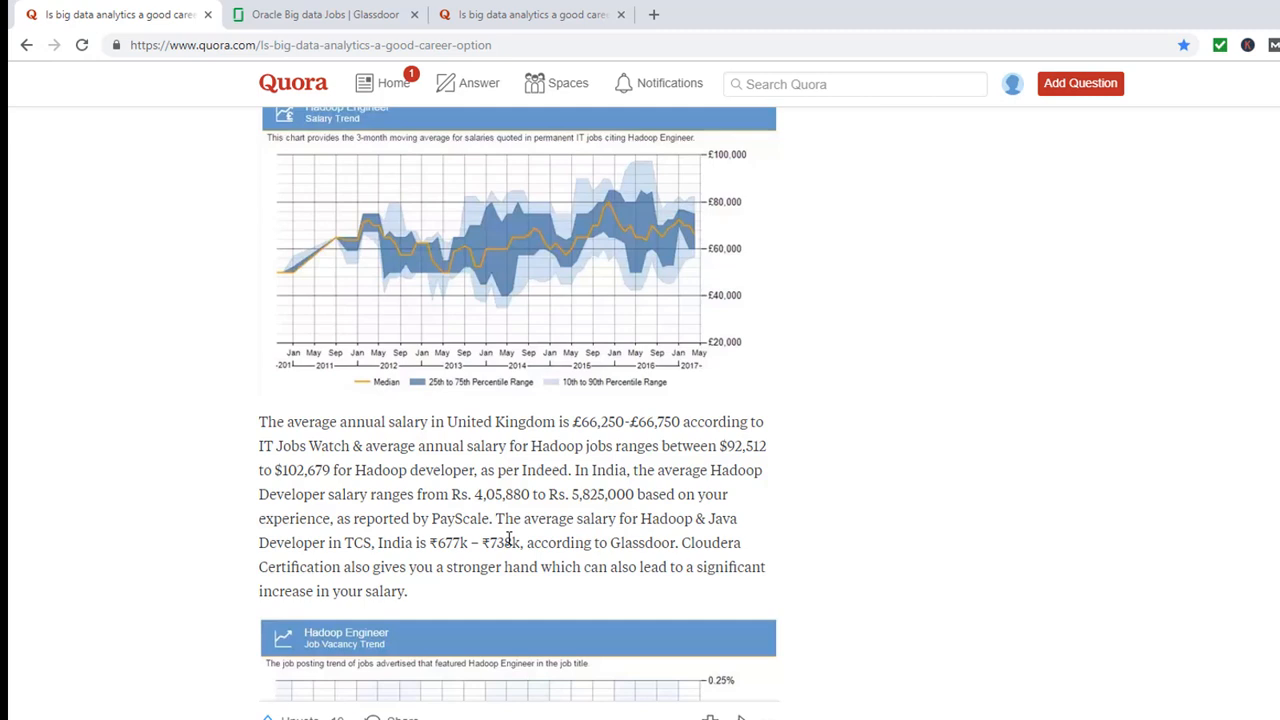
pyautogui.scroll(-3)
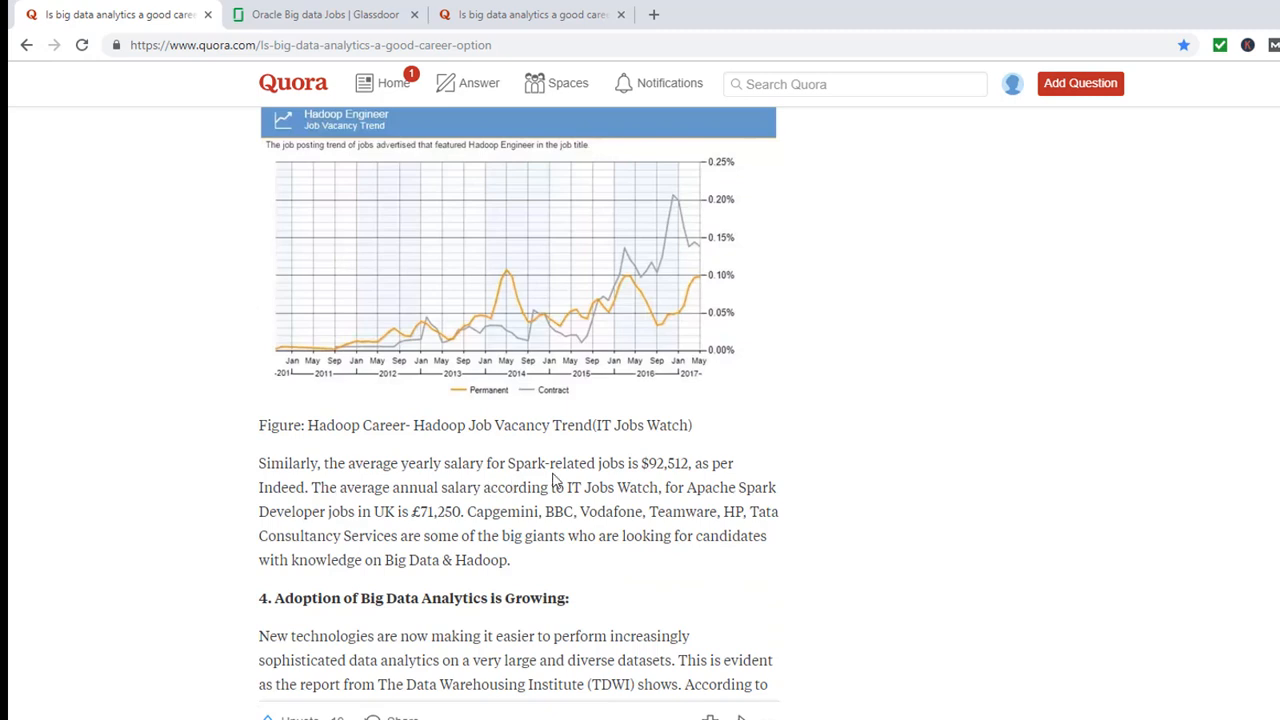
pyautogui.moveTo(663, 480)
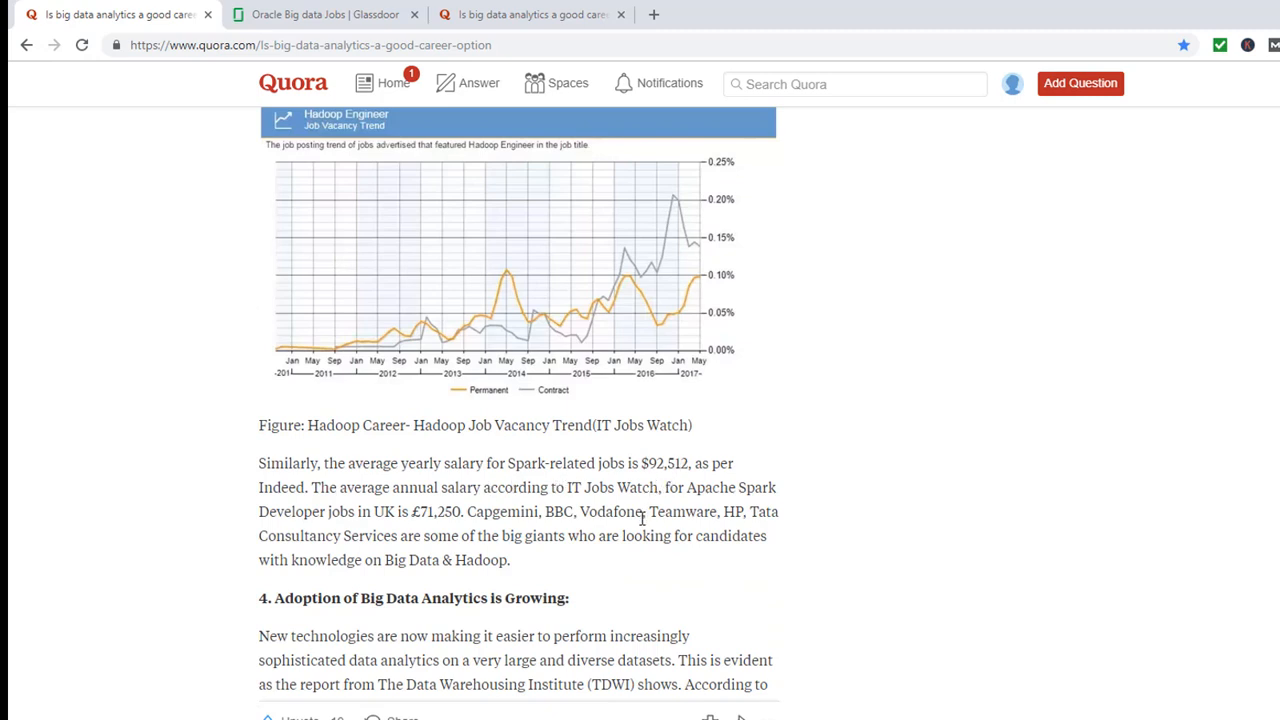
pyautogui.scroll(-3)
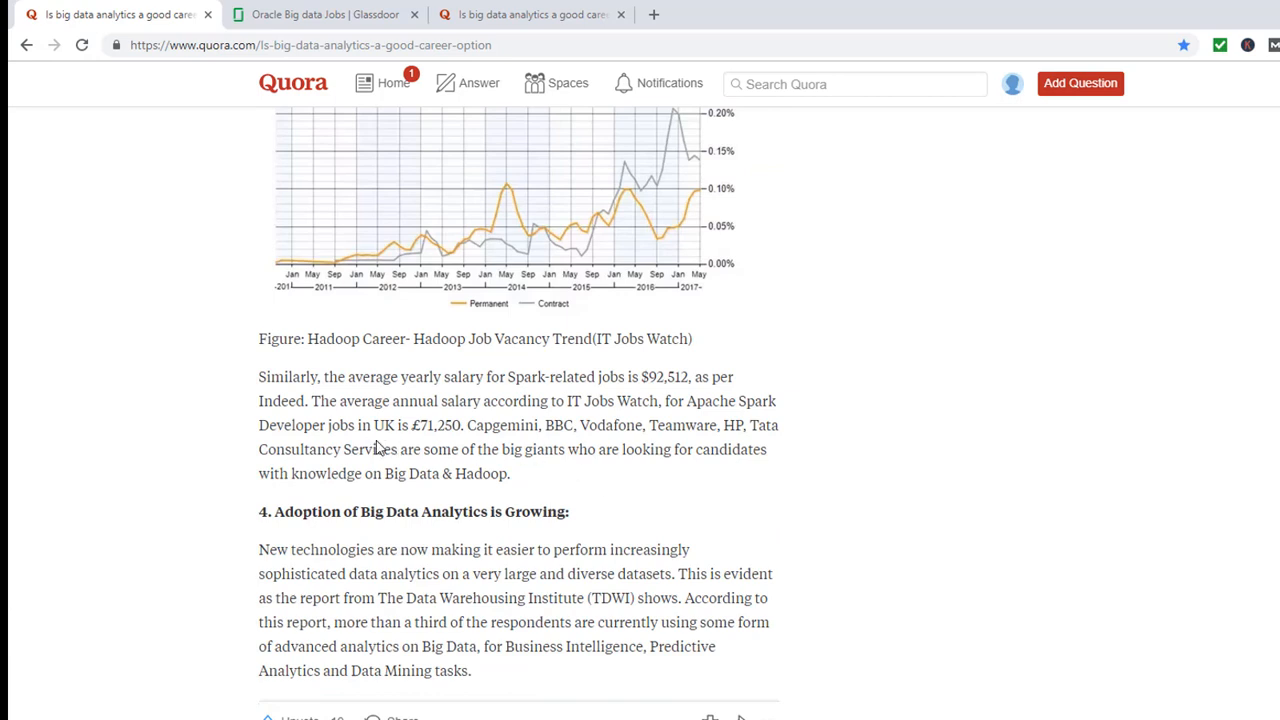
pyautogui.moveTo(443, 440)
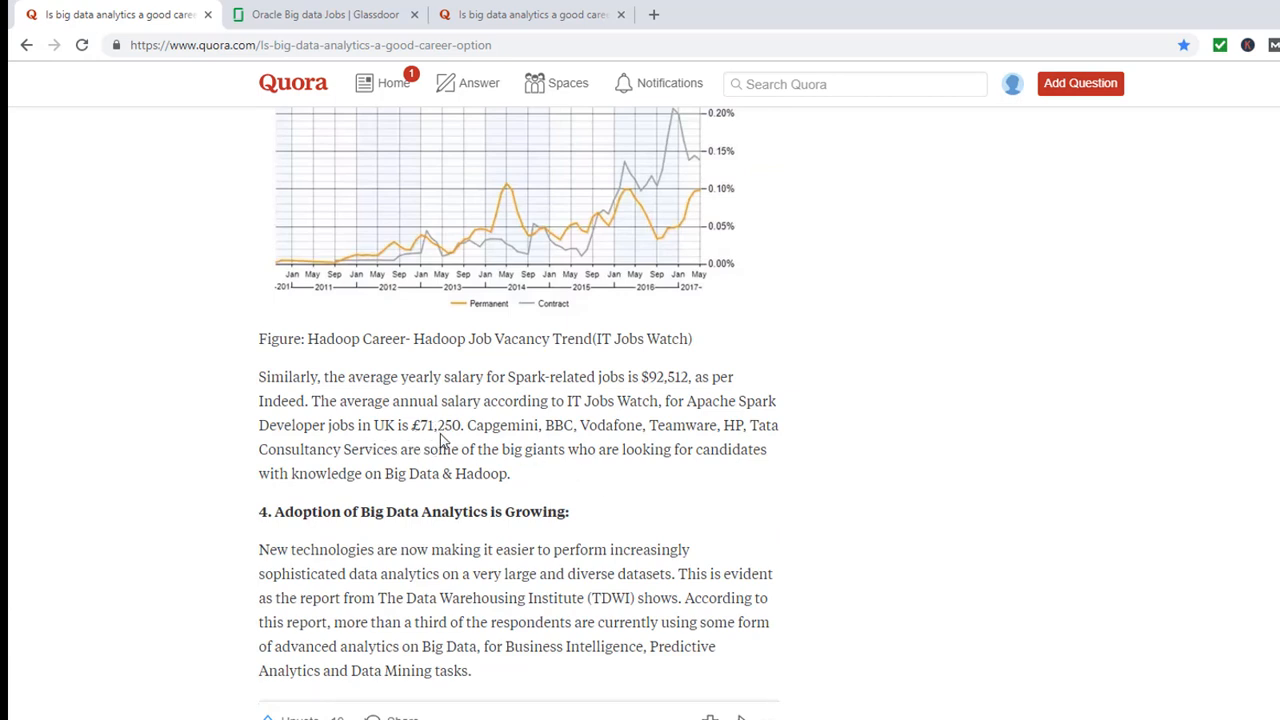
# Step: Scroll past the Analytics Key Benefits pie chart to section 6 on unstructured data
pyautogui.scroll(-3)
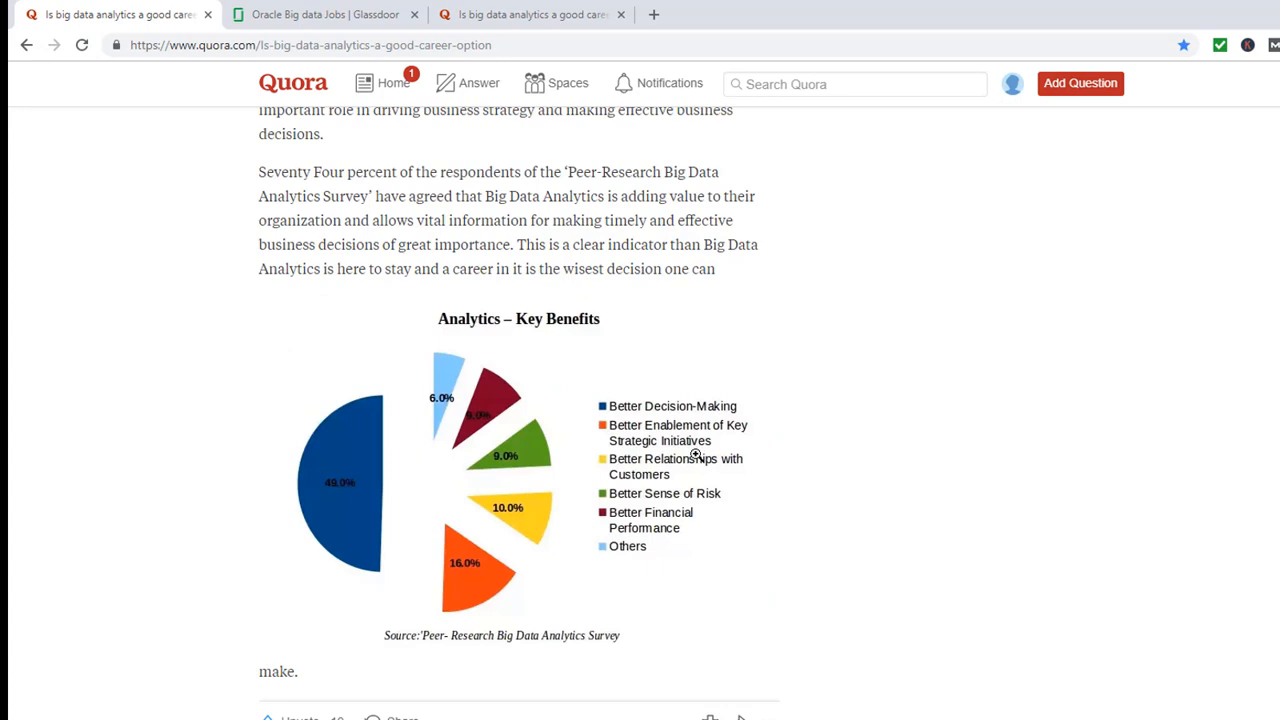
pyautogui.moveTo(354, 433)
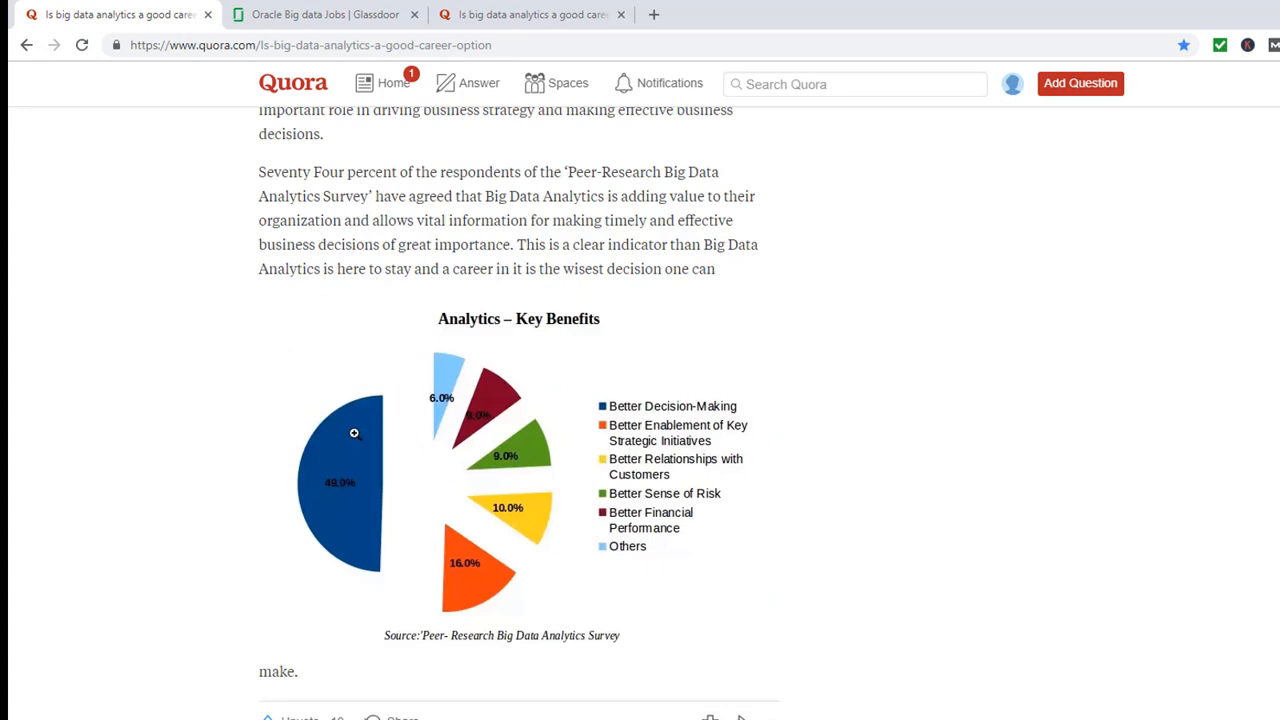
pyautogui.moveTo(713, 415)
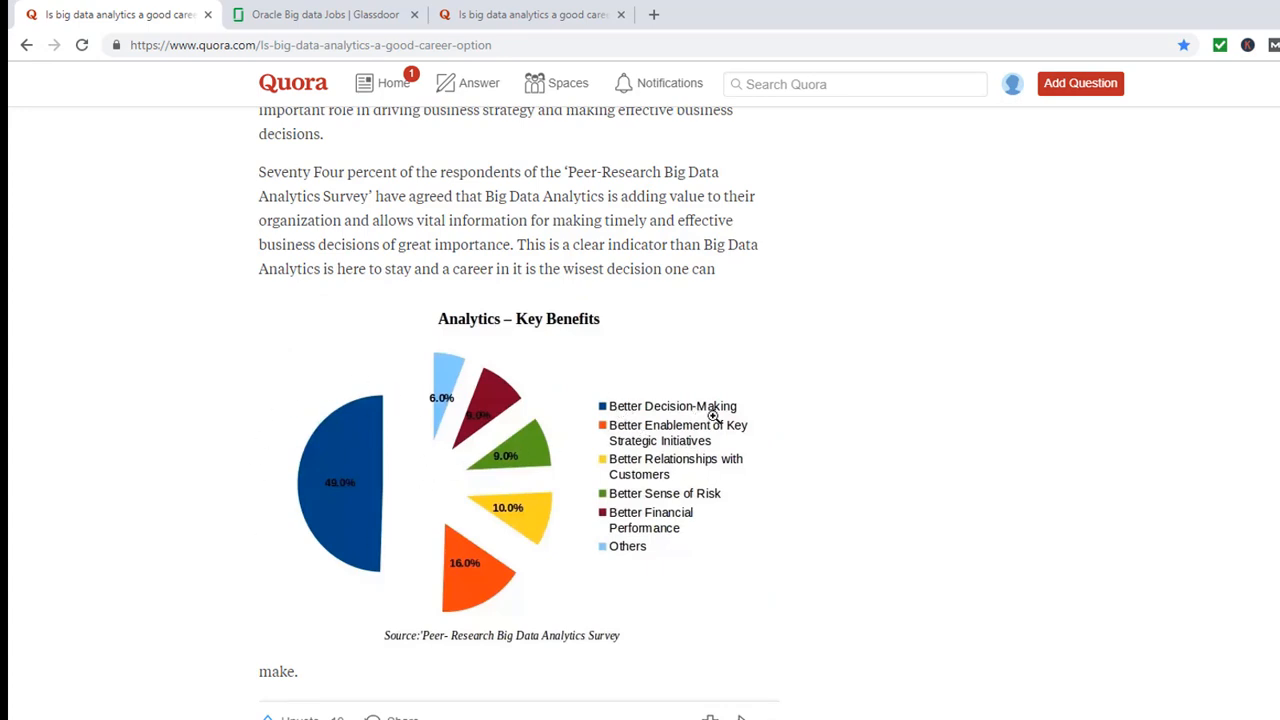
pyautogui.moveTo(253, 428)
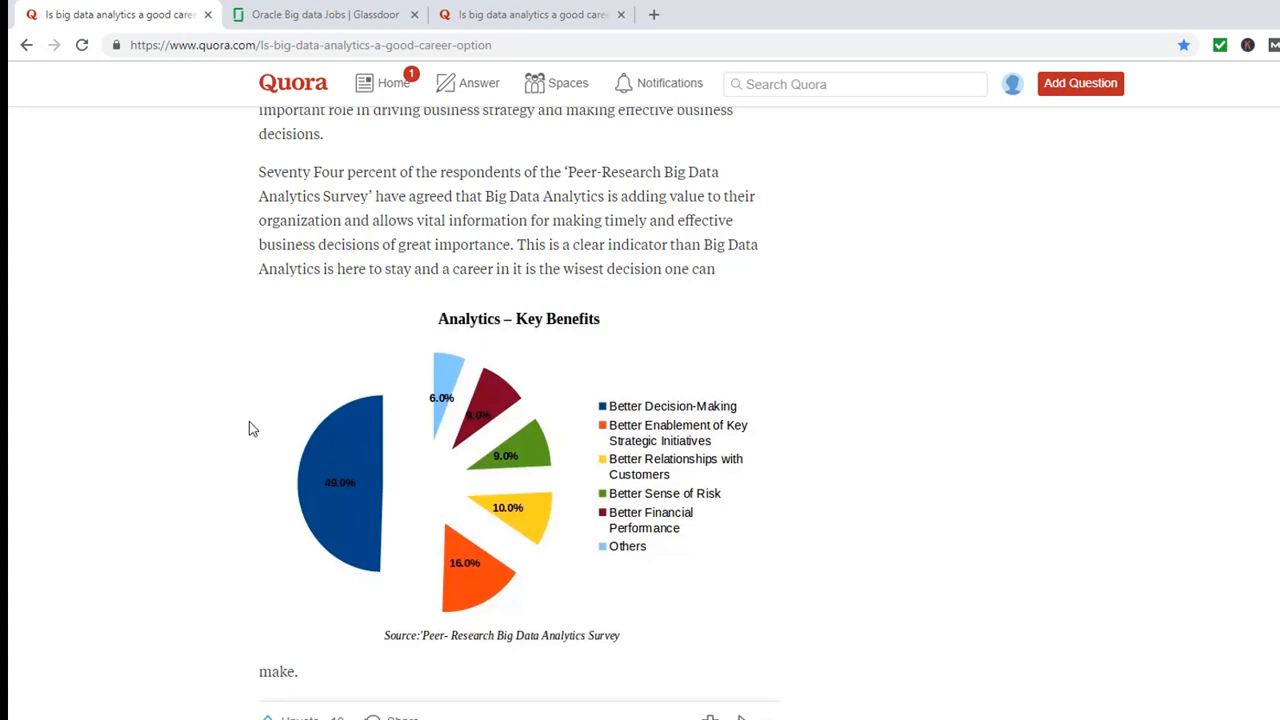
pyautogui.moveTo(690, 413)
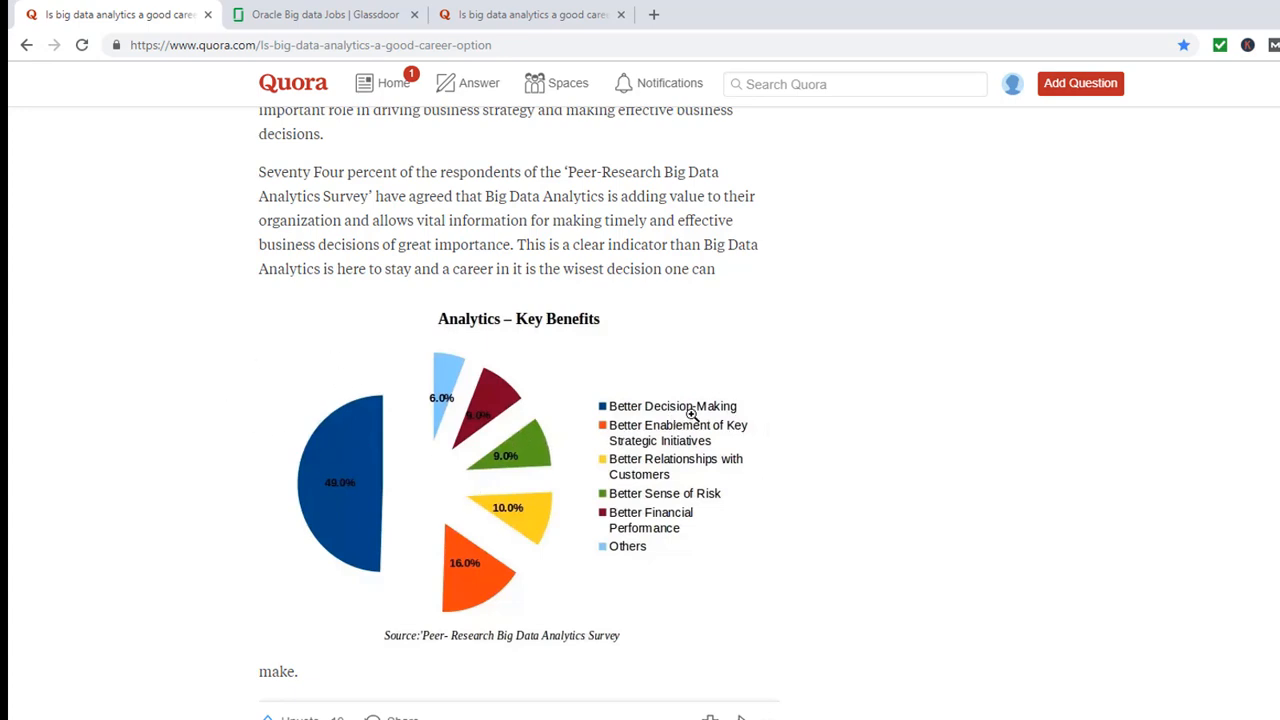
pyautogui.moveTo(737, 658)
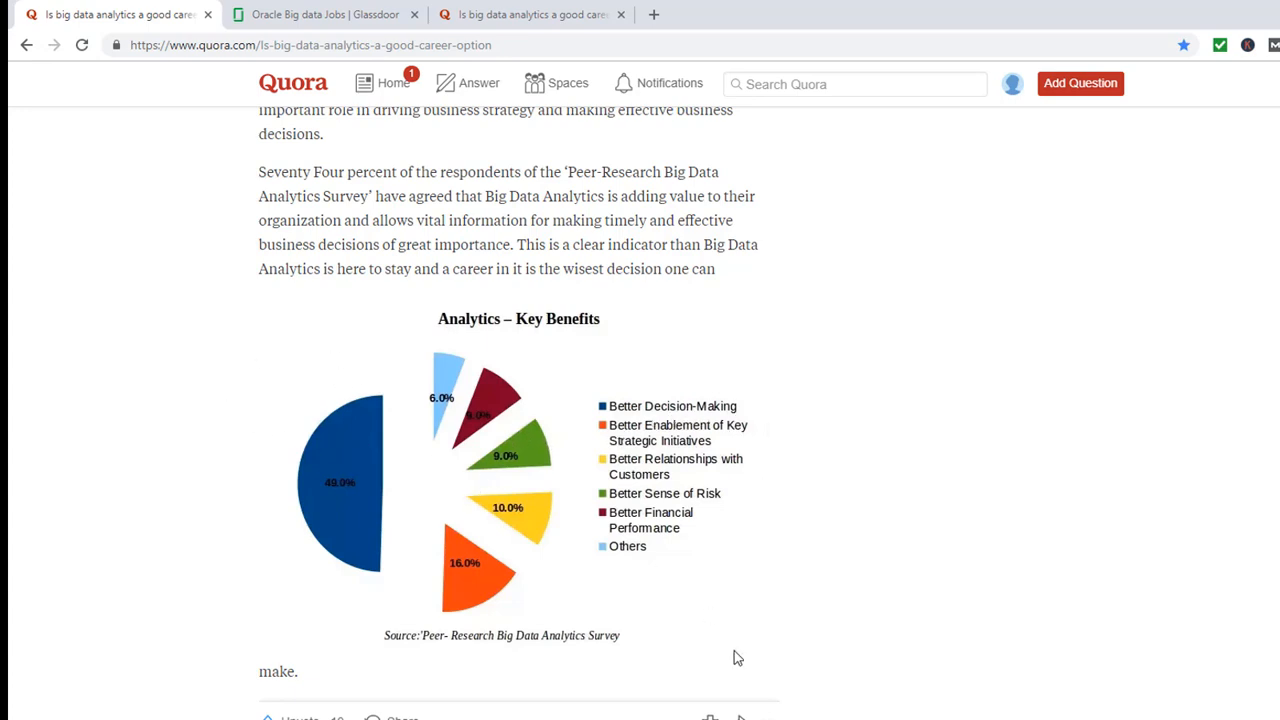
pyautogui.scroll(-3)
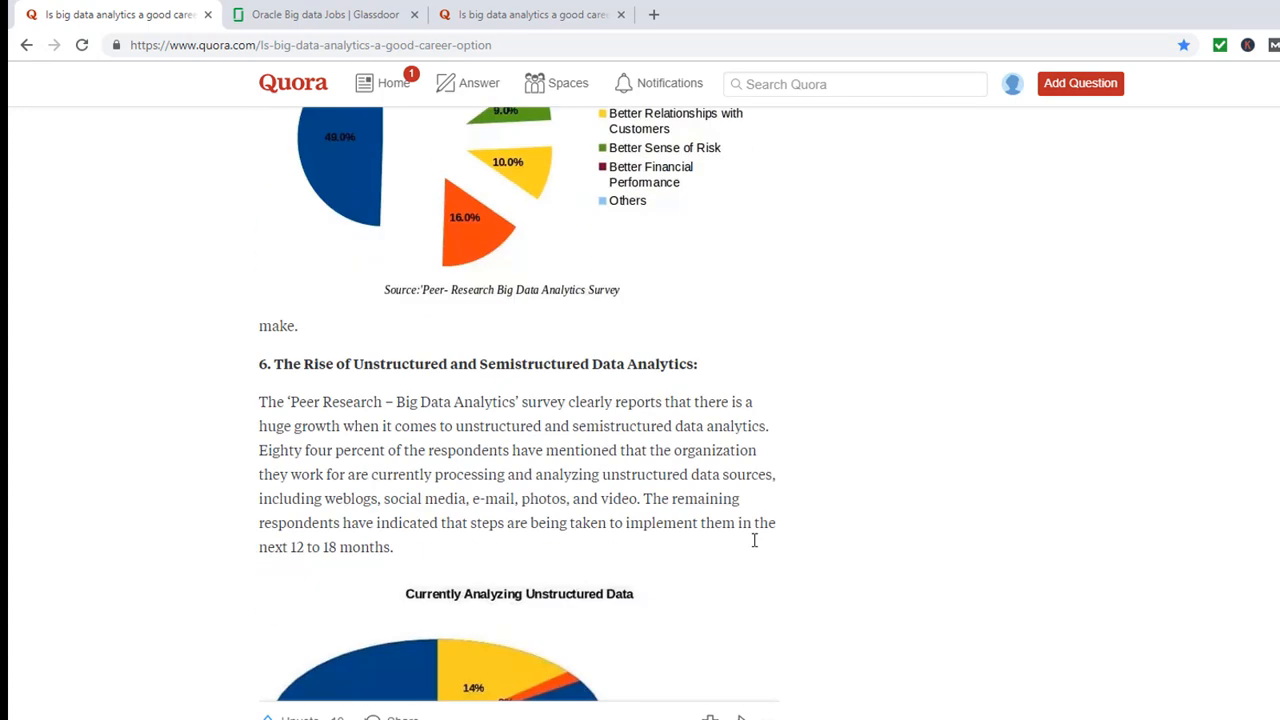
pyautogui.moveTo(519, 538)
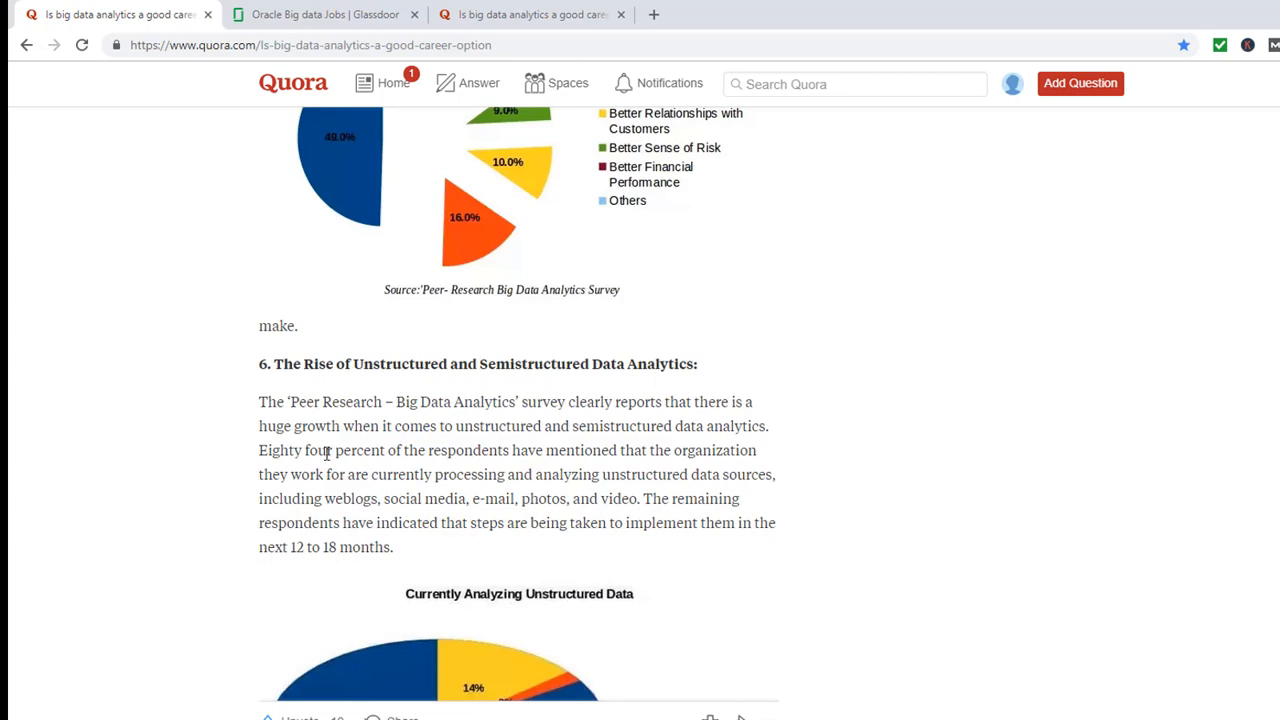
pyautogui.moveTo(645, 456)
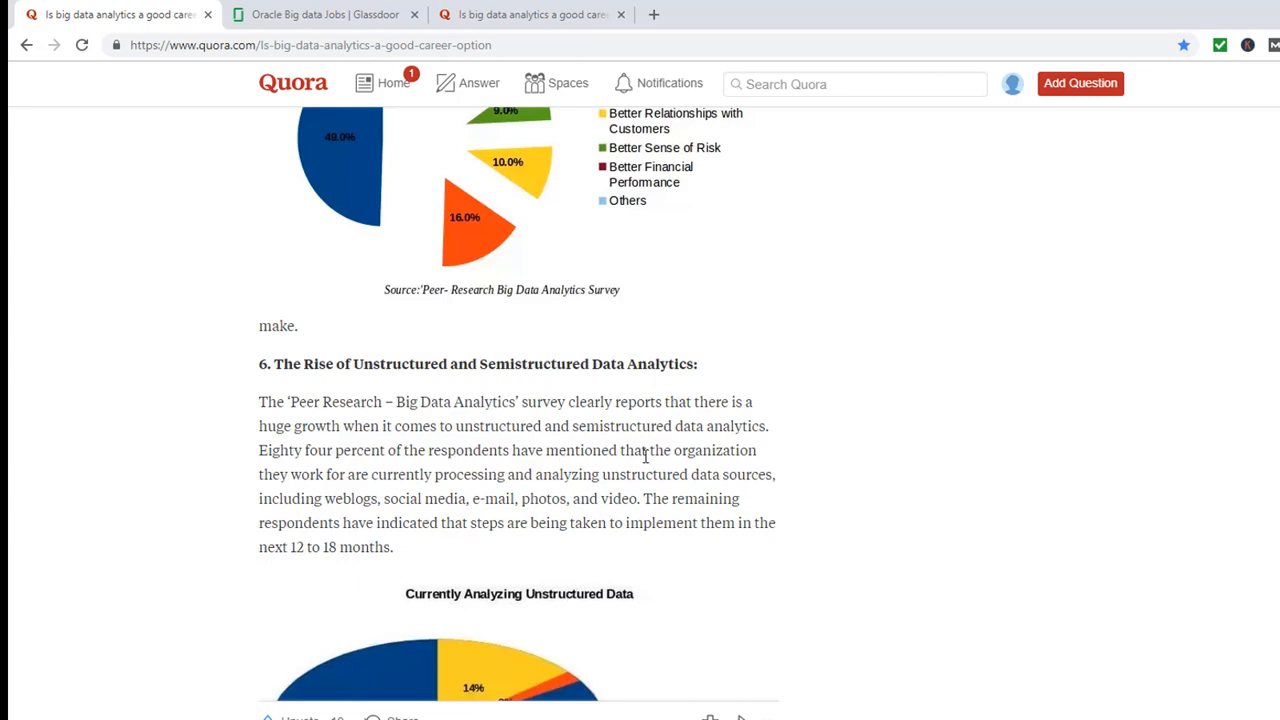
pyautogui.moveTo(371, 477)
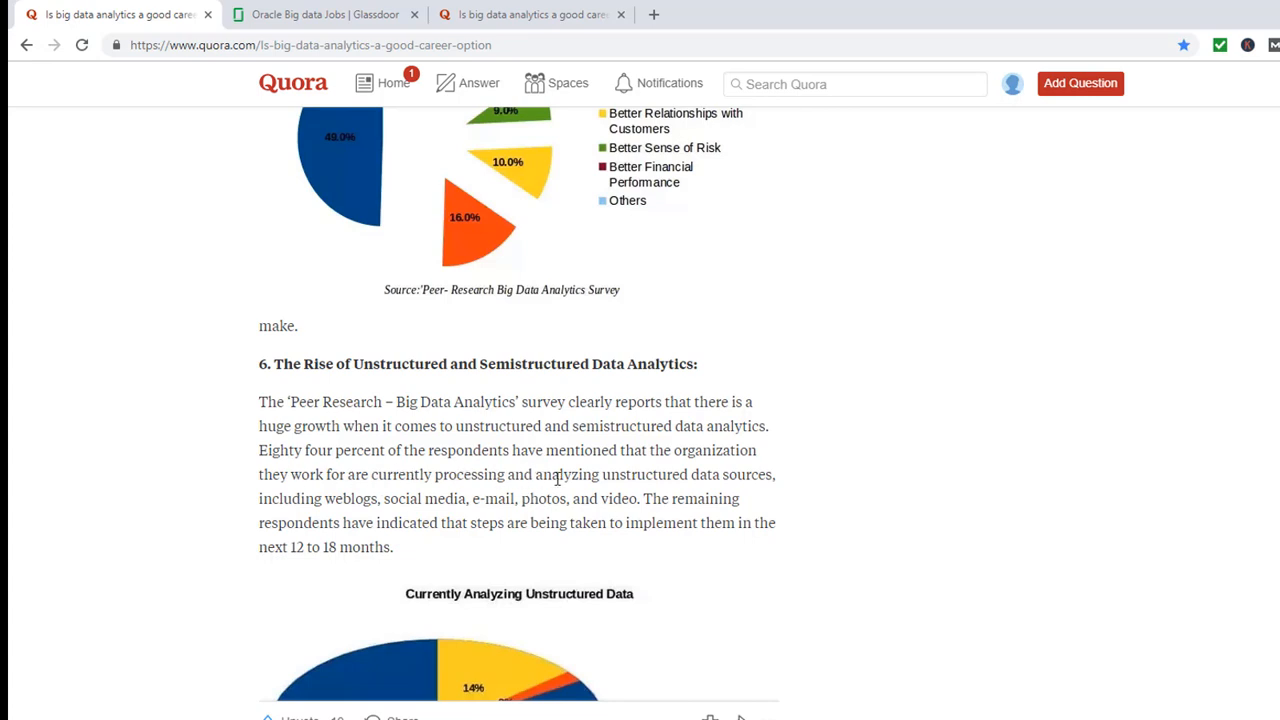
pyautogui.moveTo(813, 485)
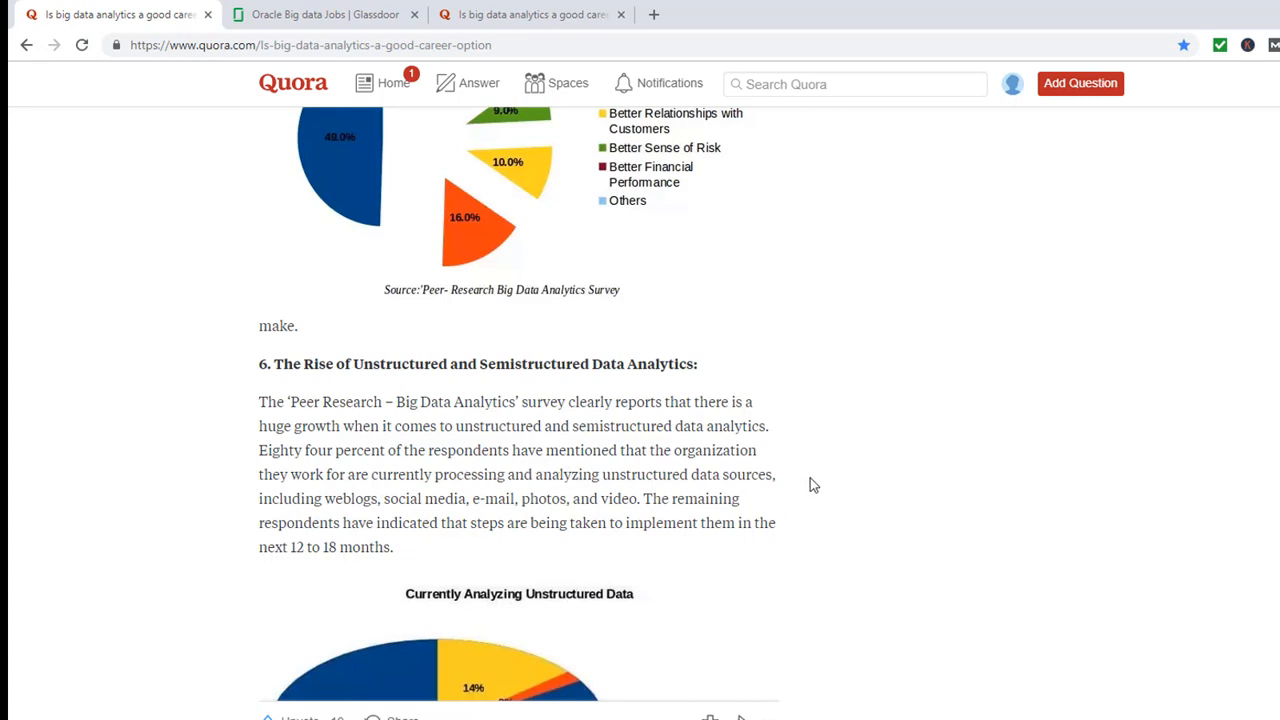
# Step: Scroll past the Usage Across Industries bar chart to section 8 on market forecasts
pyautogui.scroll(-3)
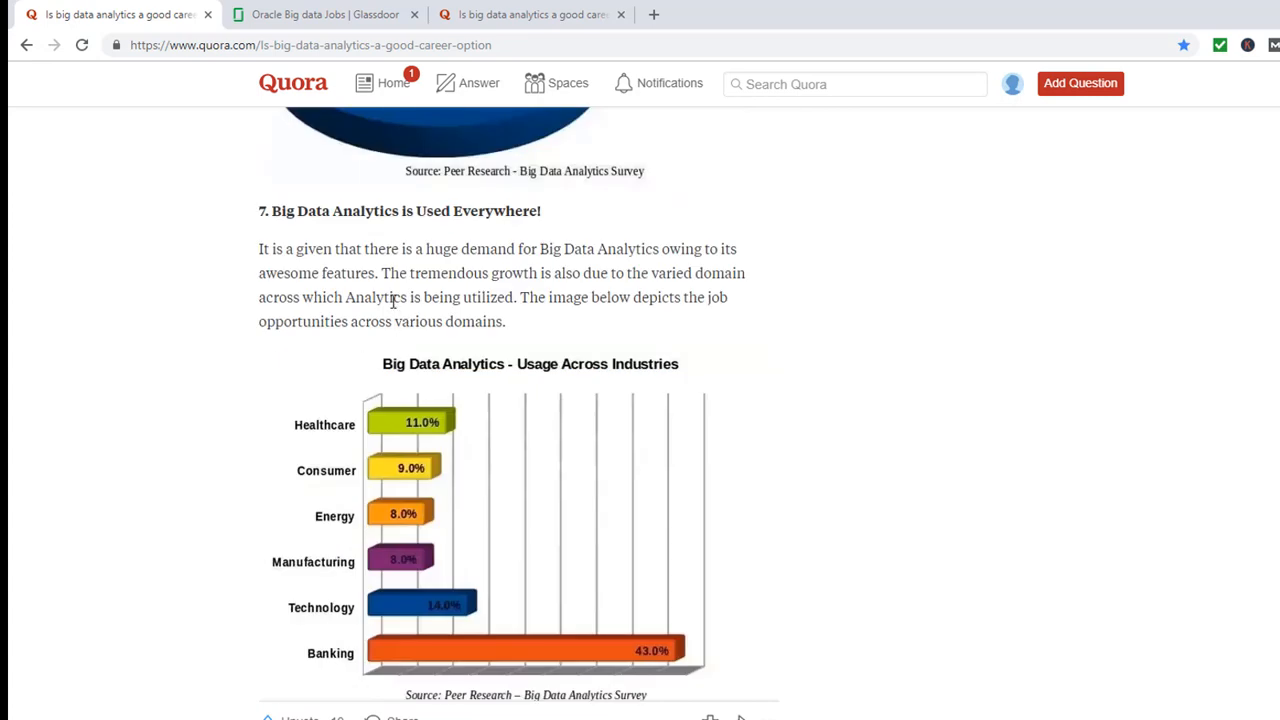
pyautogui.moveTo(384, 480)
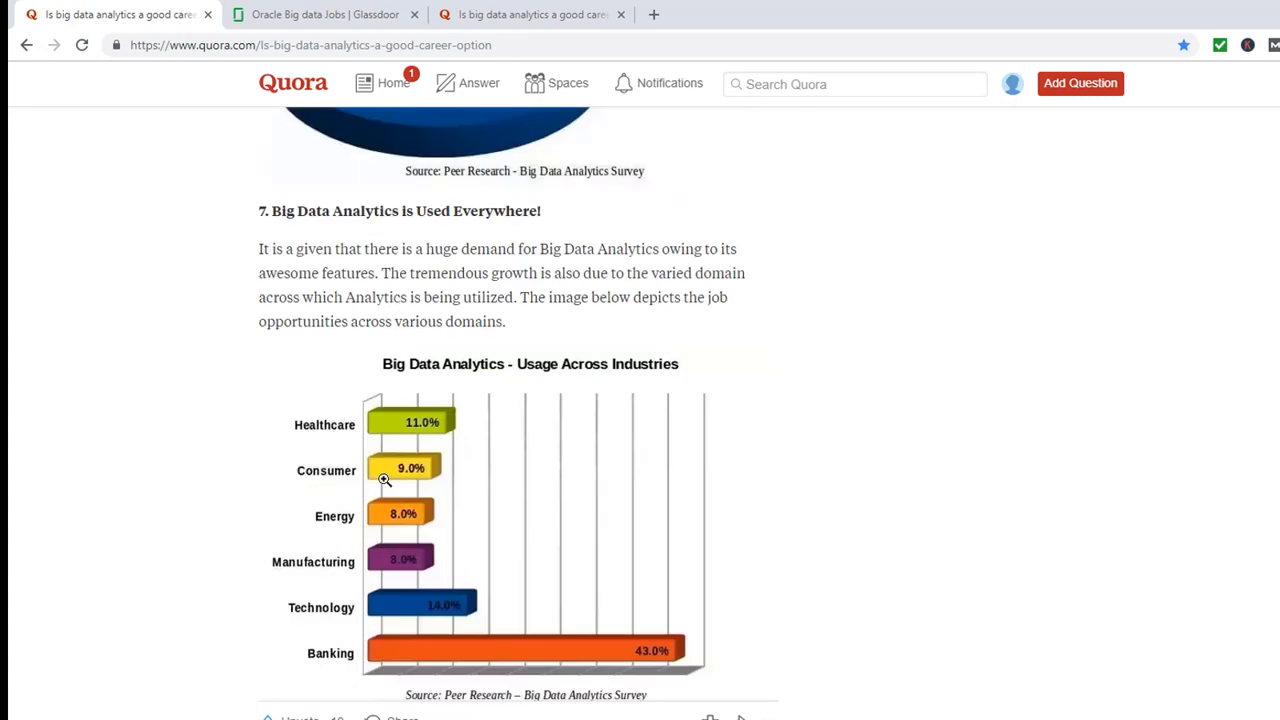
pyautogui.moveTo(275, 628)
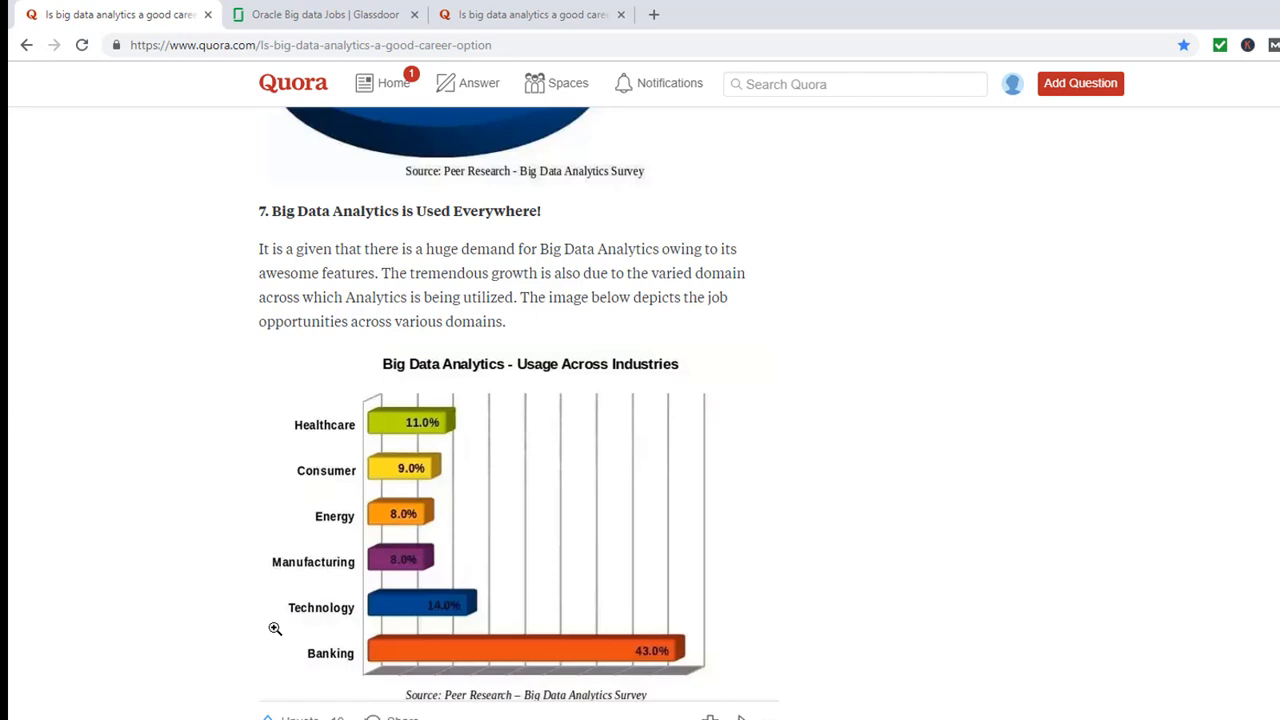
pyautogui.moveTo(590, 529)
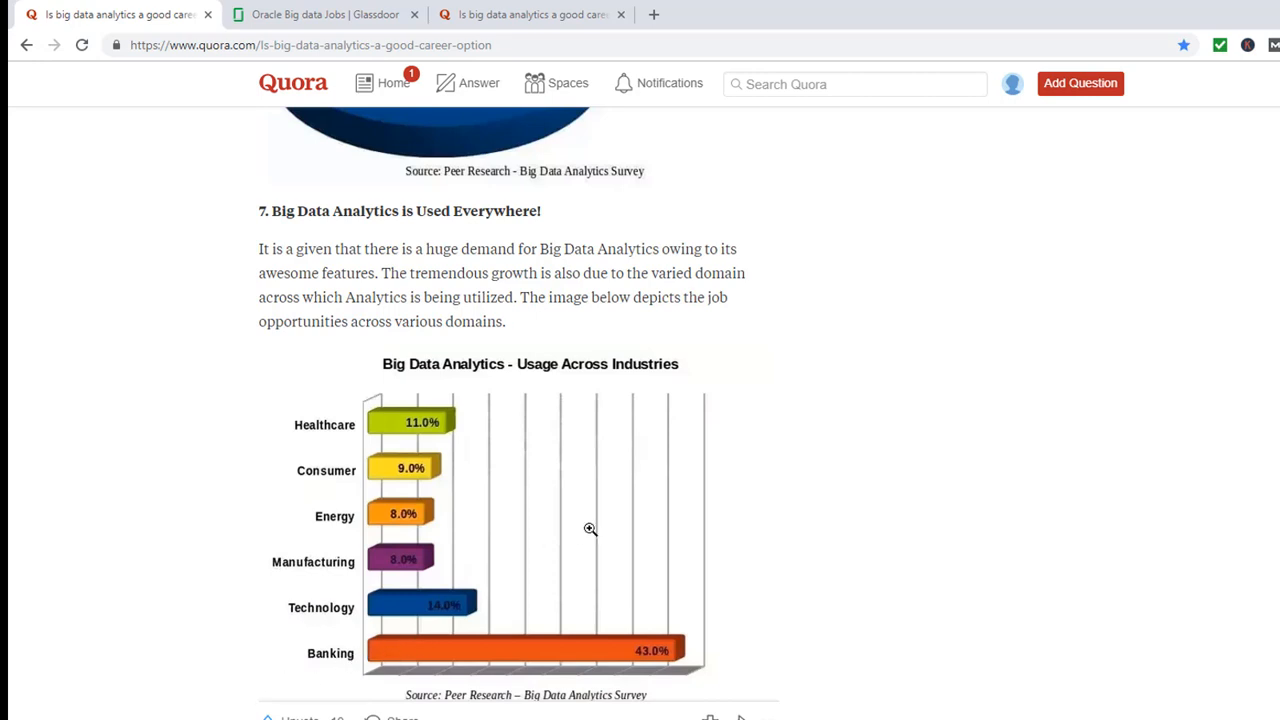
pyautogui.scroll(-3)
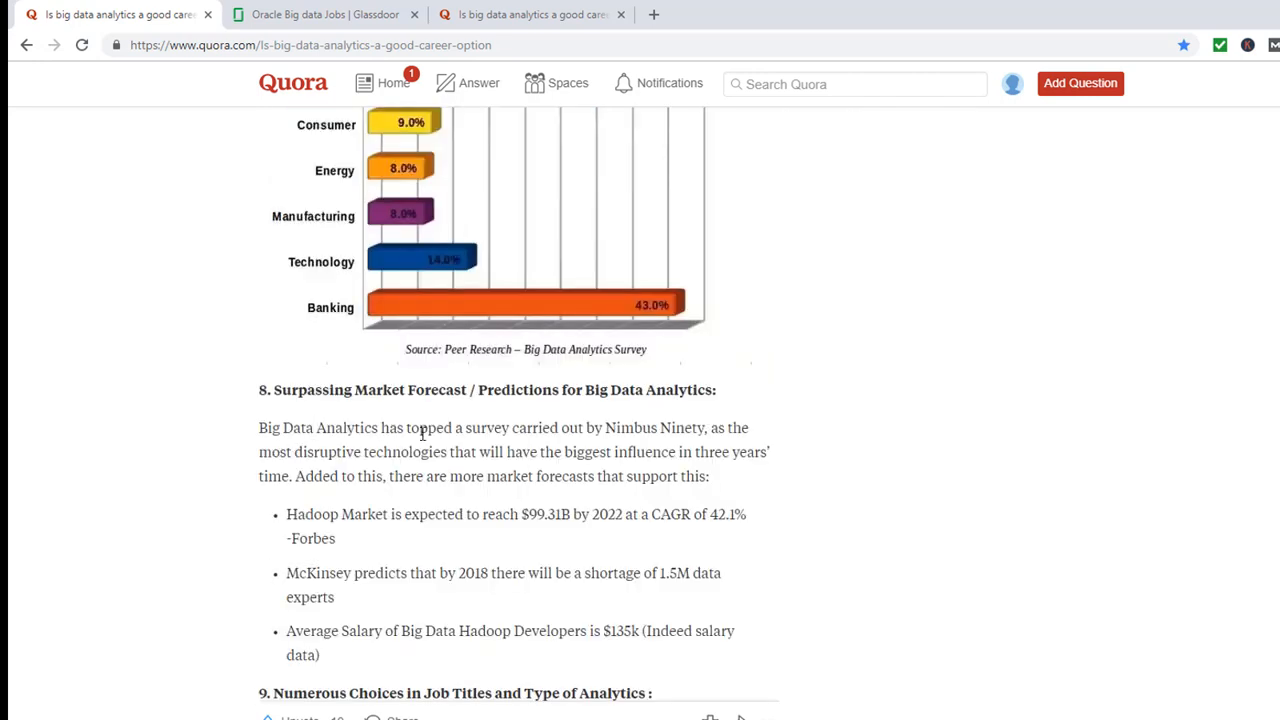
# Step: Read the market forecast figures down to section 9's job title list
pyautogui.scroll(-3)
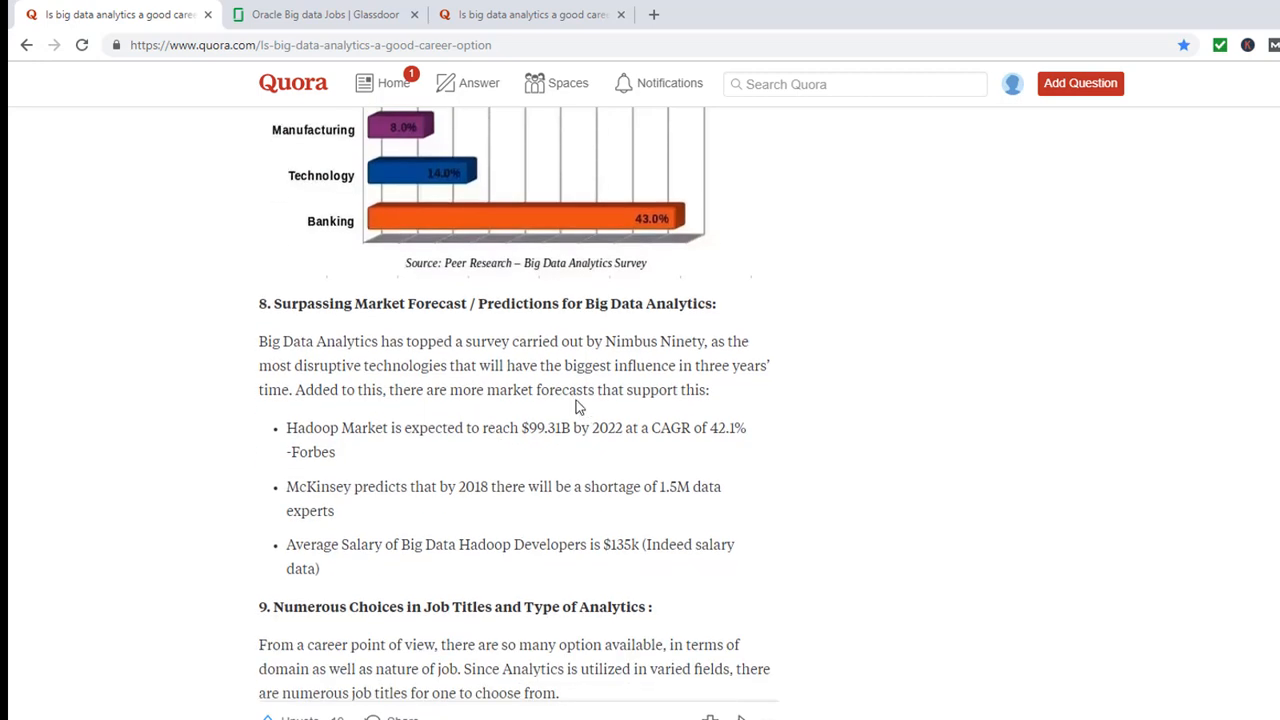
pyautogui.moveTo(278, 438)
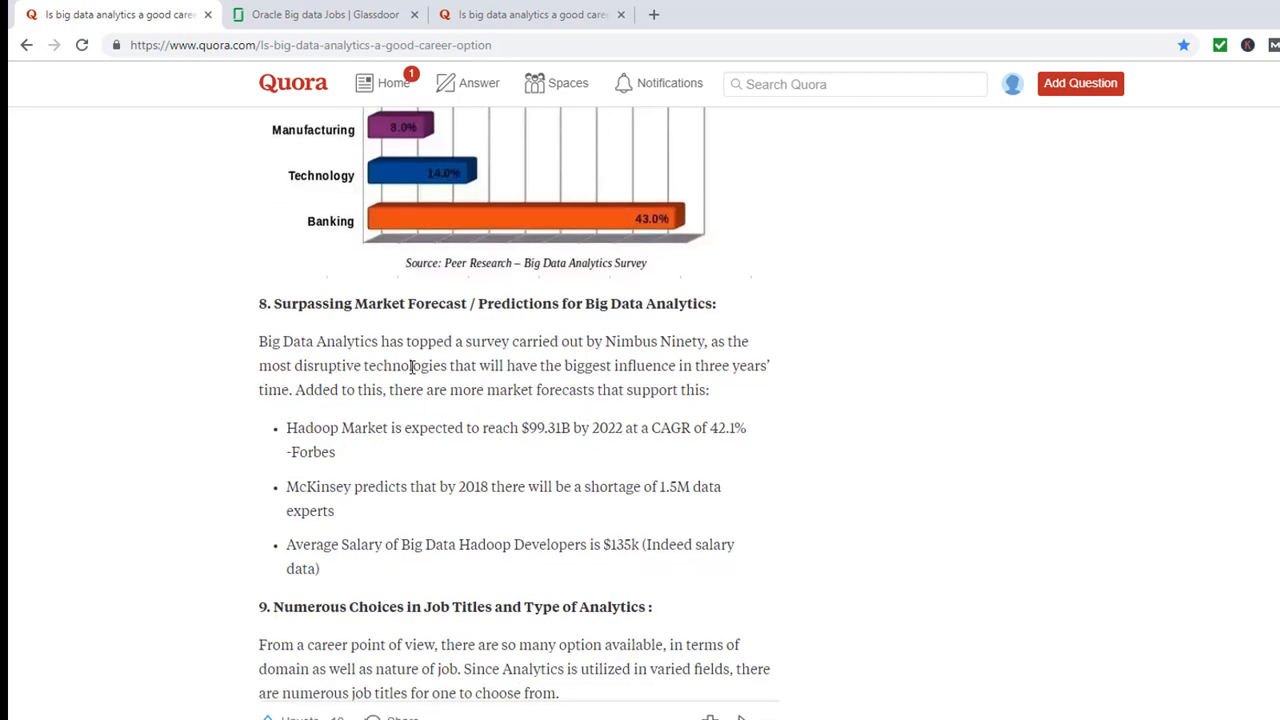
pyautogui.moveTo(683, 365)
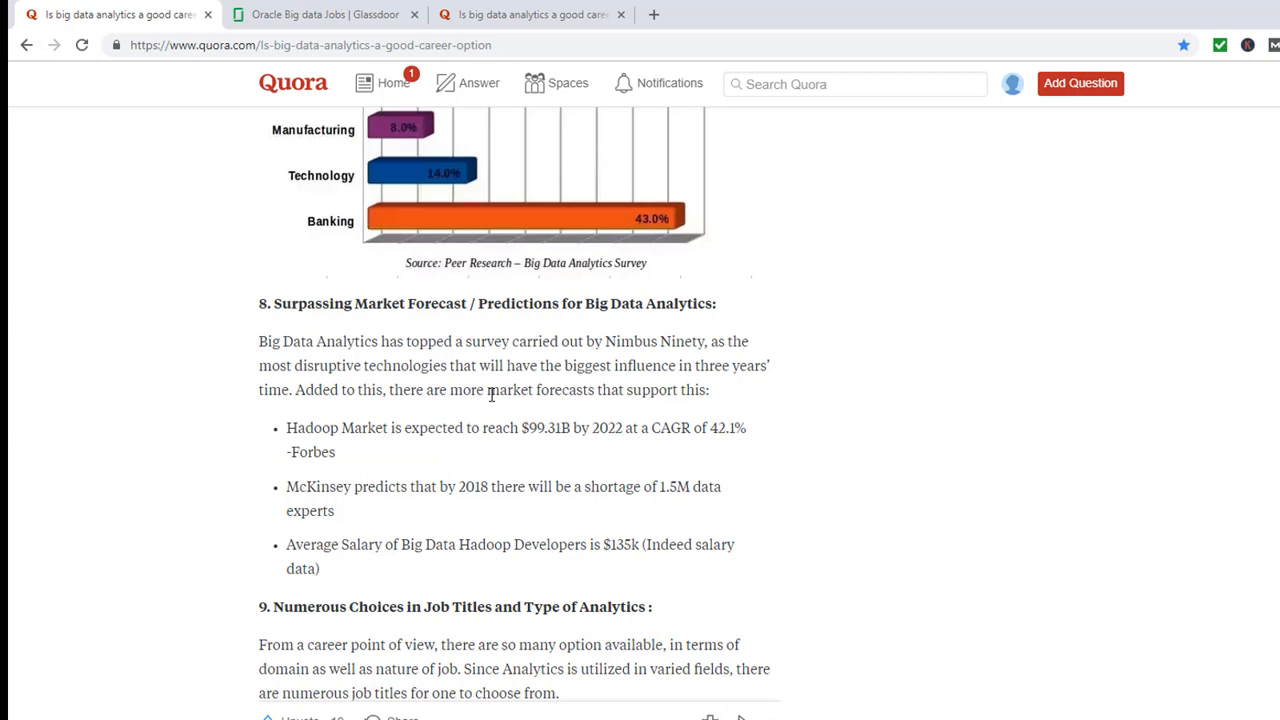
pyautogui.moveTo(287, 436)
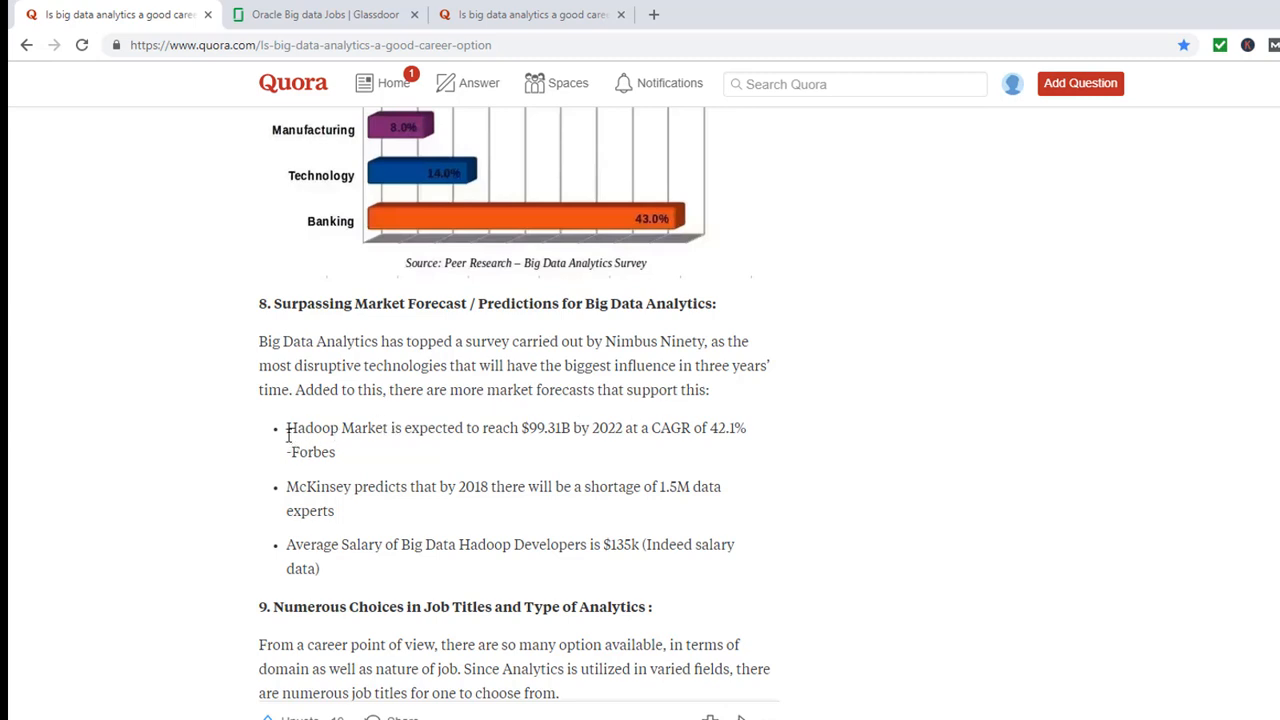
pyautogui.moveTo(507, 436)
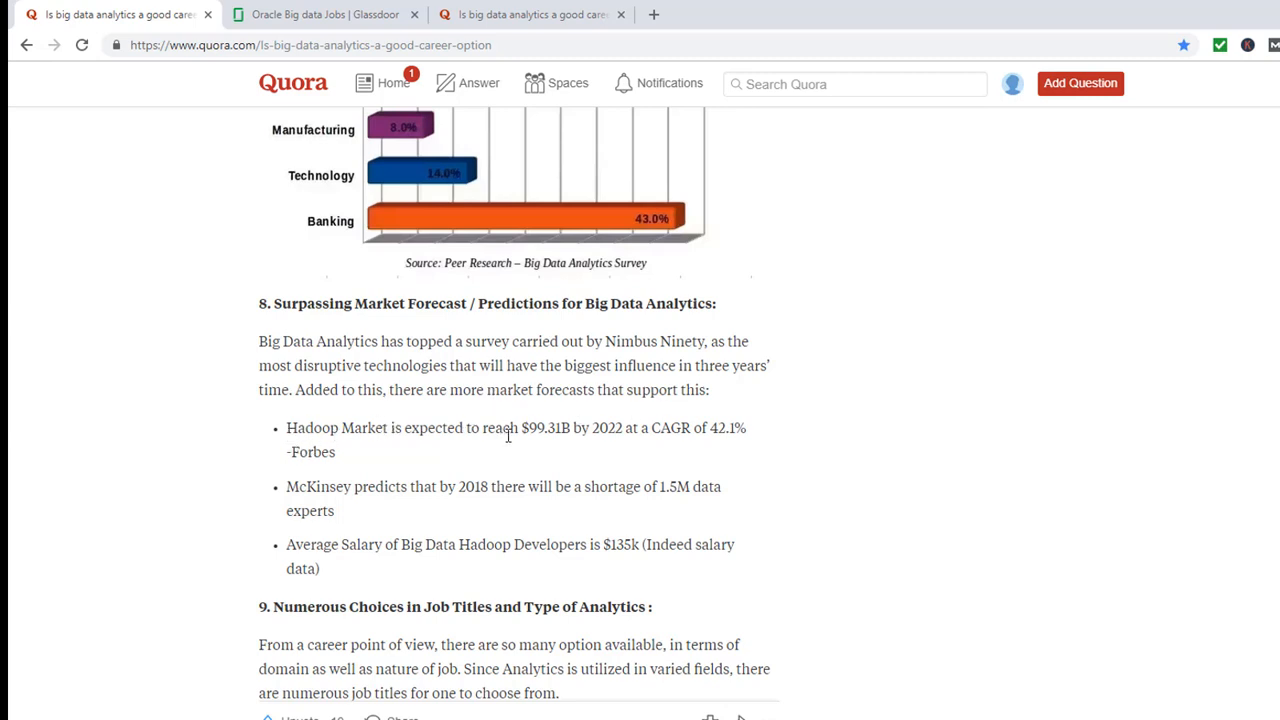
pyautogui.moveTo(545, 448)
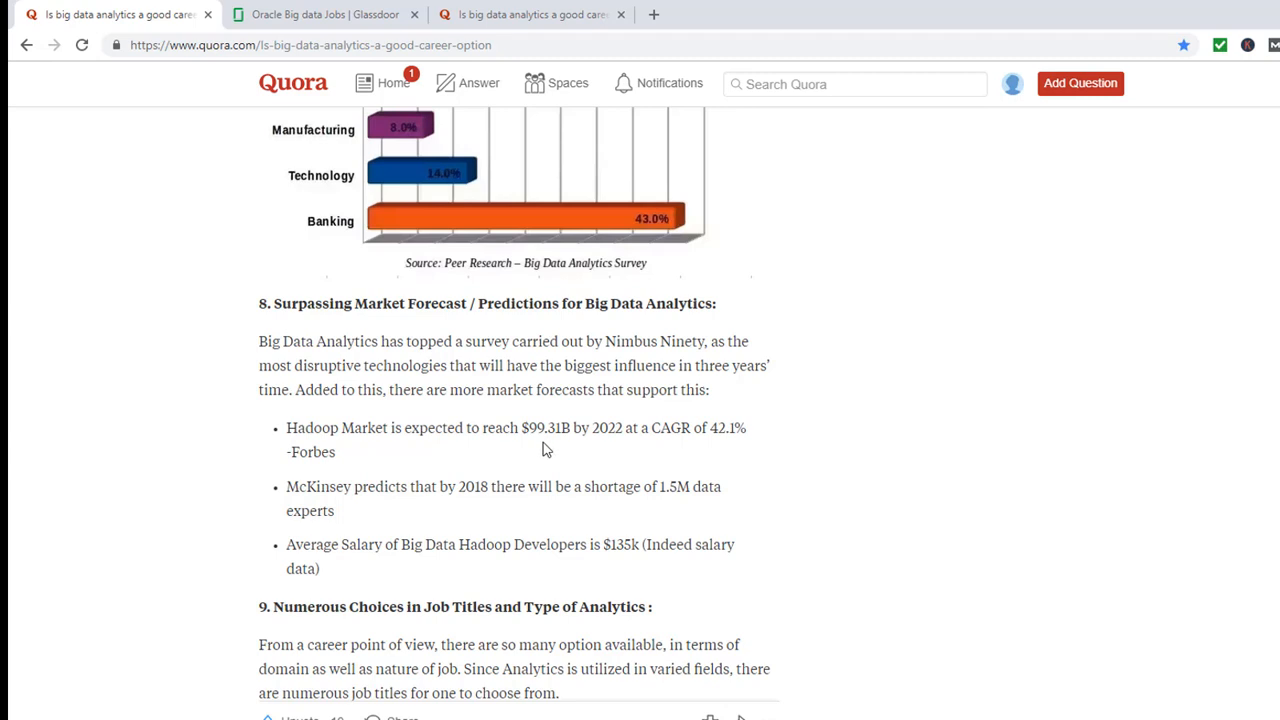
pyautogui.moveTo(416, 502)
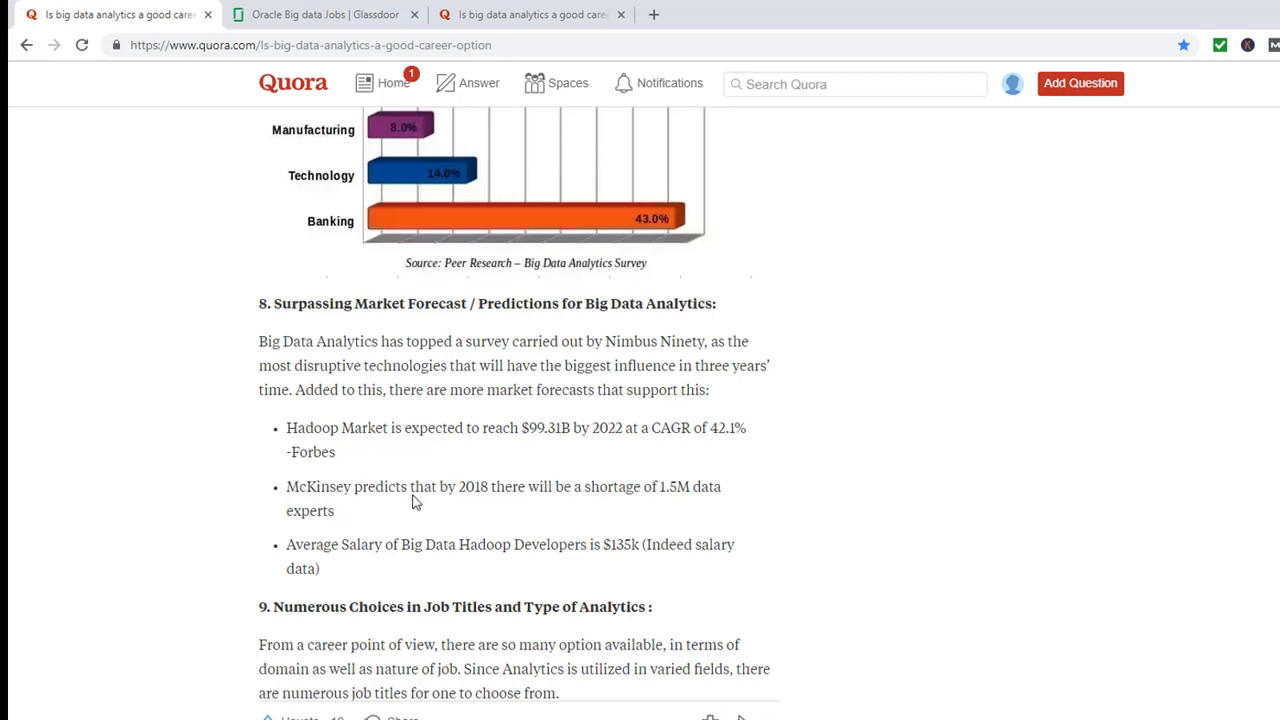
pyautogui.moveTo(668, 502)
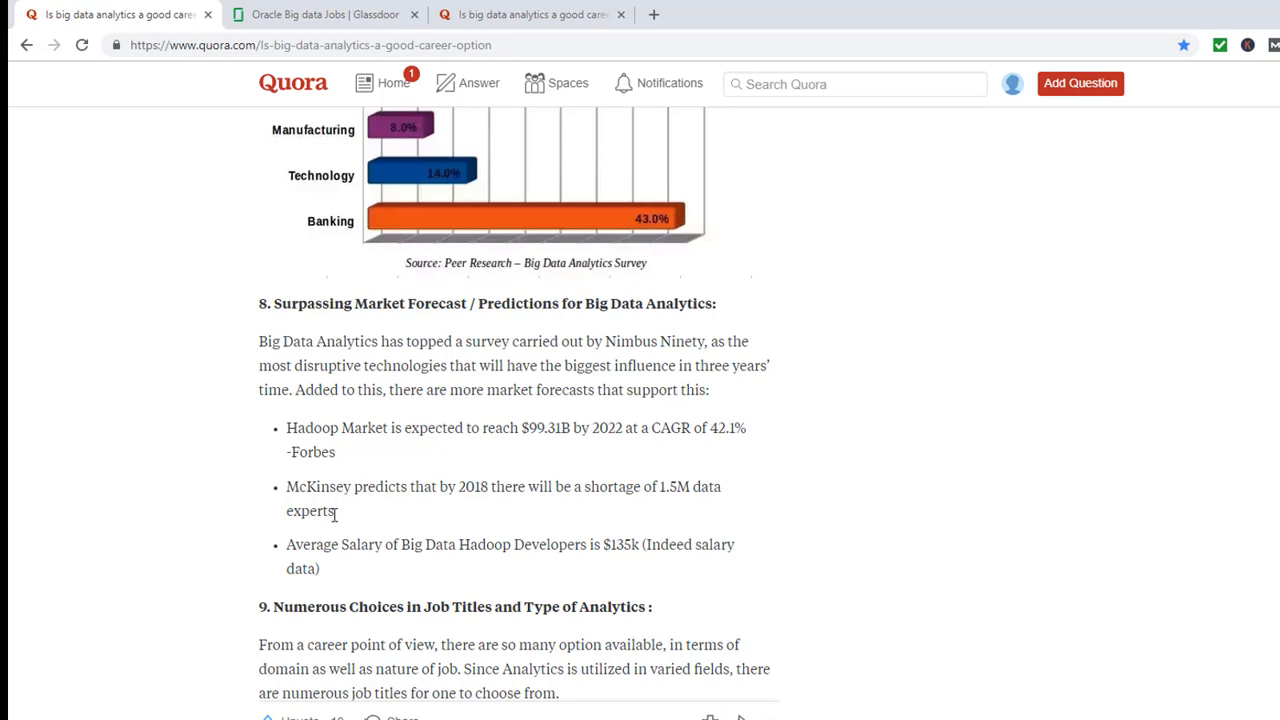
pyautogui.scroll(-3)
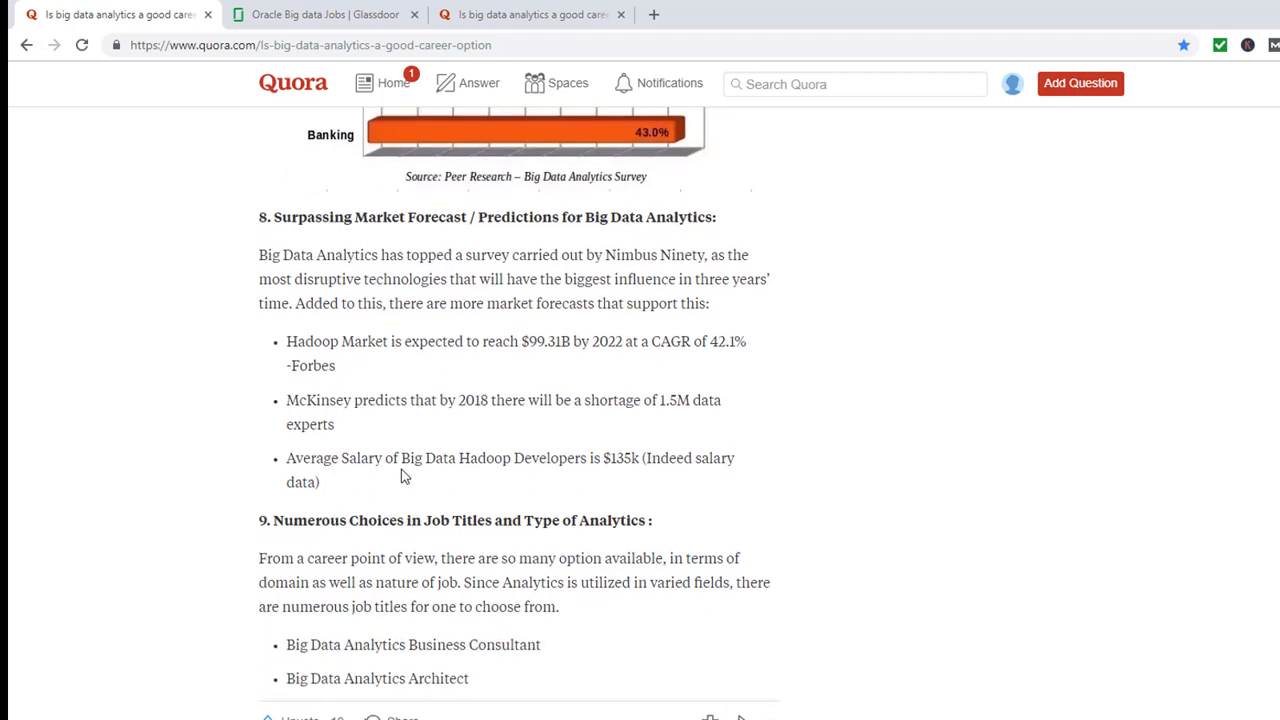
pyautogui.moveTo(570, 498)
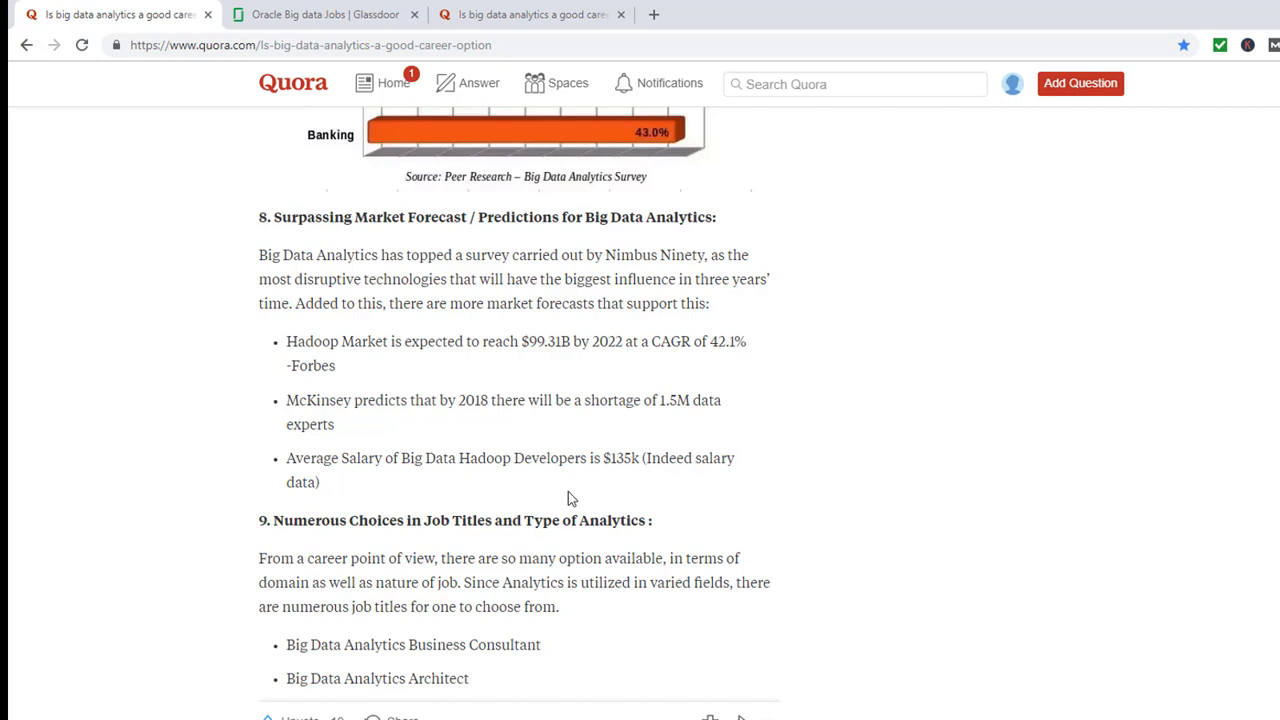
pyautogui.moveTo(680, 461)
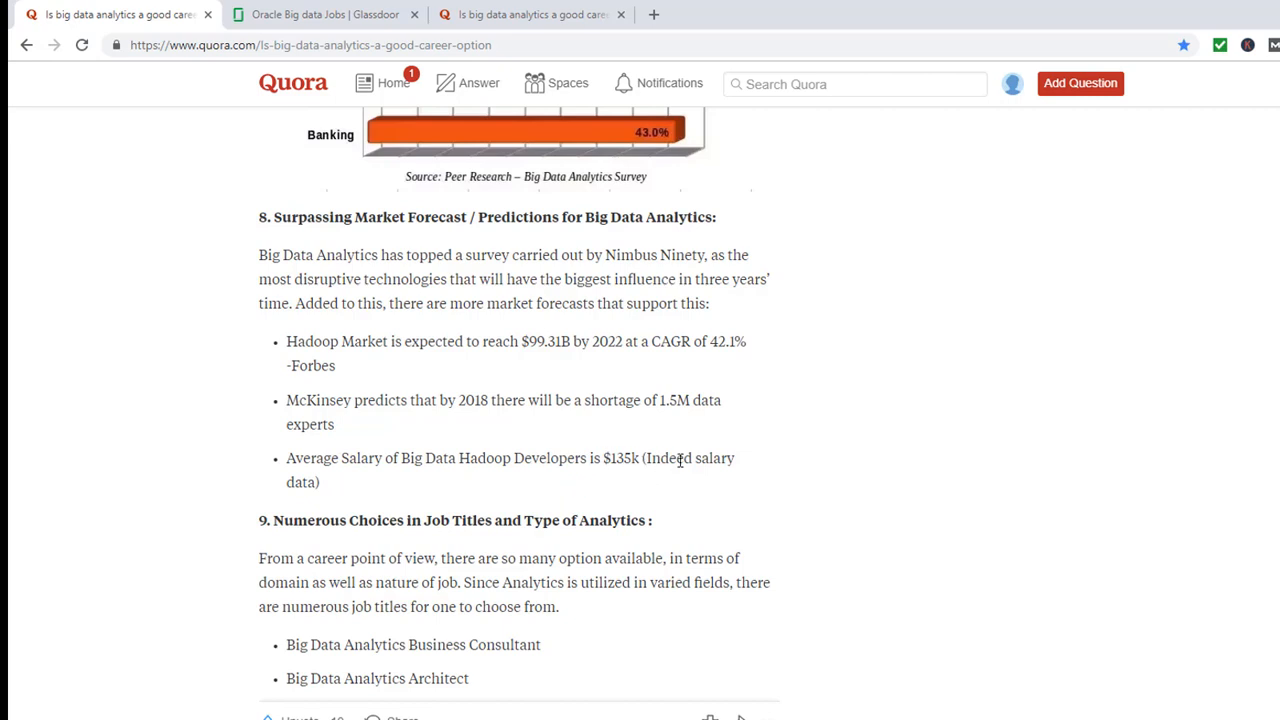
pyautogui.scroll(-3)
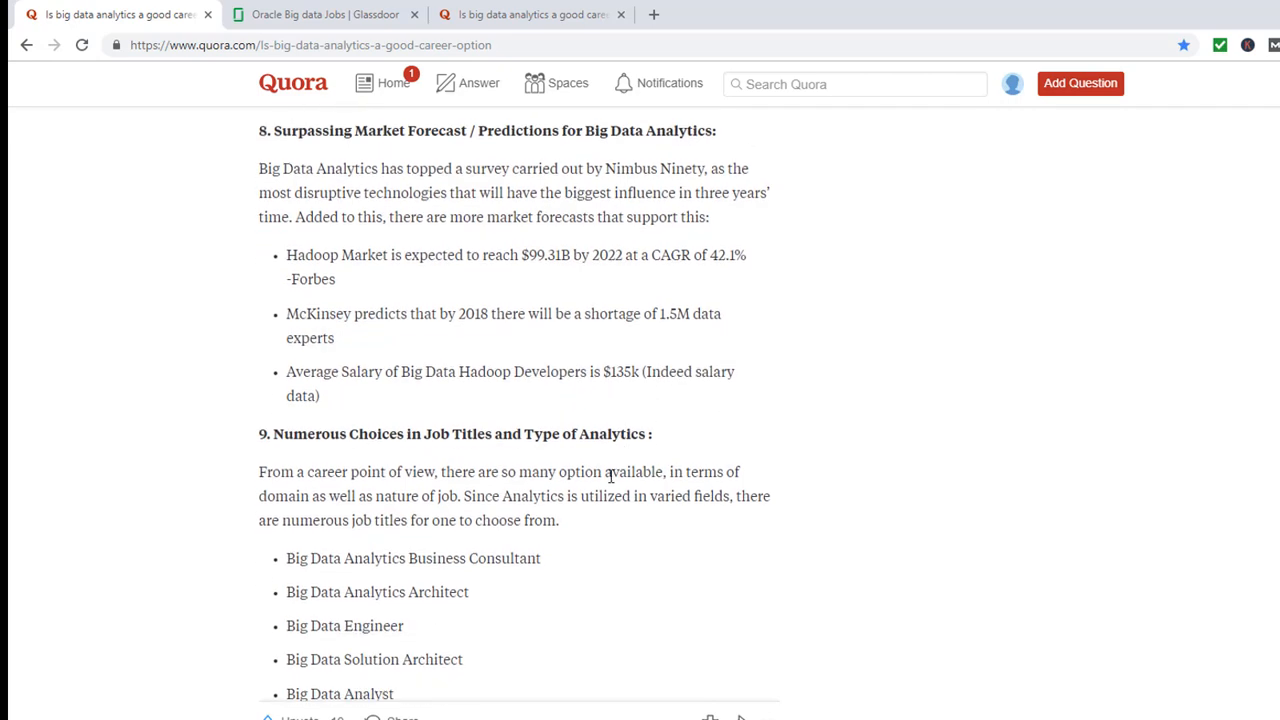
pyautogui.scroll(-3)
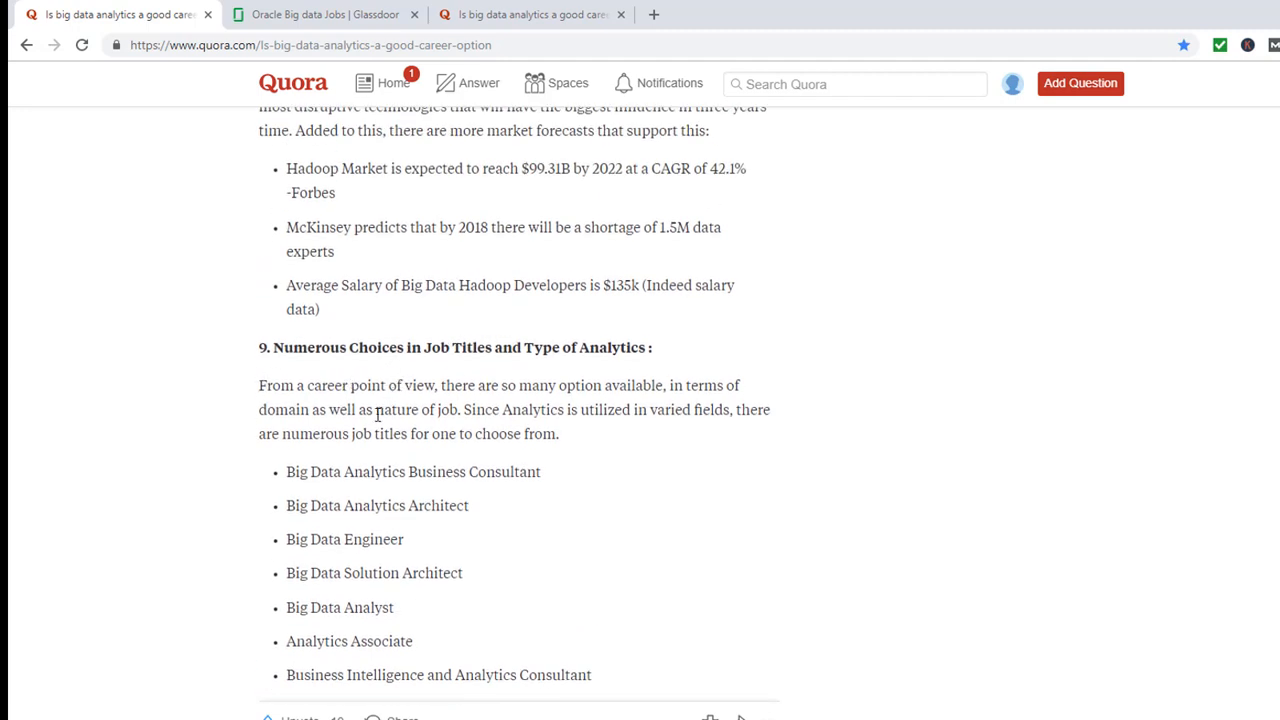
pyautogui.moveTo(303, 491)
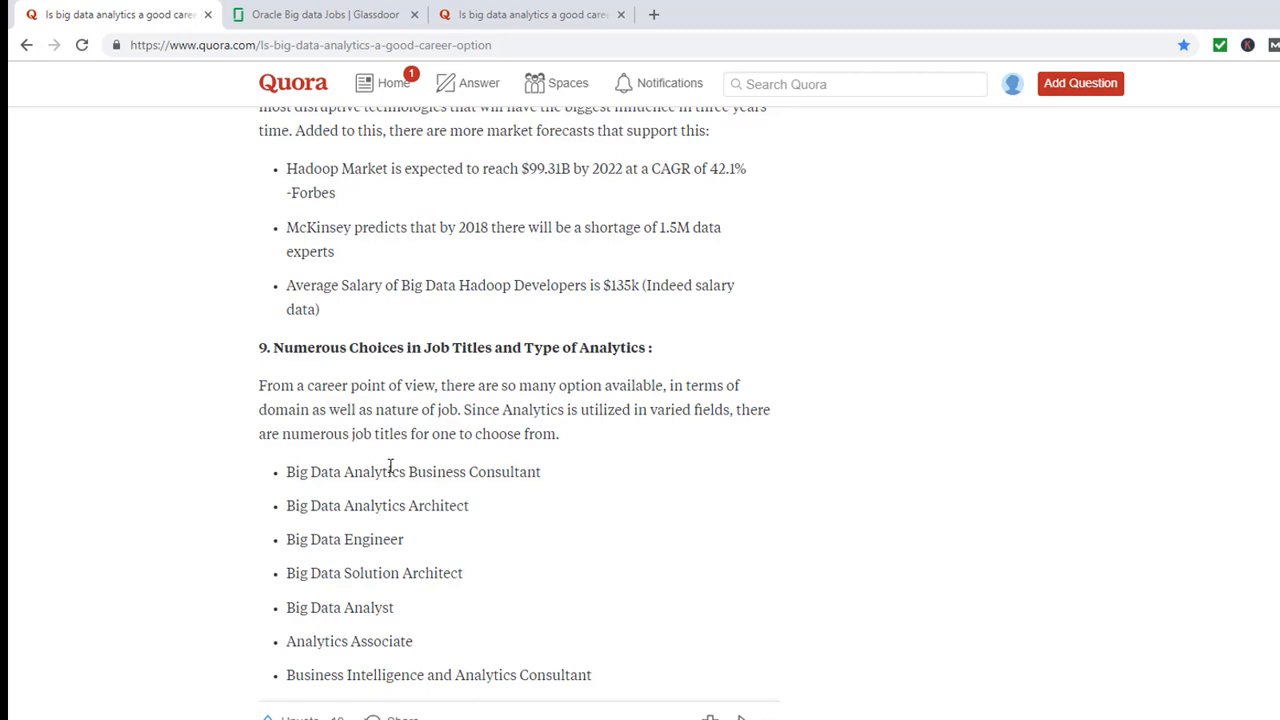
pyautogui.scroll(-3)
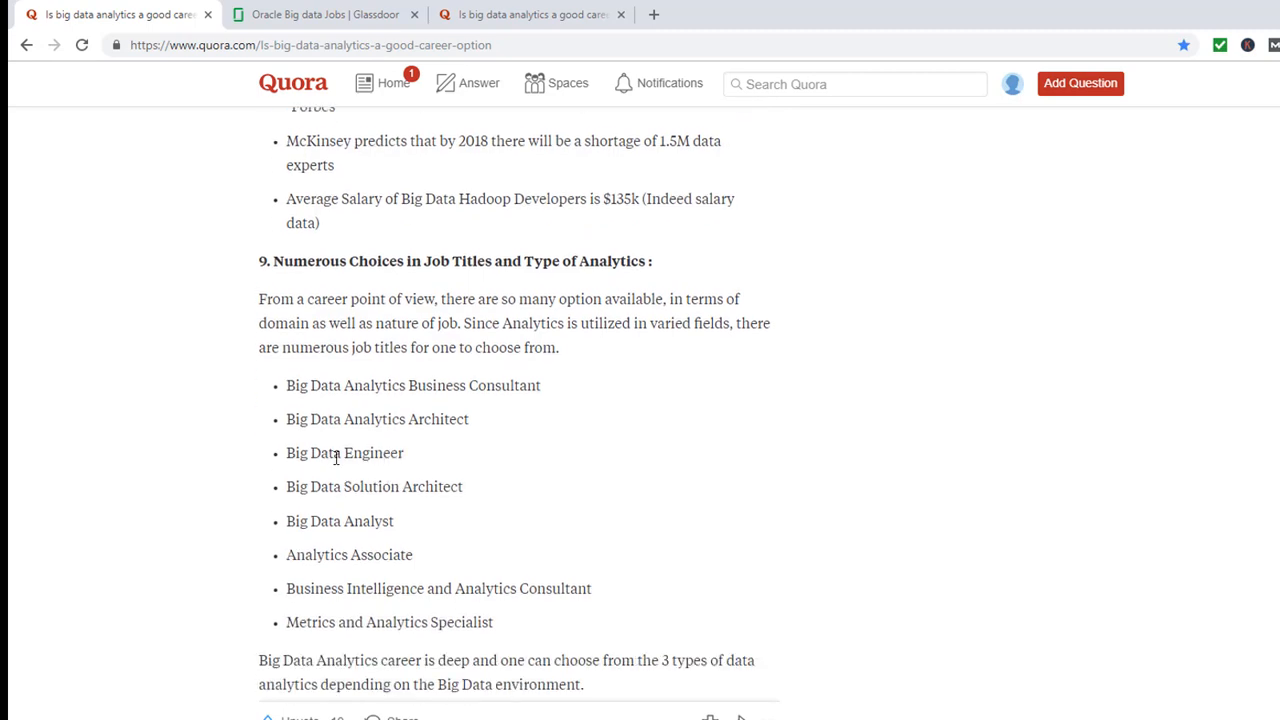
pyautogui.moveTo(307, 527)
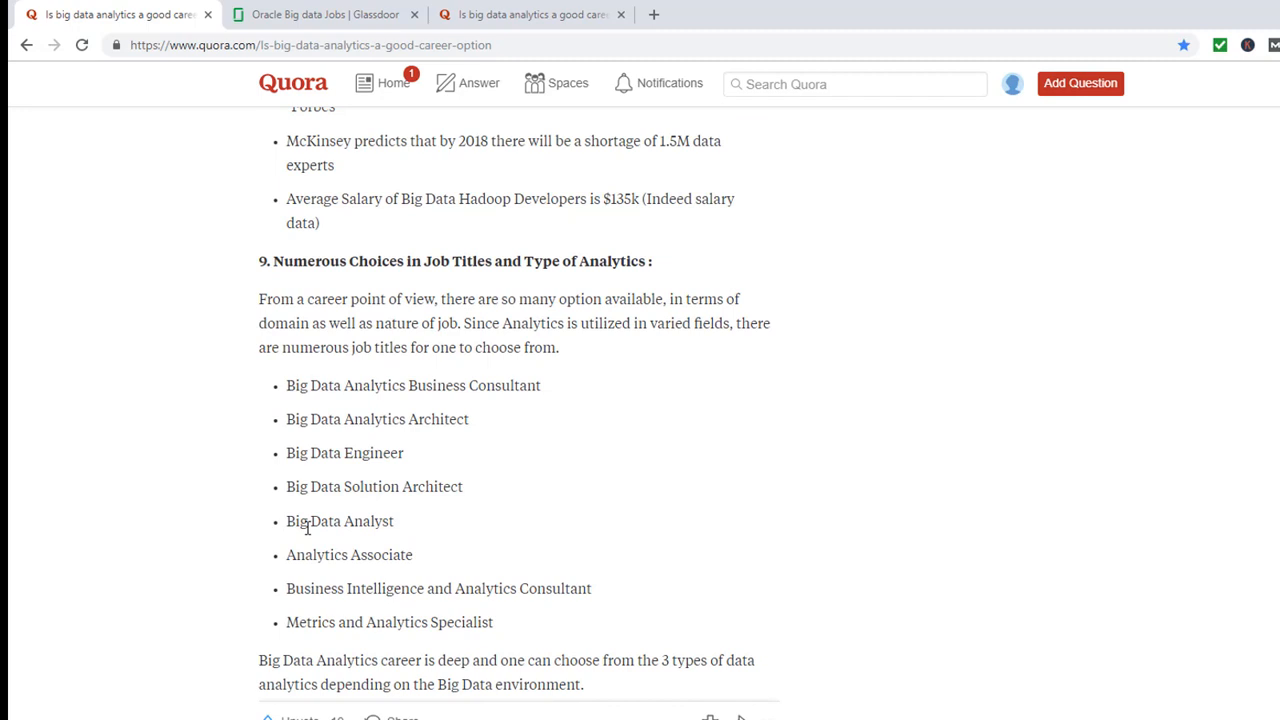
pyautogui.moveTo(388, 550)
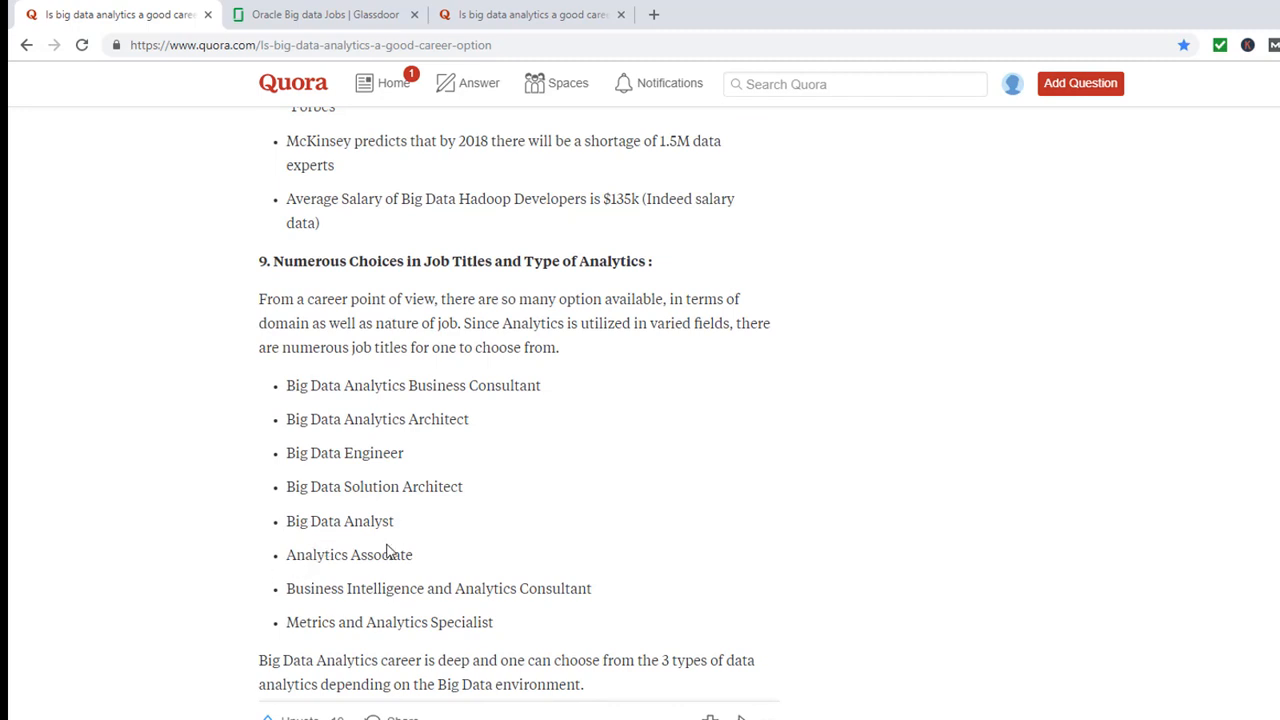
pyautogui.scroll(-3)
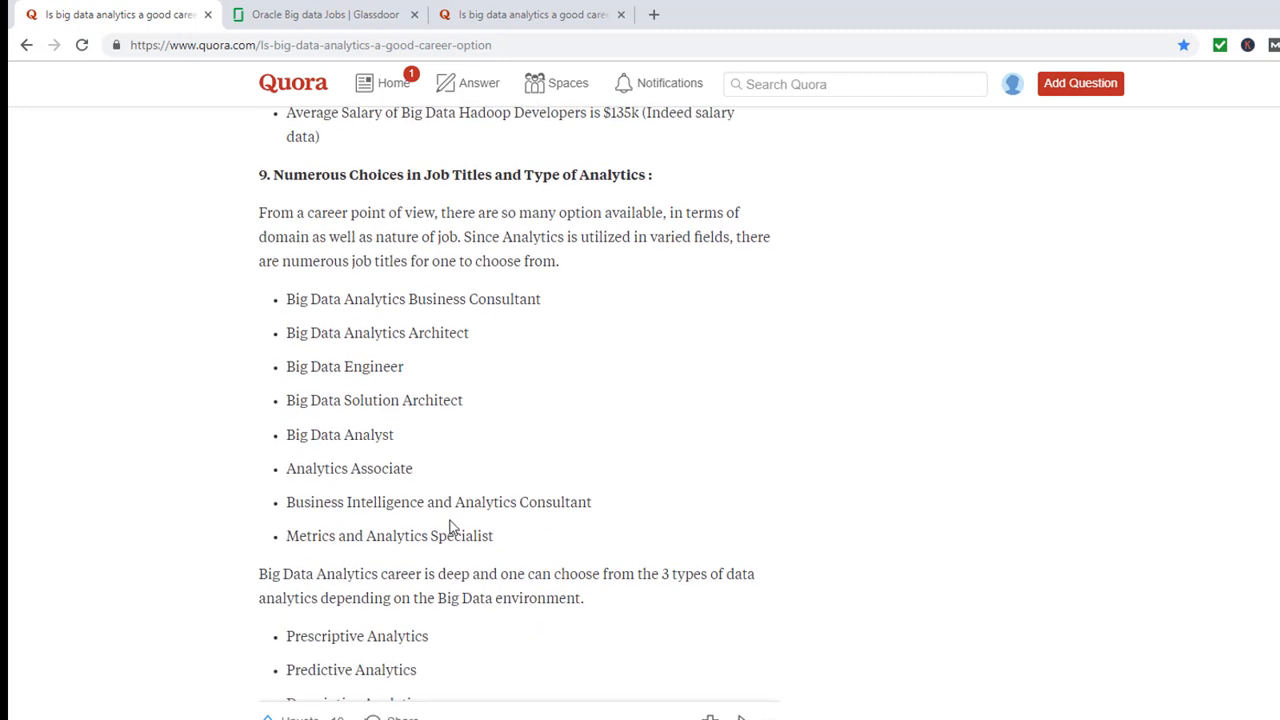
pyautogui.scroll(-3)
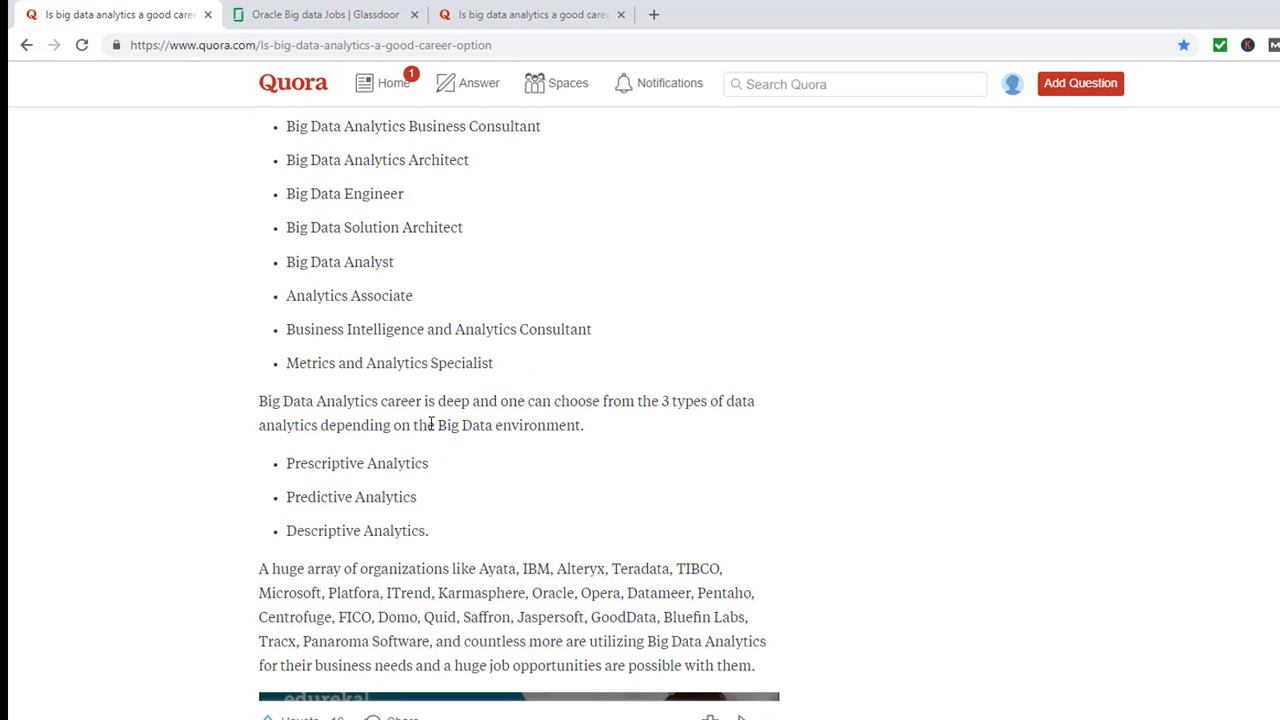
pyautogui.moveTo(437, 421)
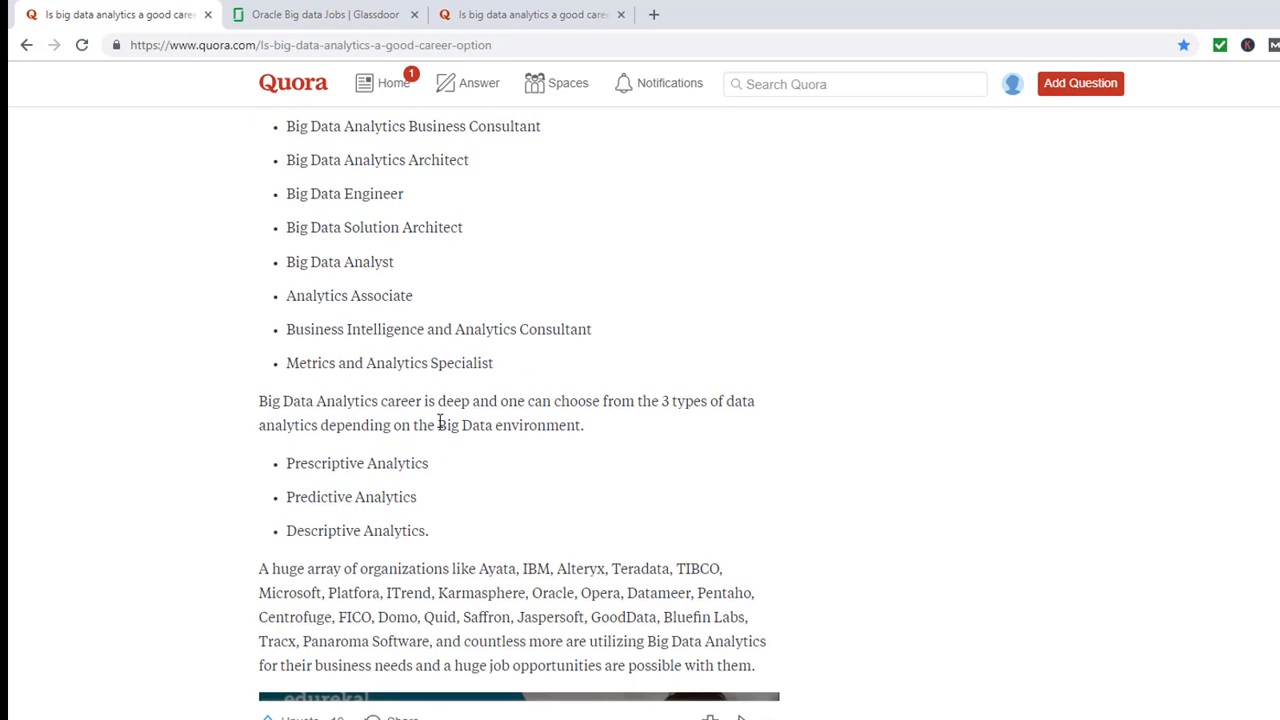
pyautogui.moveTo(651, 447)
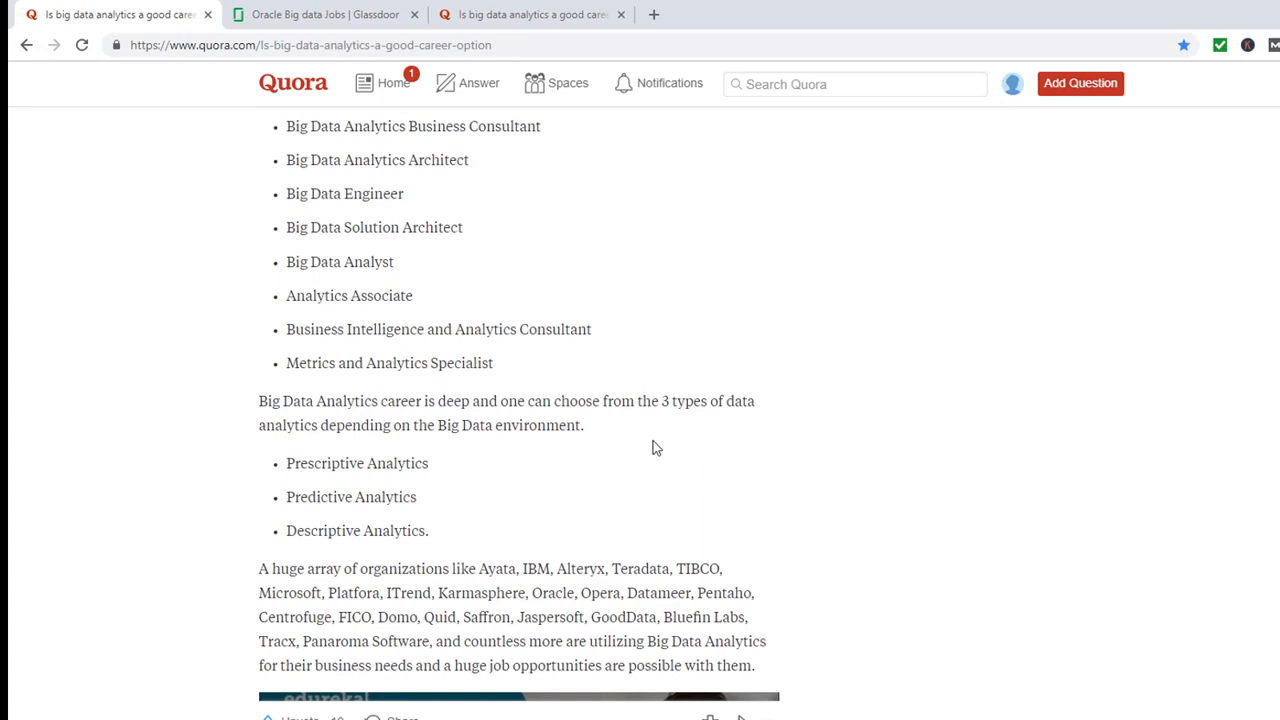
pyautogui.moveTo(290, 525)
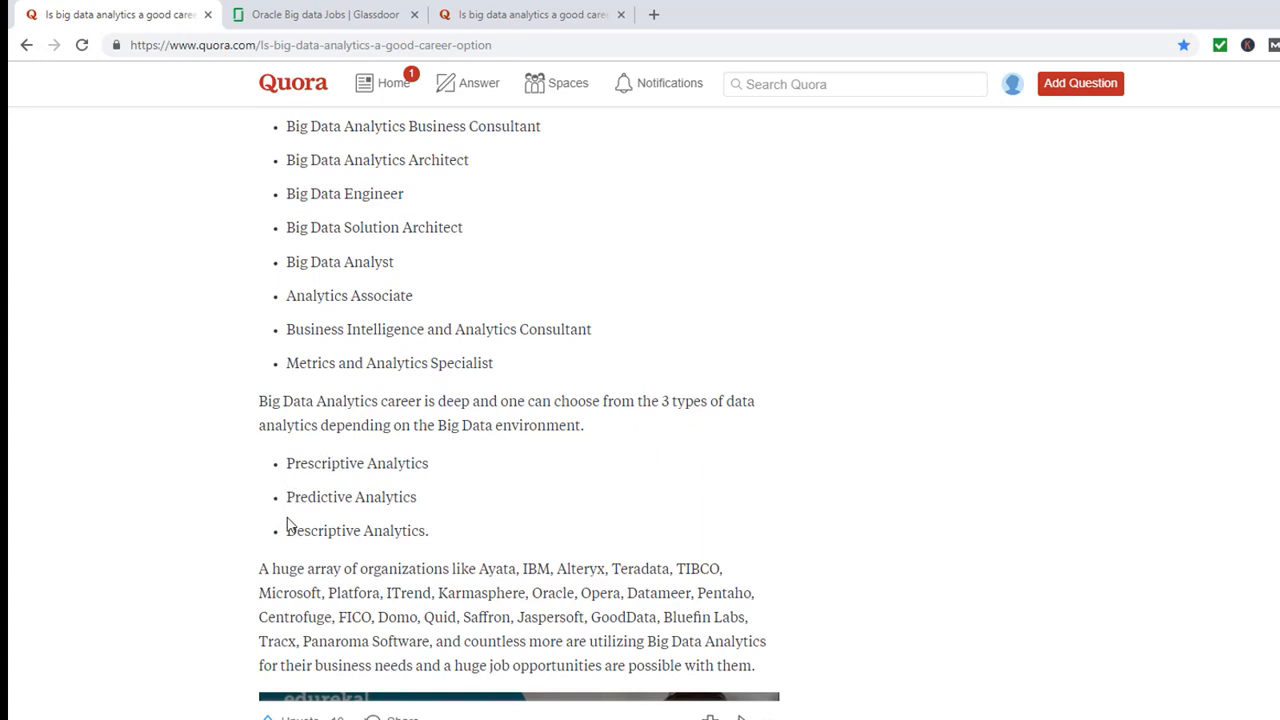
pyautogui.scroll(-3)
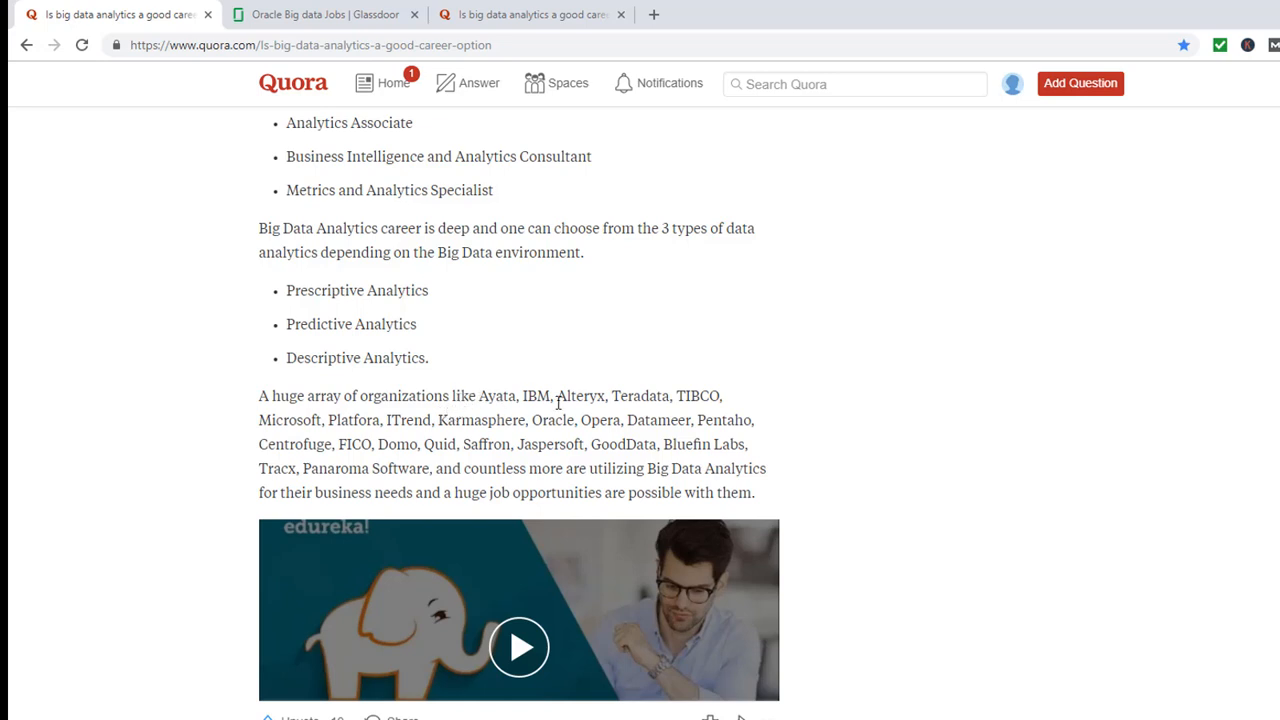
pyautogui.moveTo(325, 418)
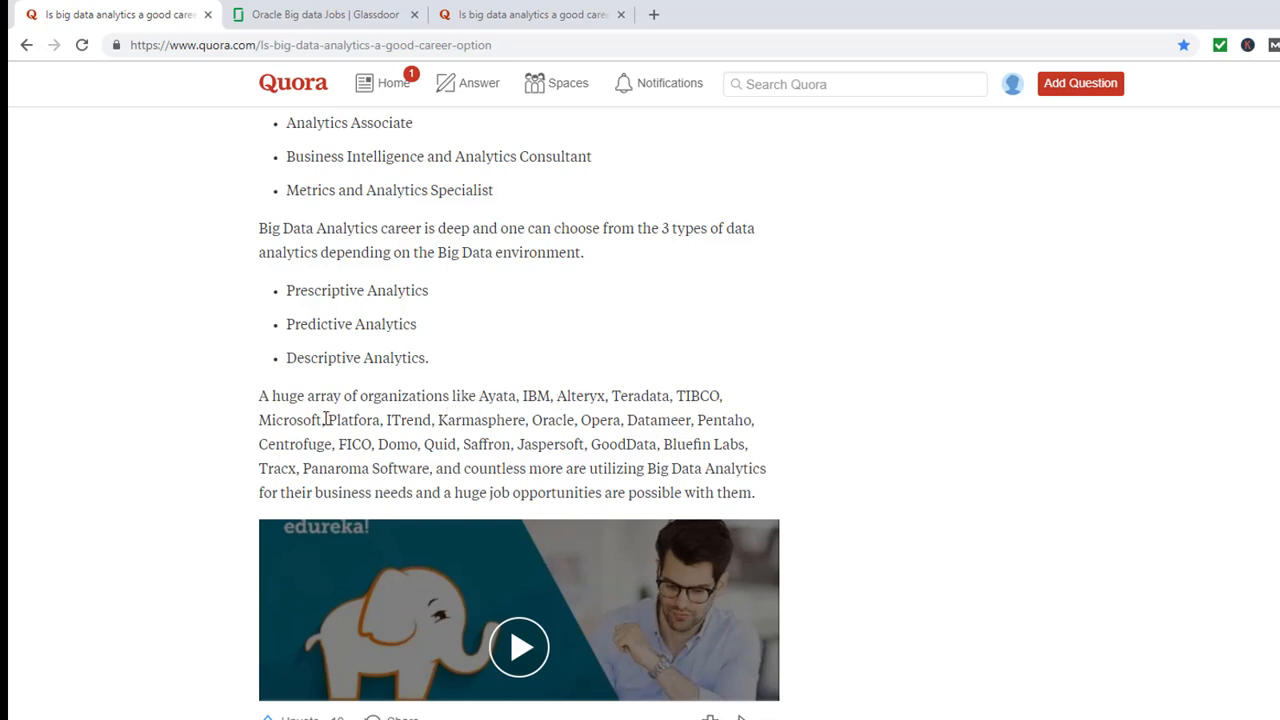
pyautogui.moveTo(595, 488)
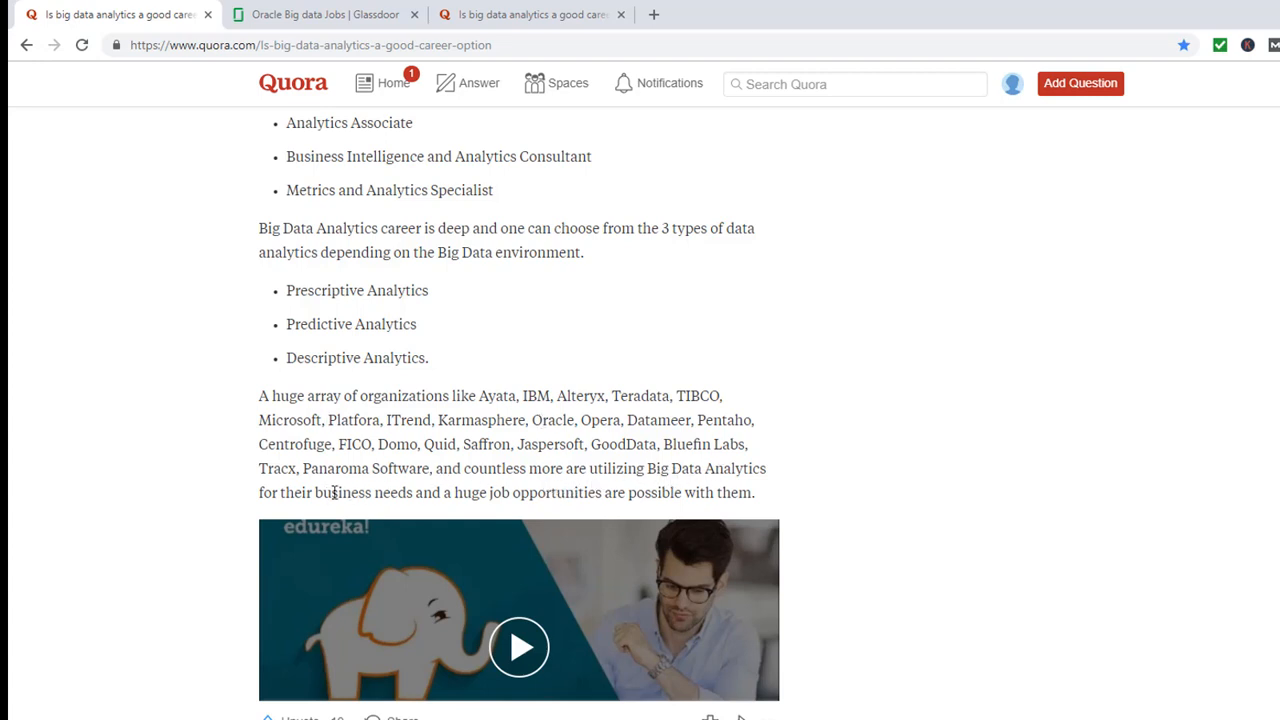
pyautogui.moveTo(475, 492)
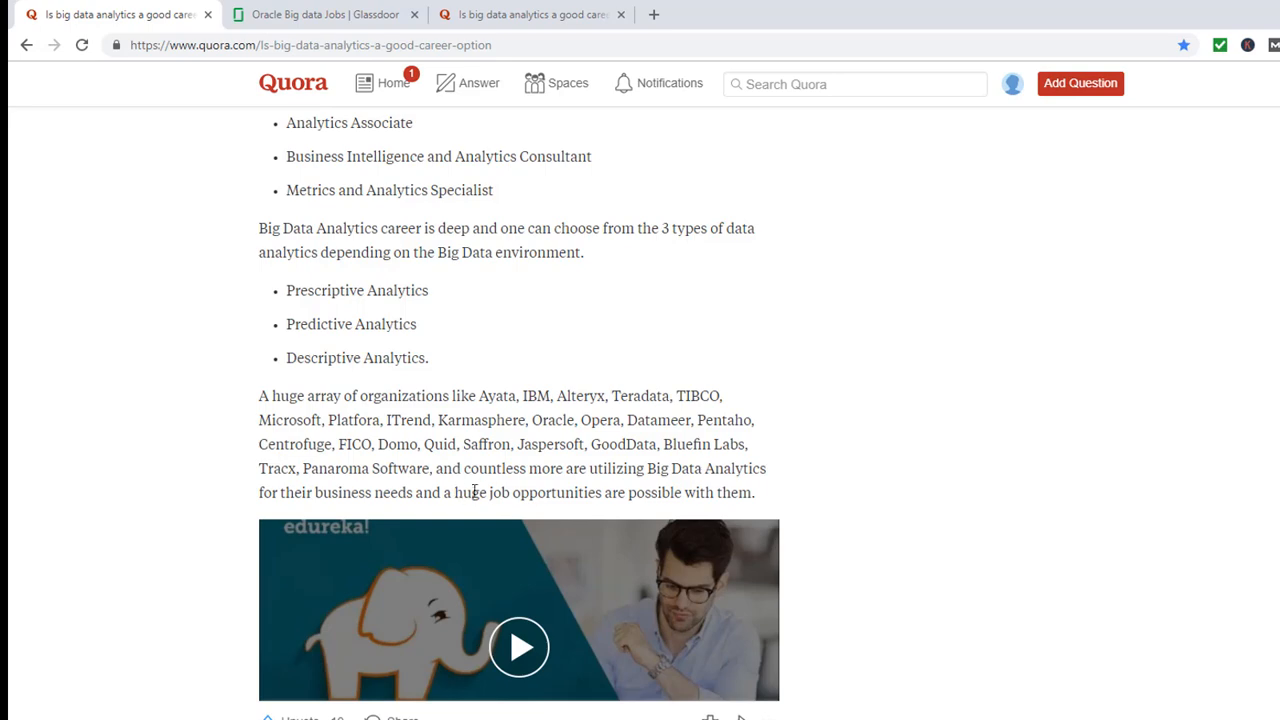
pyautogui.moveTo(757, 389)
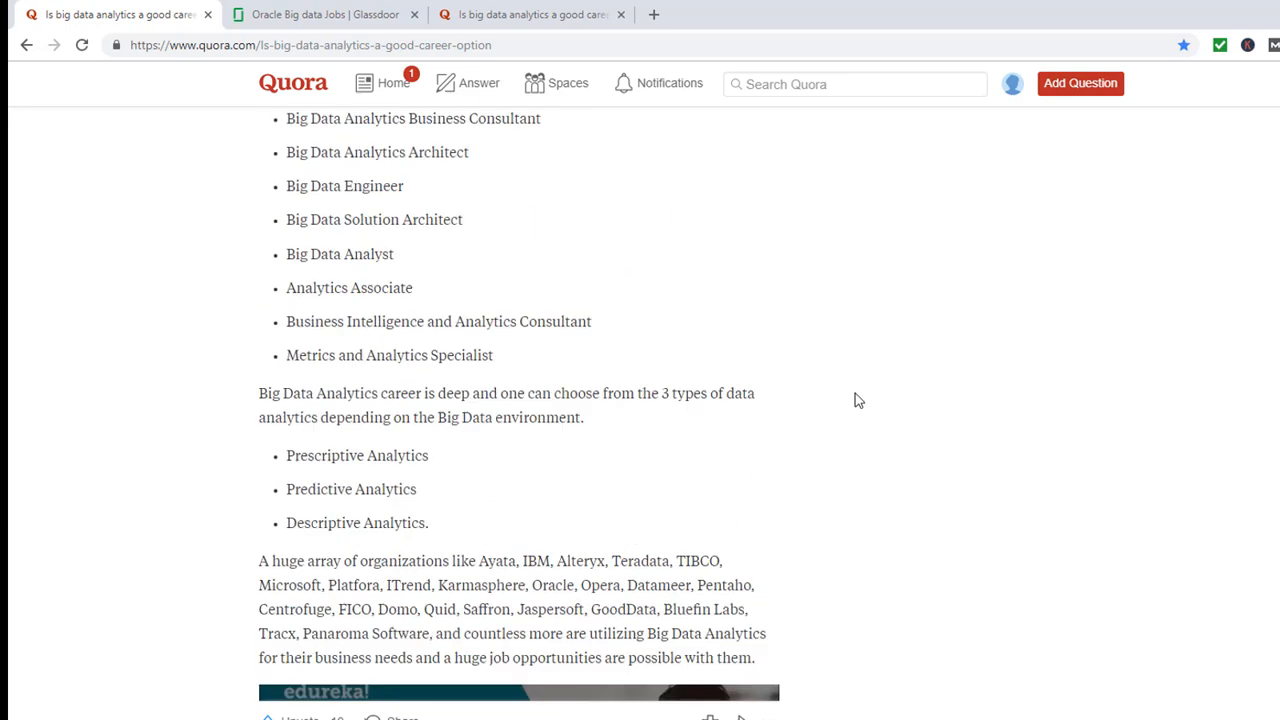
# Step: Scroll back up to the job trends graph, then switch to Glassdoor's Oracle Big data Jobs
pyautogui.scroll(-3)
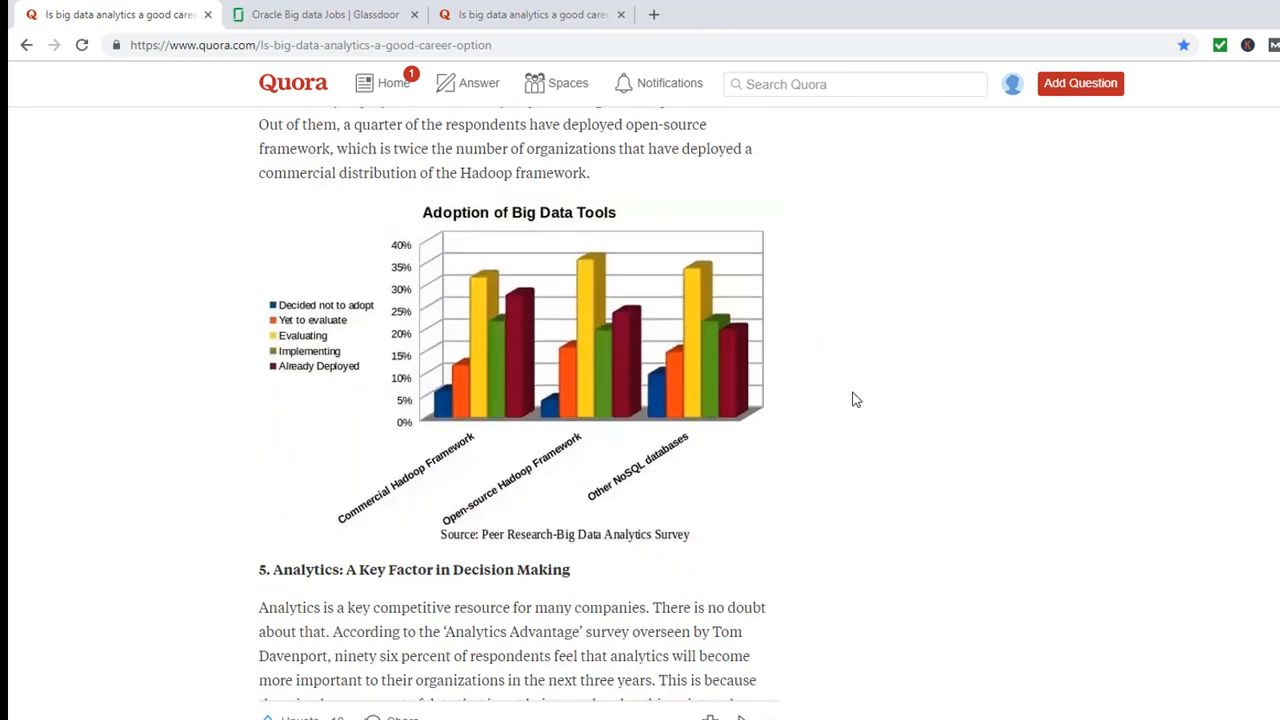
pyautogui.scroll(3)
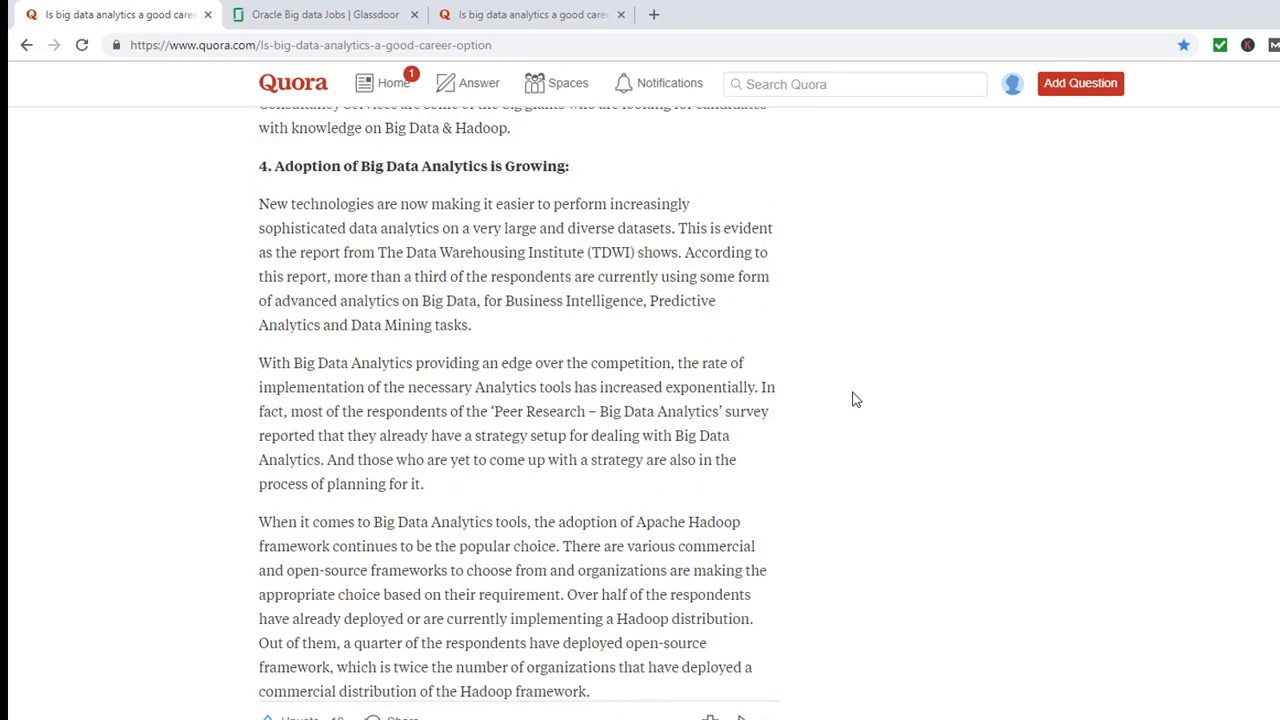
pyautogui.scroll(-3)
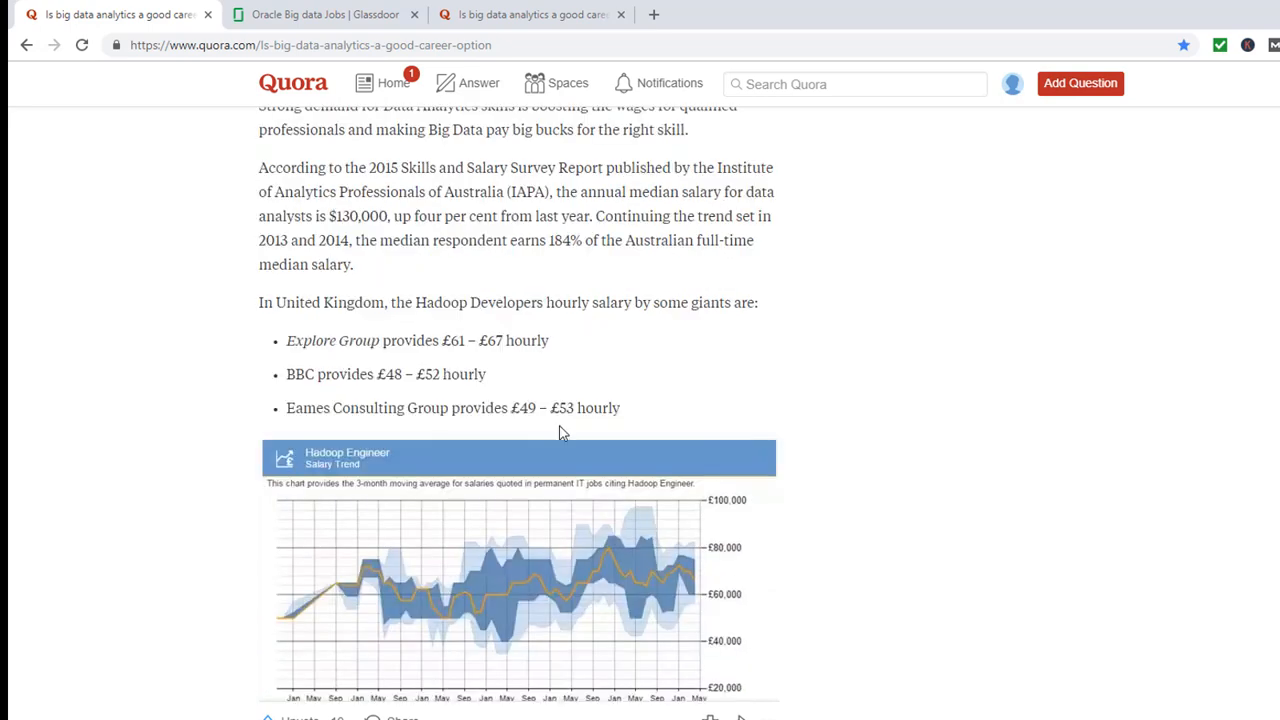
pyautogui.scroll(3)
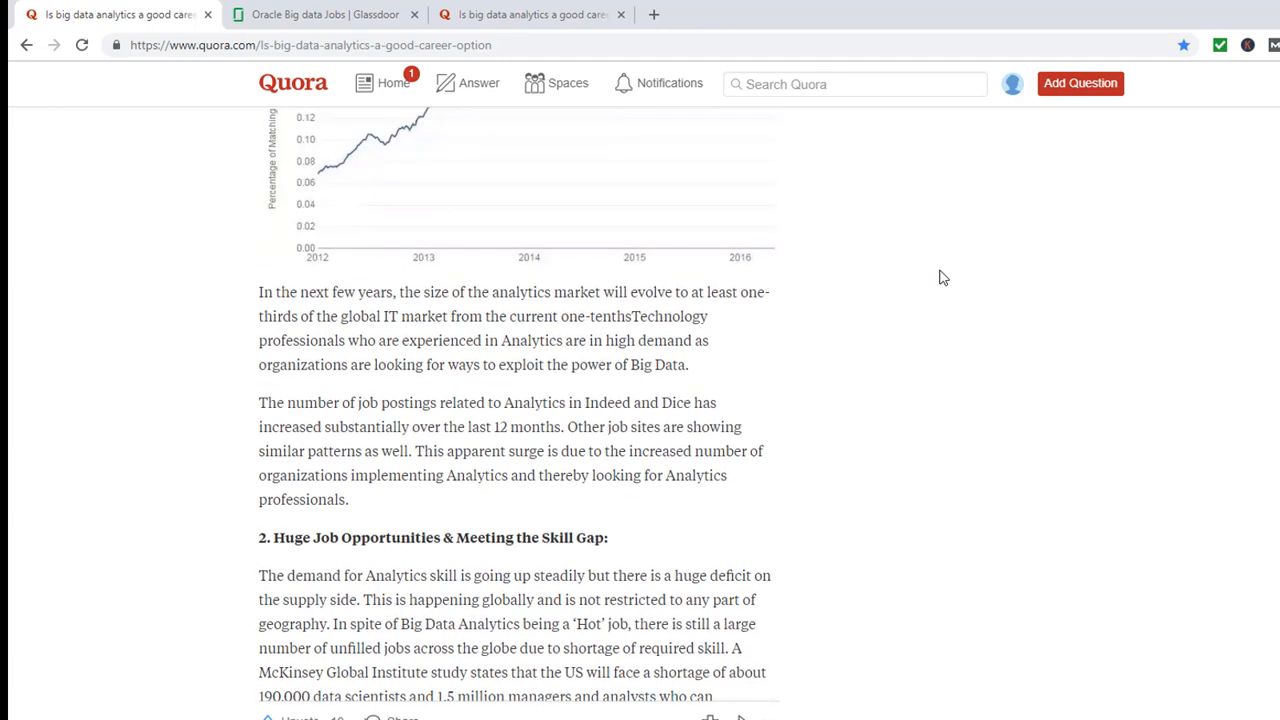
pyautogui.scroll(3)
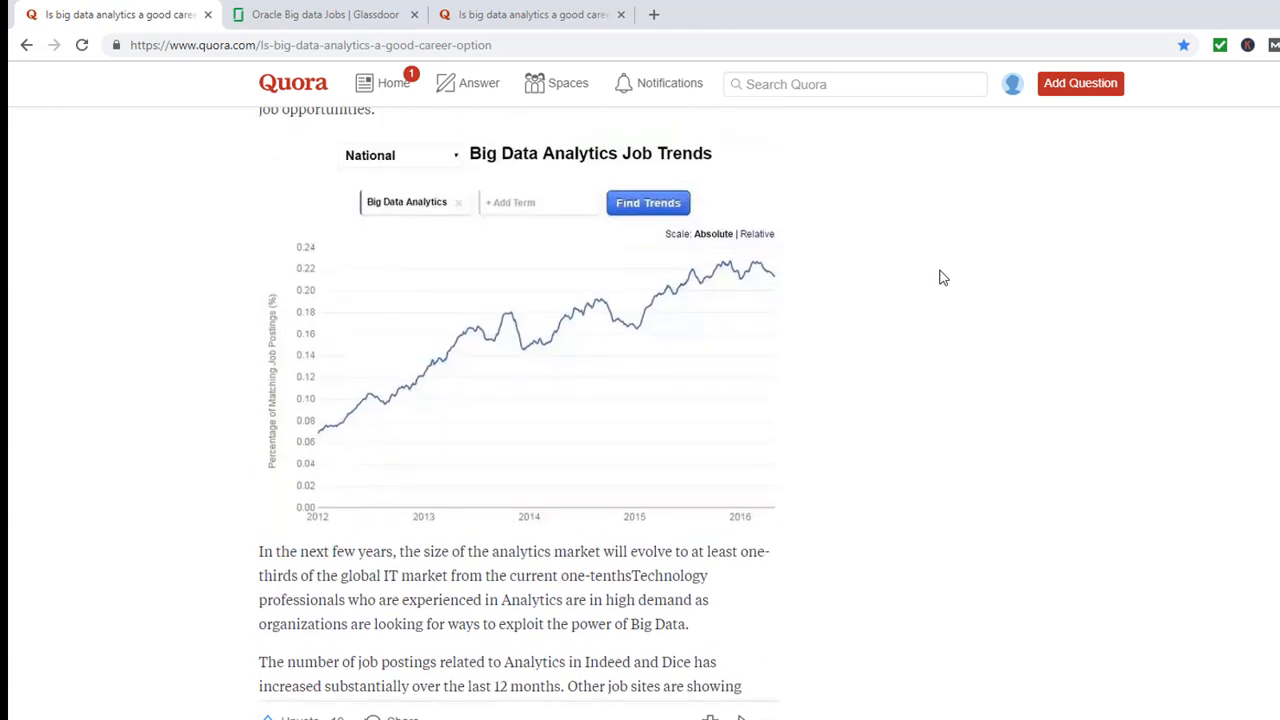
pyautogui.click(320, 14)
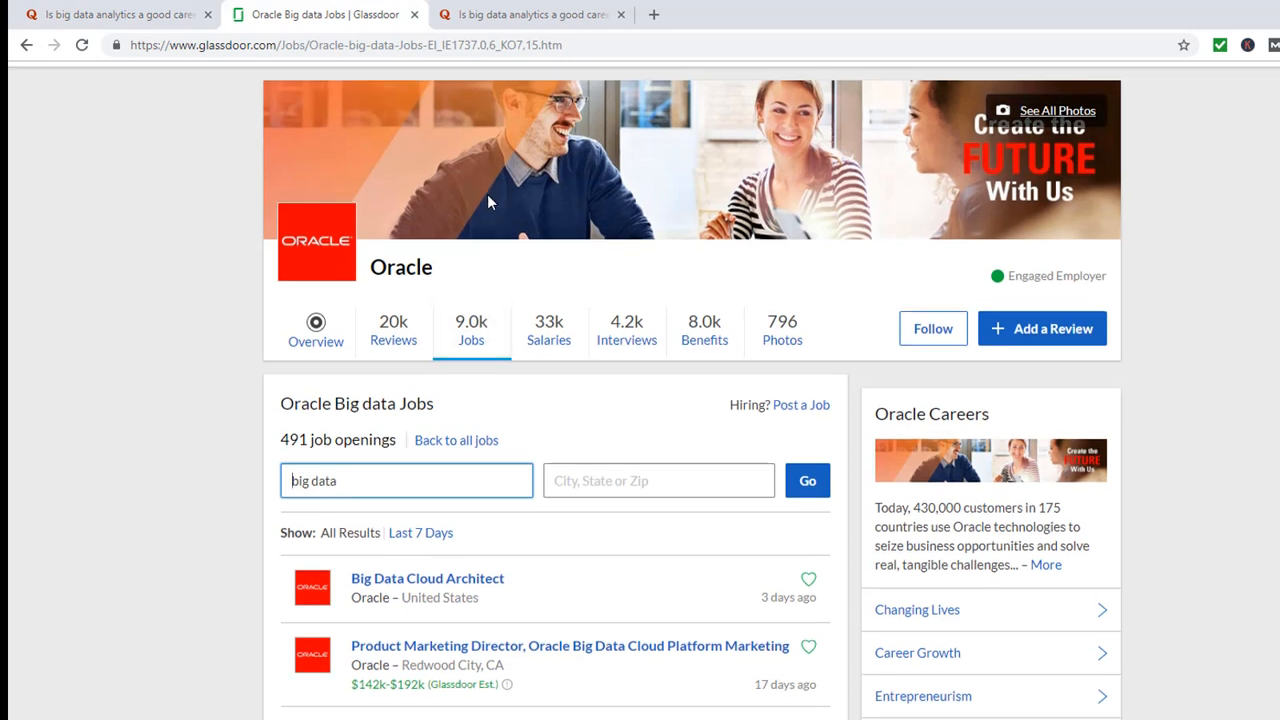
# Step: Scroll to the Senior and Principal Big Data Engineer listings with salary estimates
pyautogui.scroll(-3)
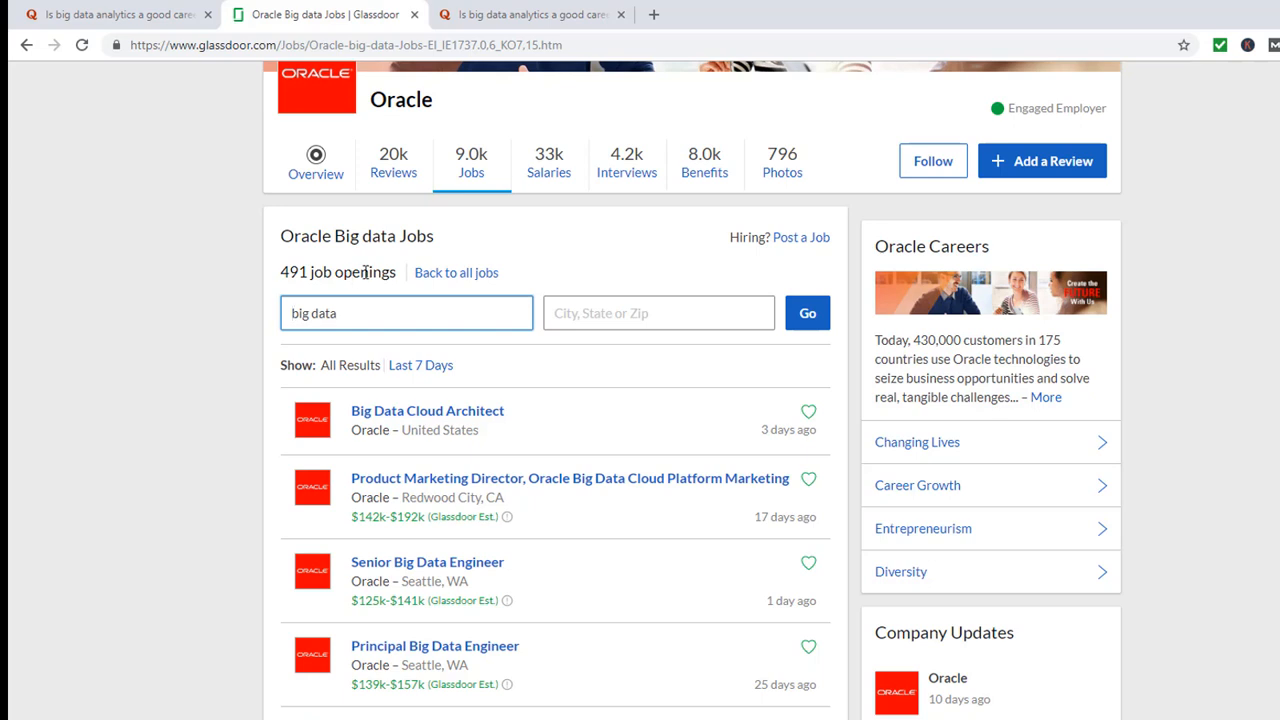
pyautogui.scroll(-3)
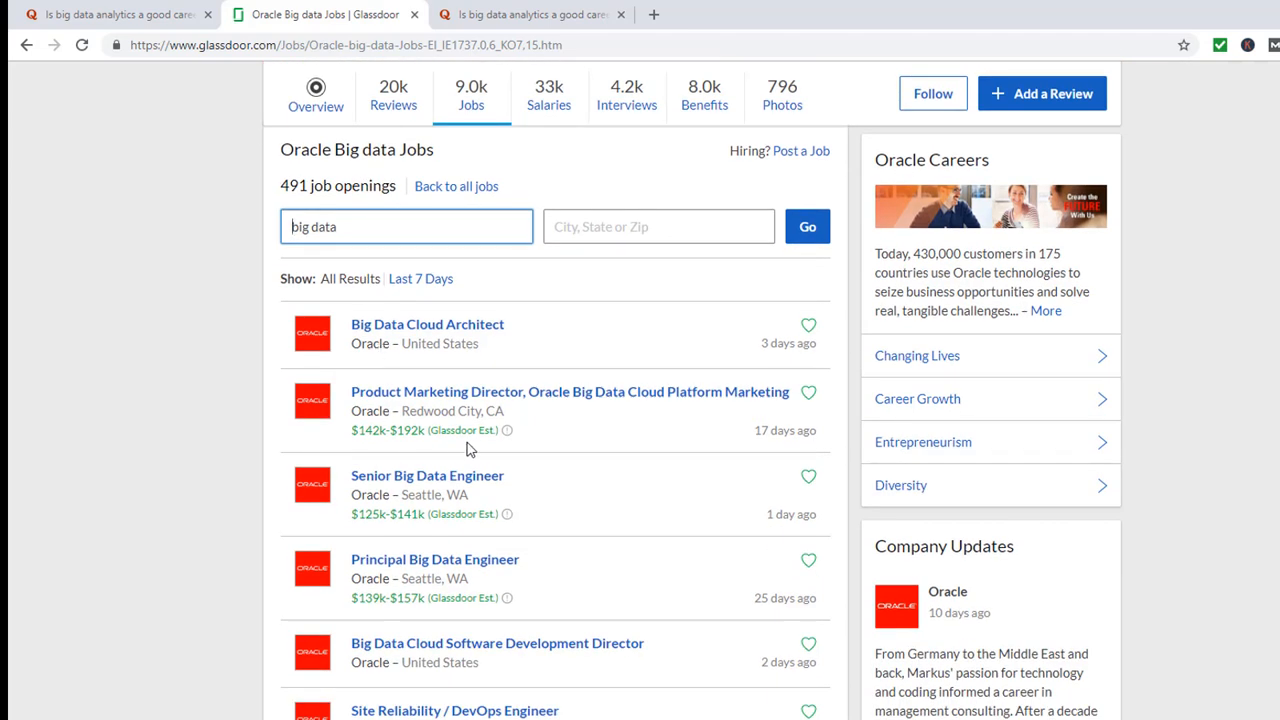
pyautogui.moveTo(349, 450)
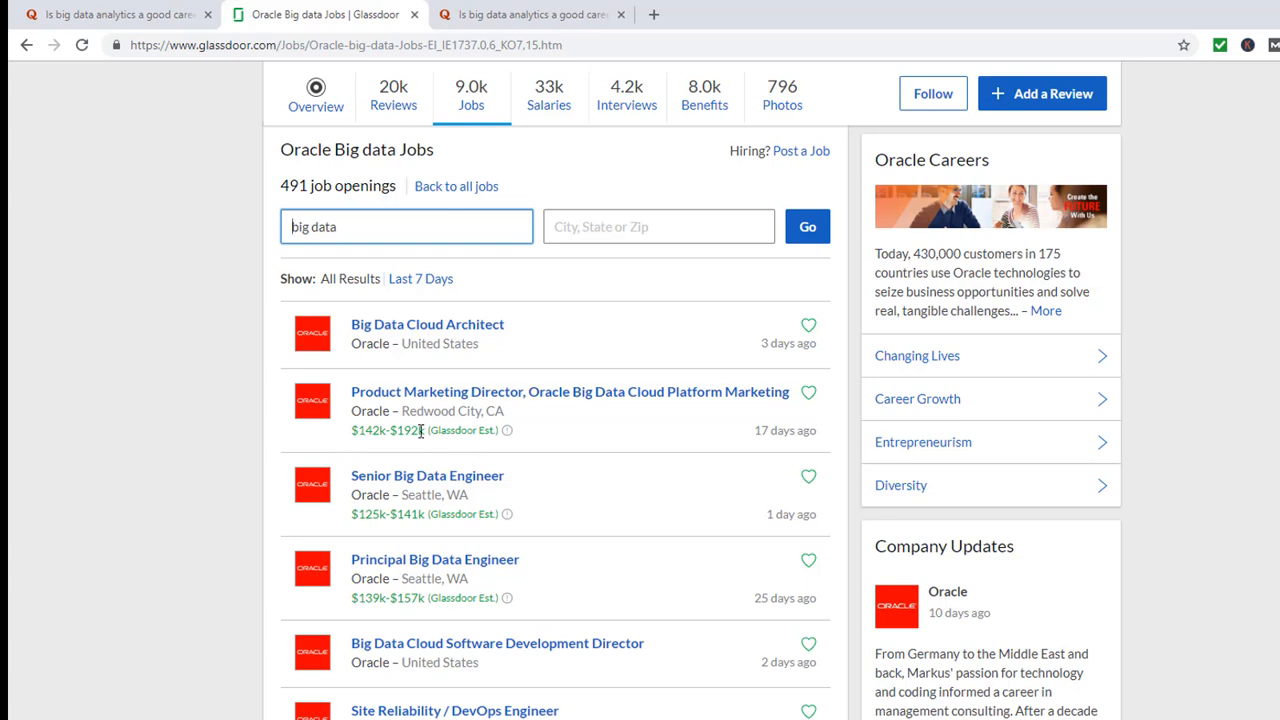
pyautogui.moveTo(444, 408)
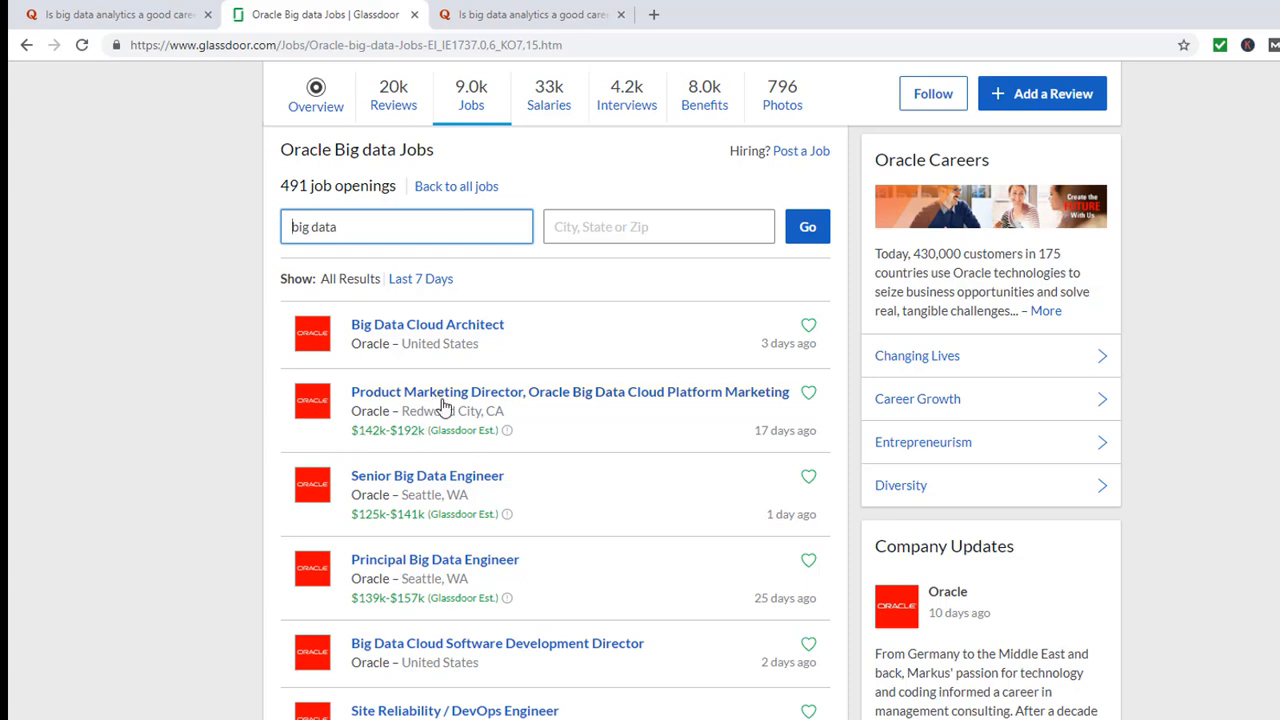
# Step: Browse further to Data Scientist, Data Architect and Senior Principal roles with salaries
pyautogui.scroll(-3)
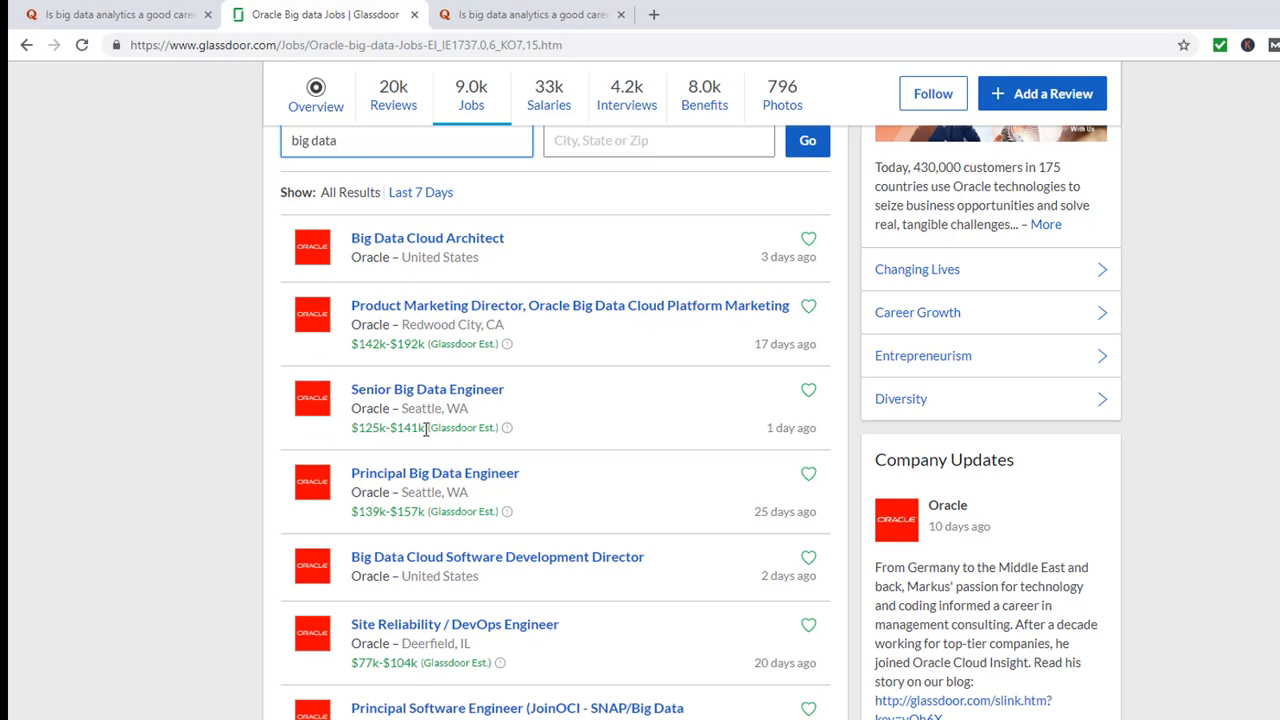
pyautogui.scroll(-3)
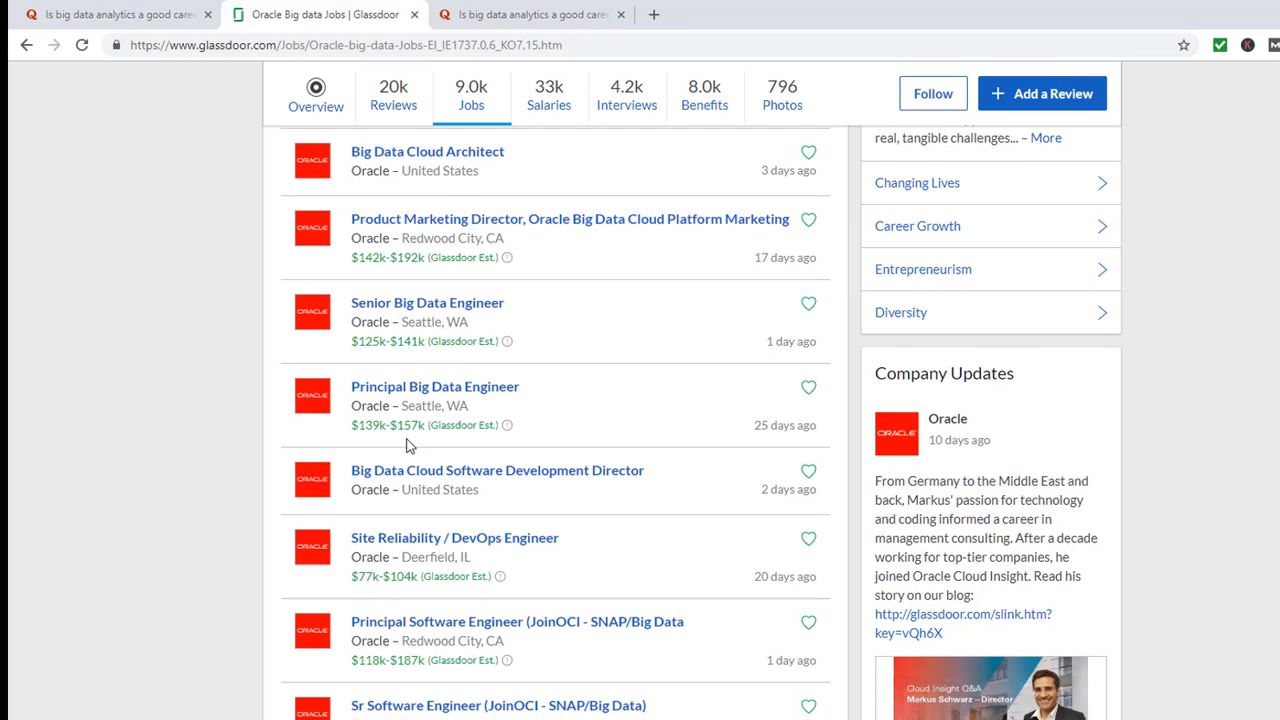
pyautogui.scroll(-3)
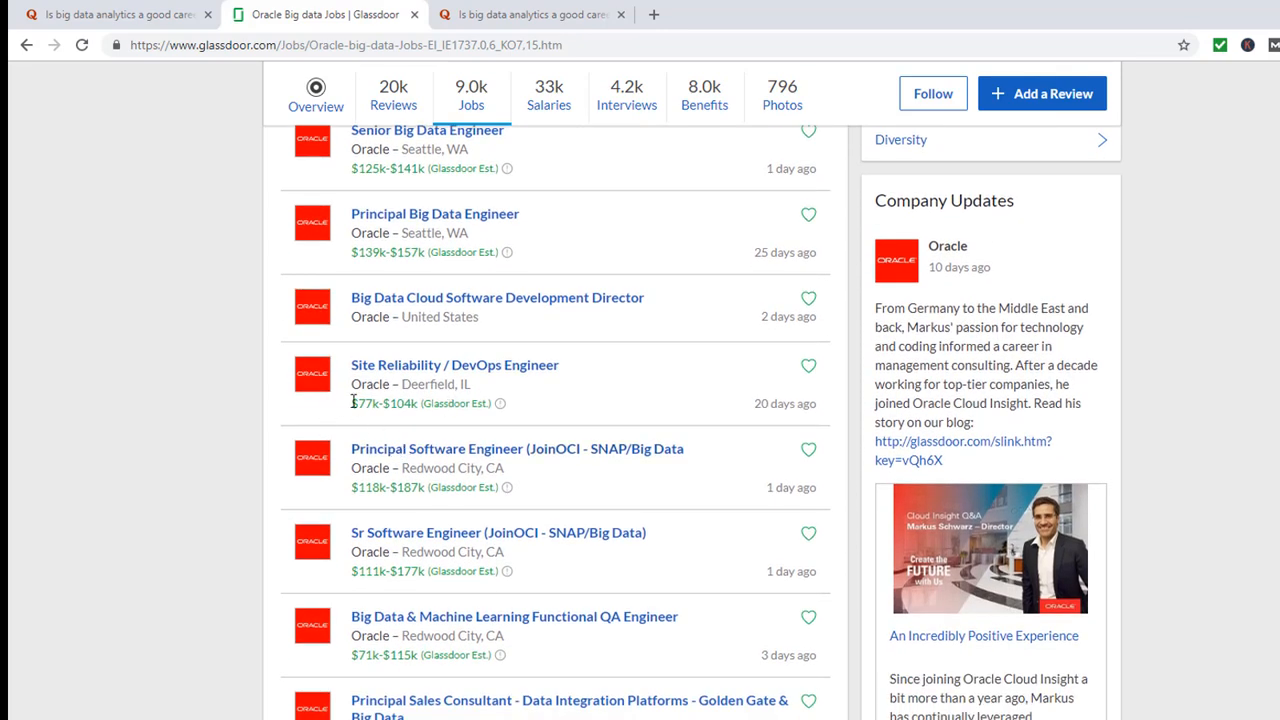
pyautogui.moveTo(490, 393)
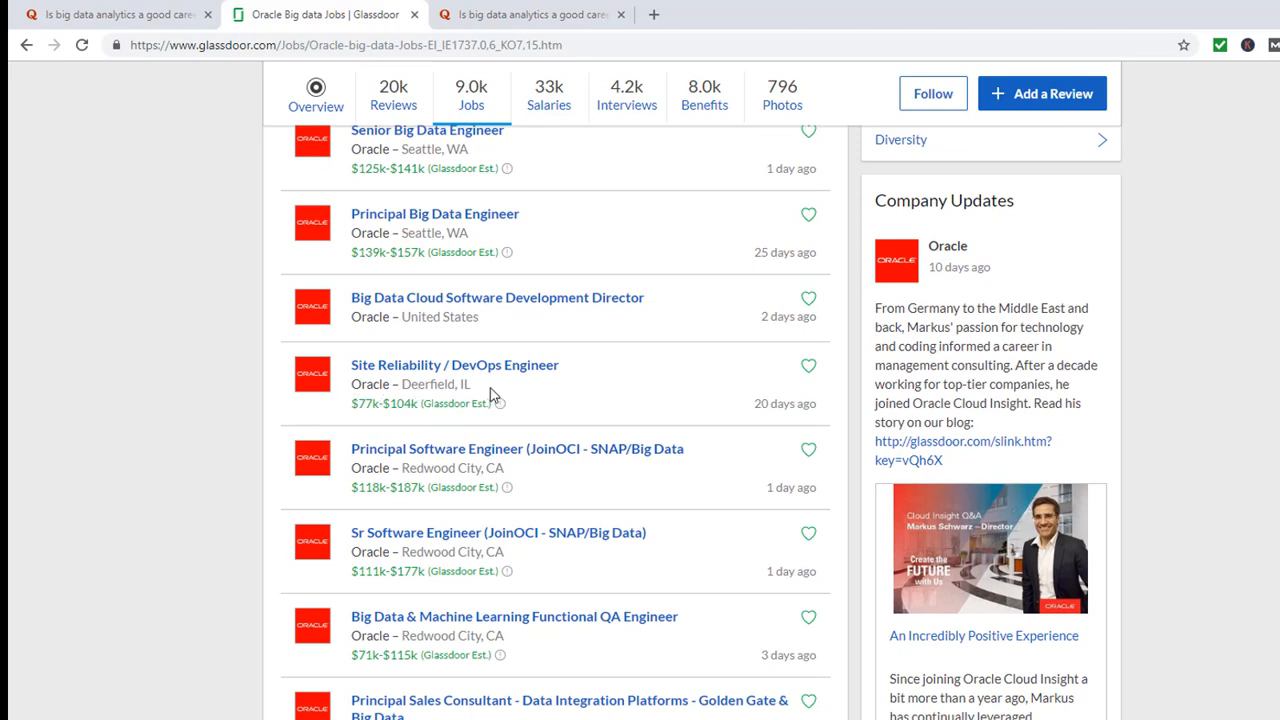
pyautogui.scroll(-3)
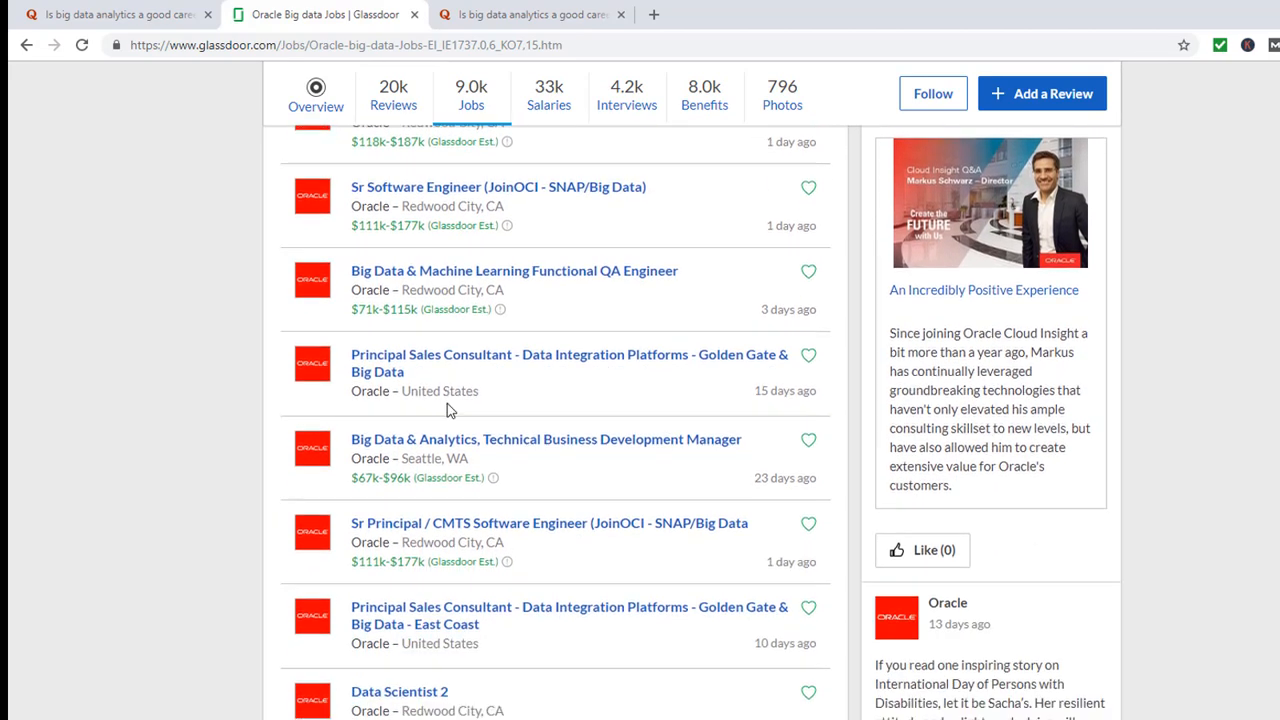
pyautogui.scroll(-3)
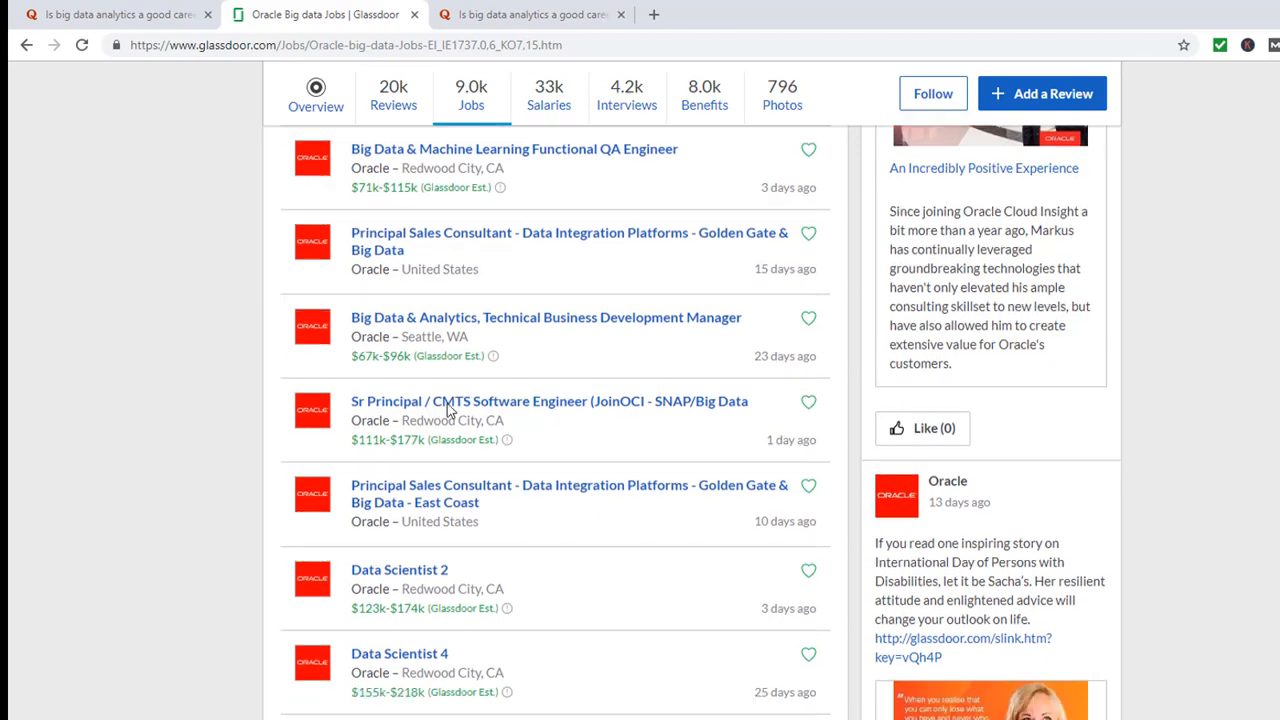
pyautogui.scroll(-3)
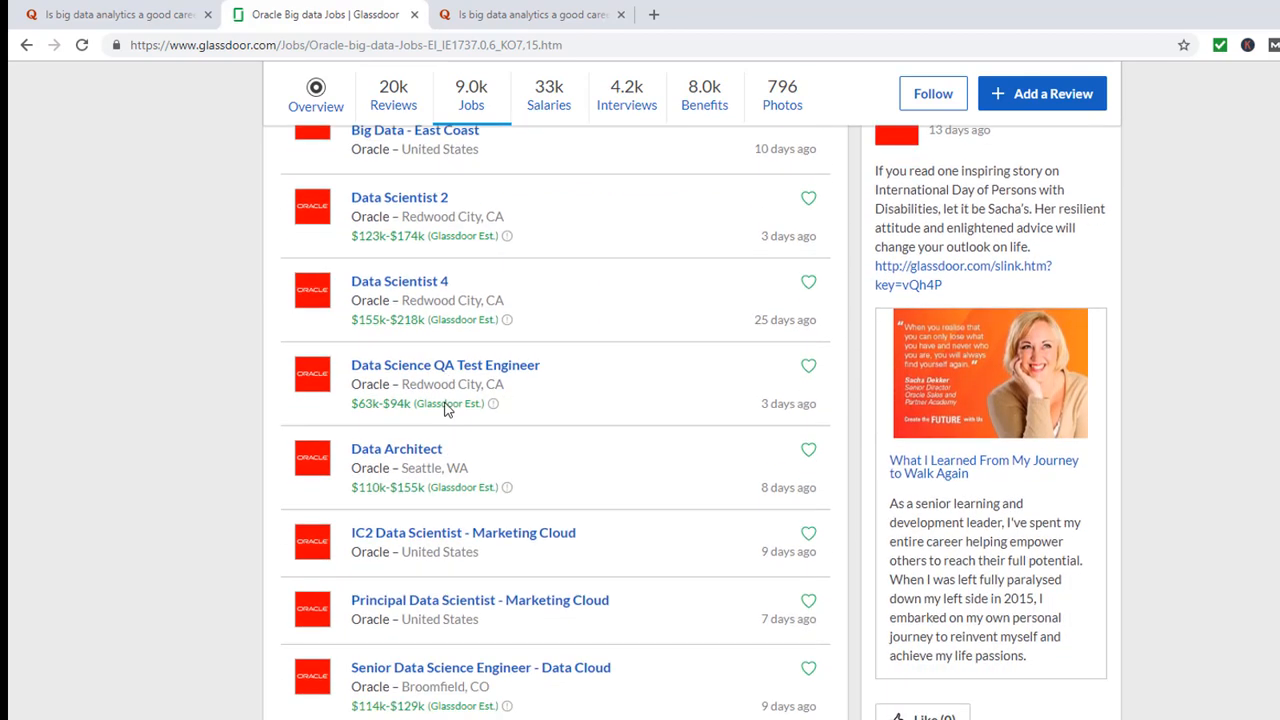
pyautogui.scroll(-3)
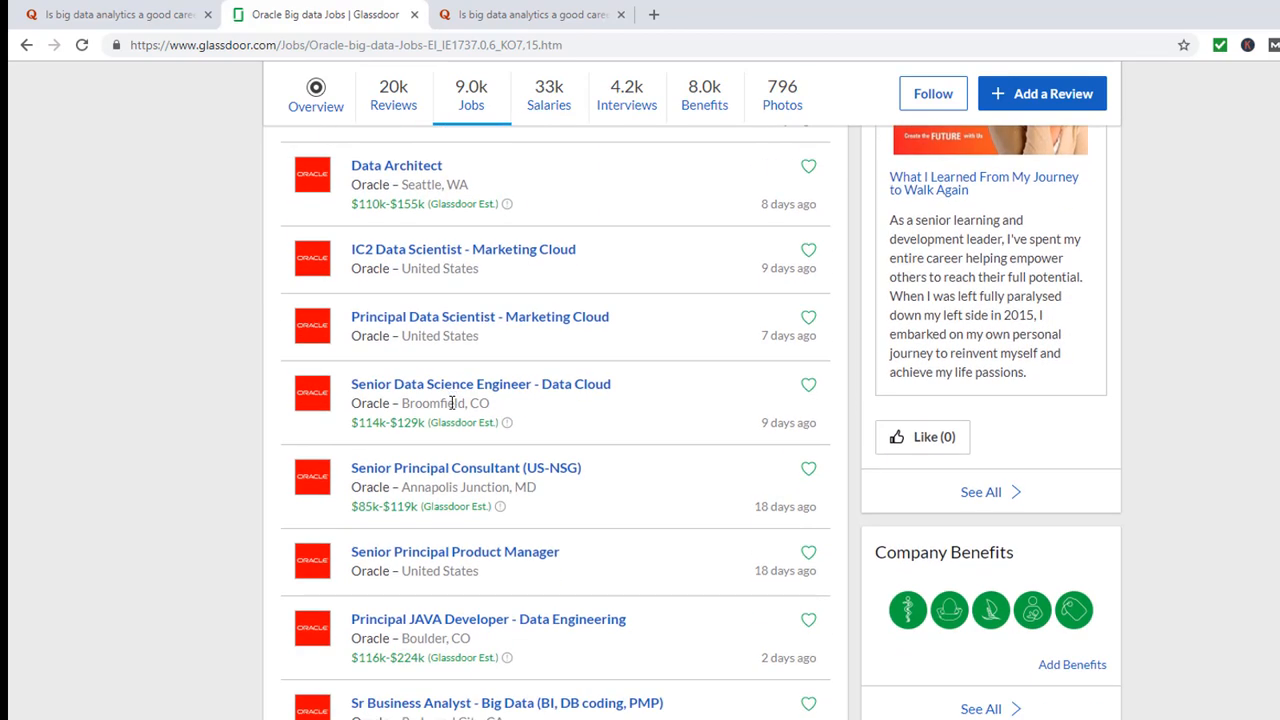